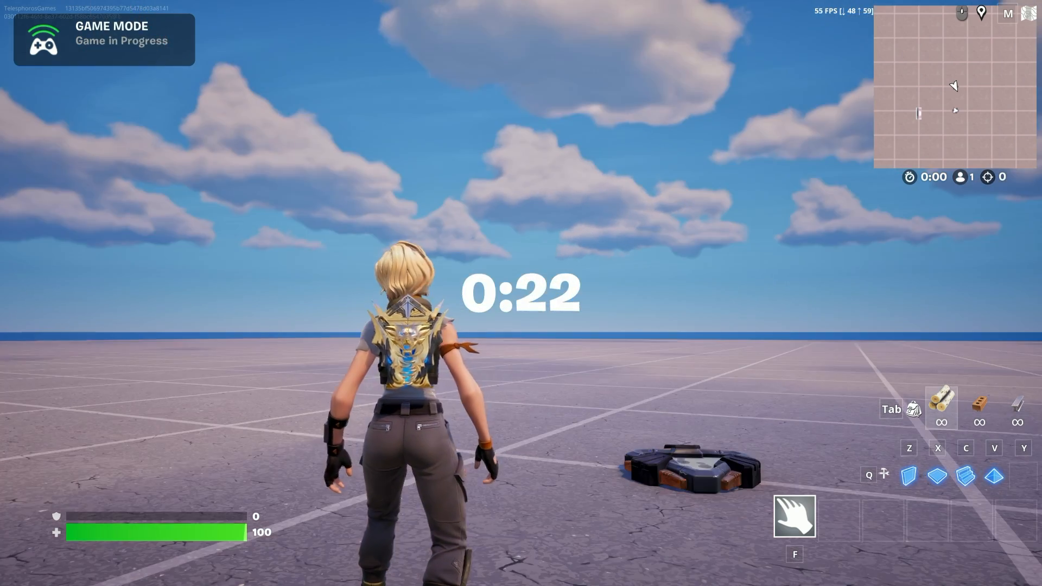
Switch from the running Fortnite timer test to test_device.verse in Visual Studio Code.
key("alt+tab")
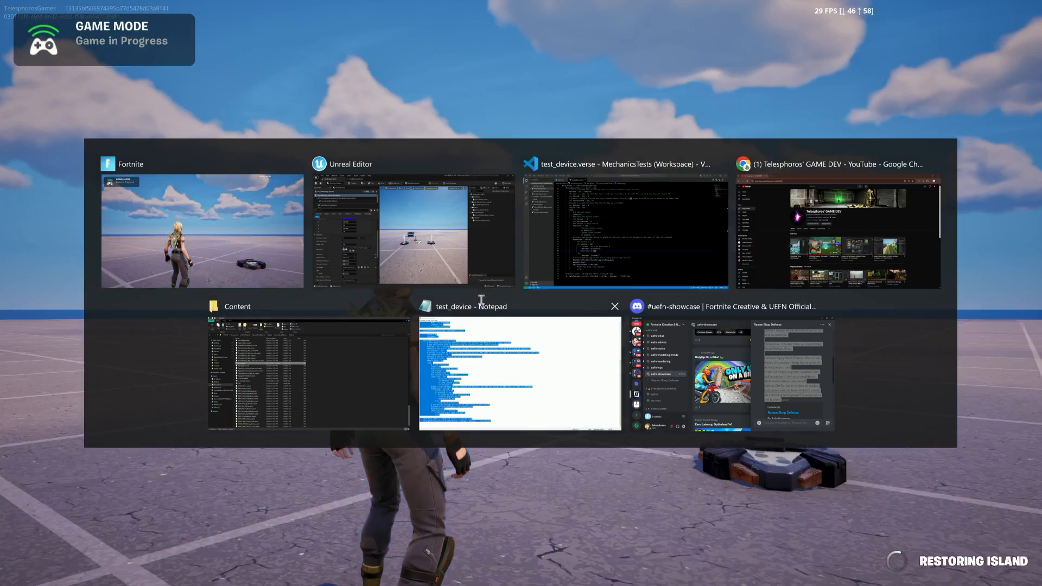
left_click(624, 226)
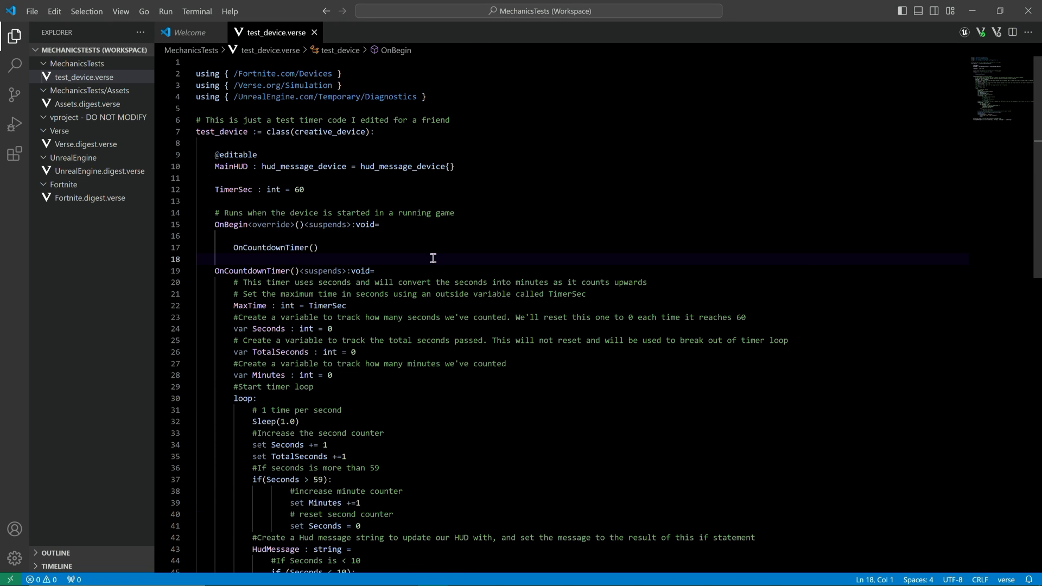
scroll("down", 3)
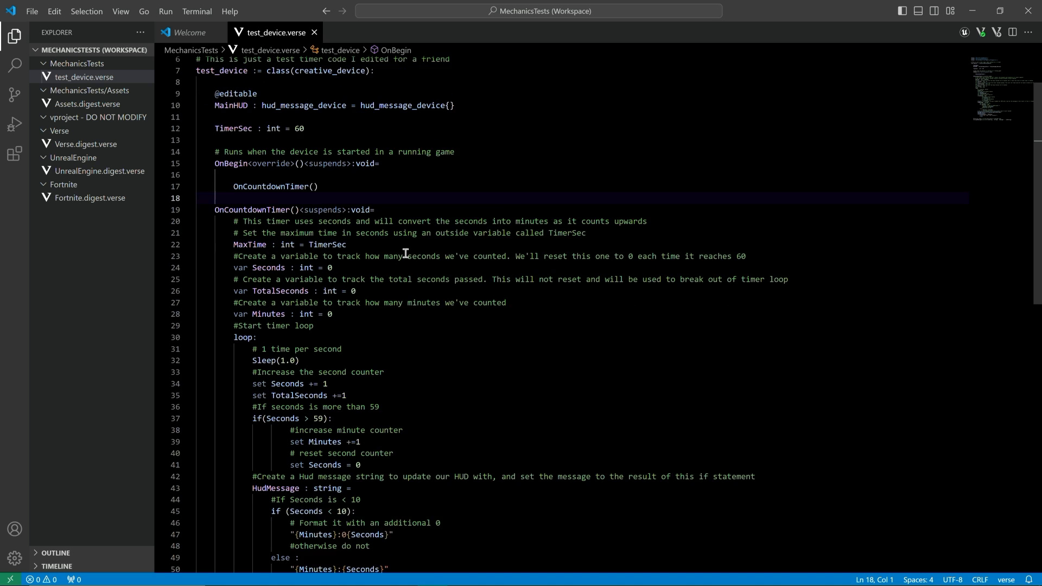
scroll("down", 3)
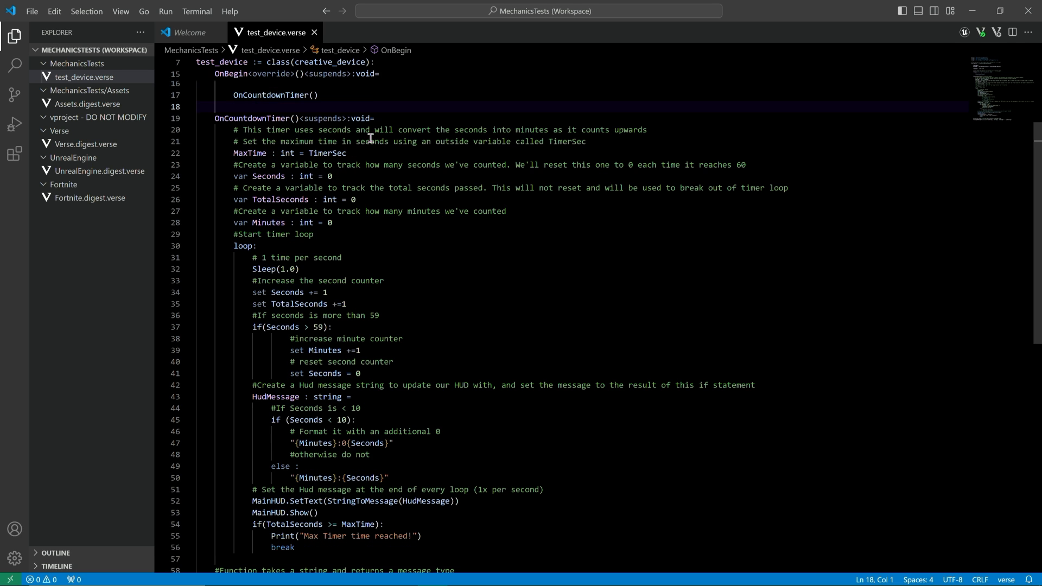
scroll("up", 3)
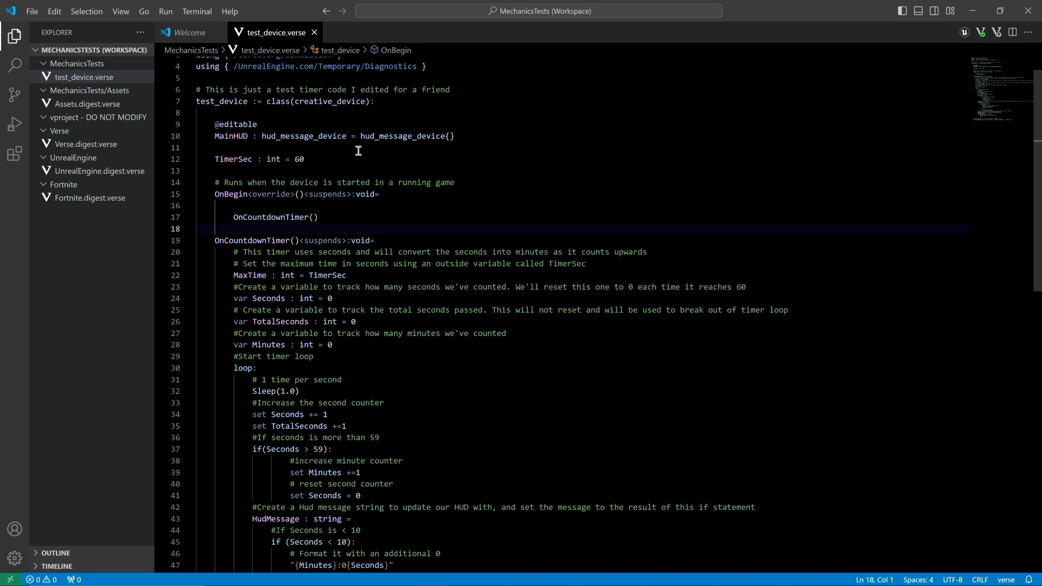
type("@edi")
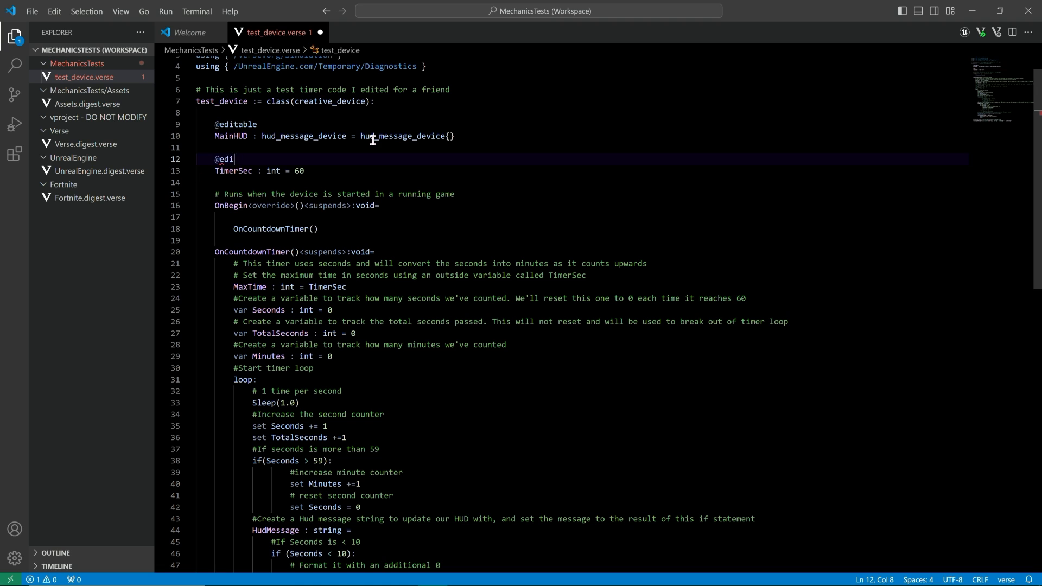
type("table")
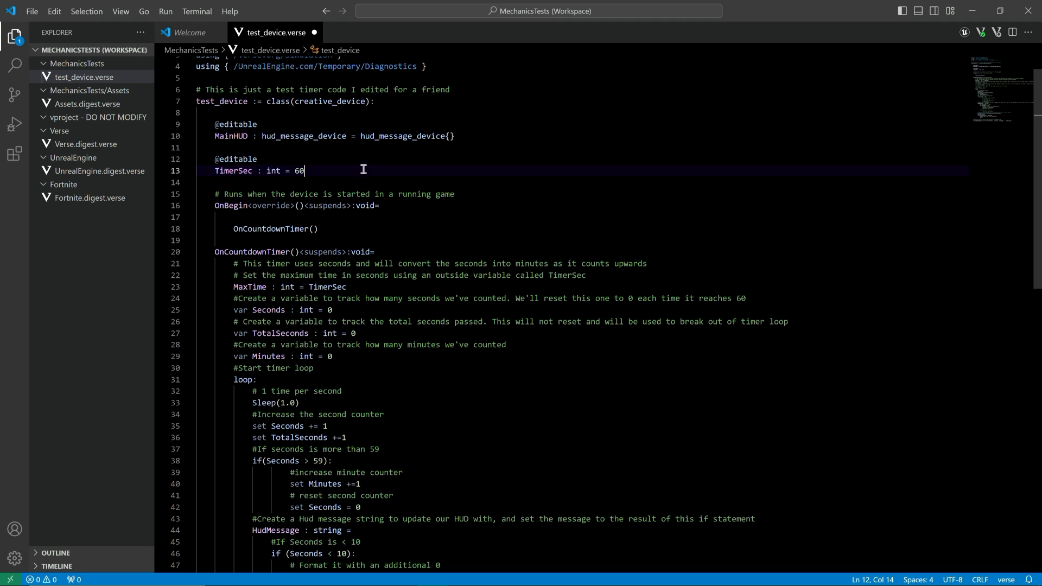
double_click(233, 171)
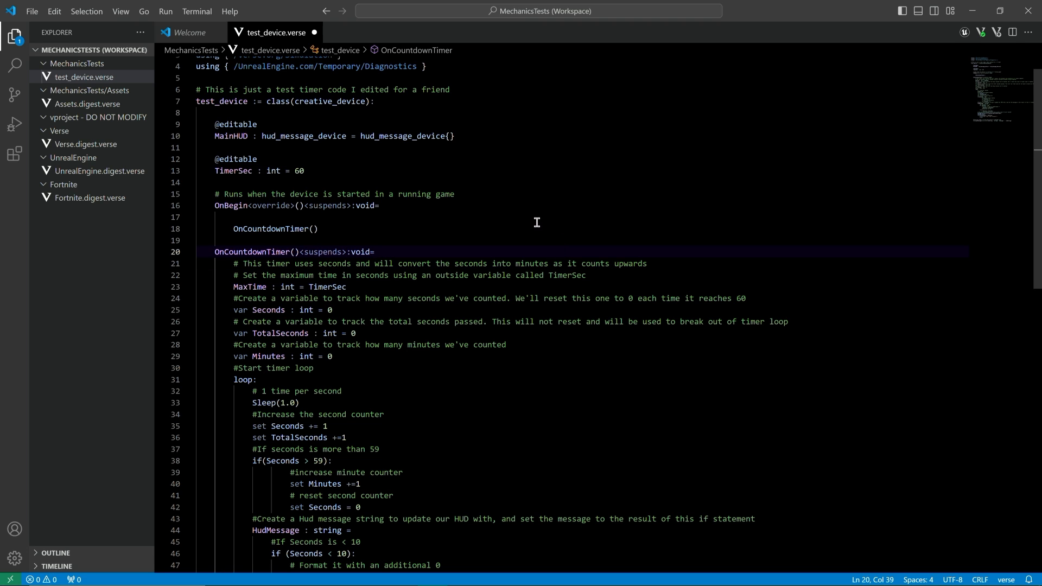
mouse_move(465, 264)
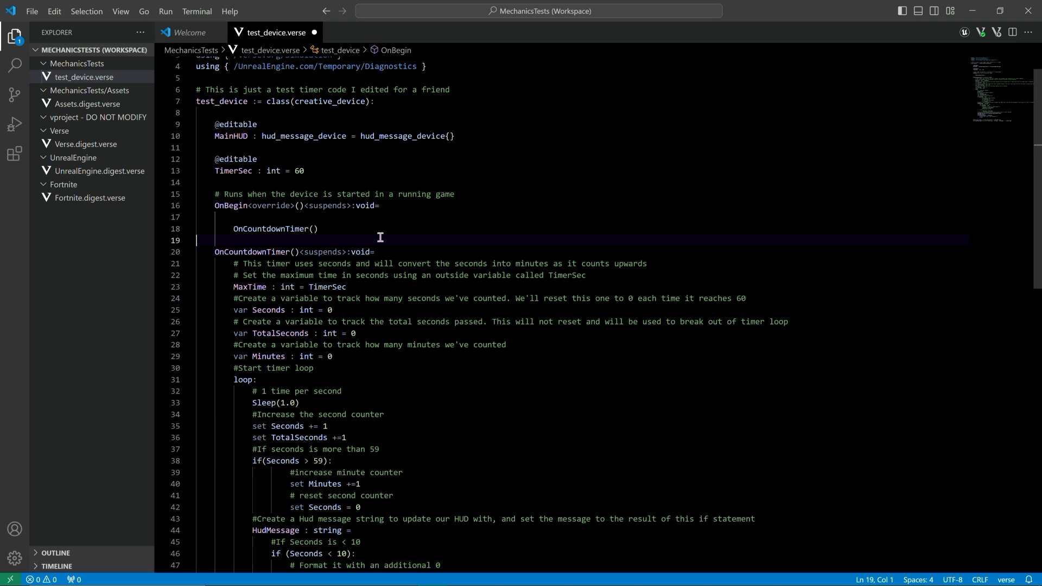
mouse_move(206, 175)
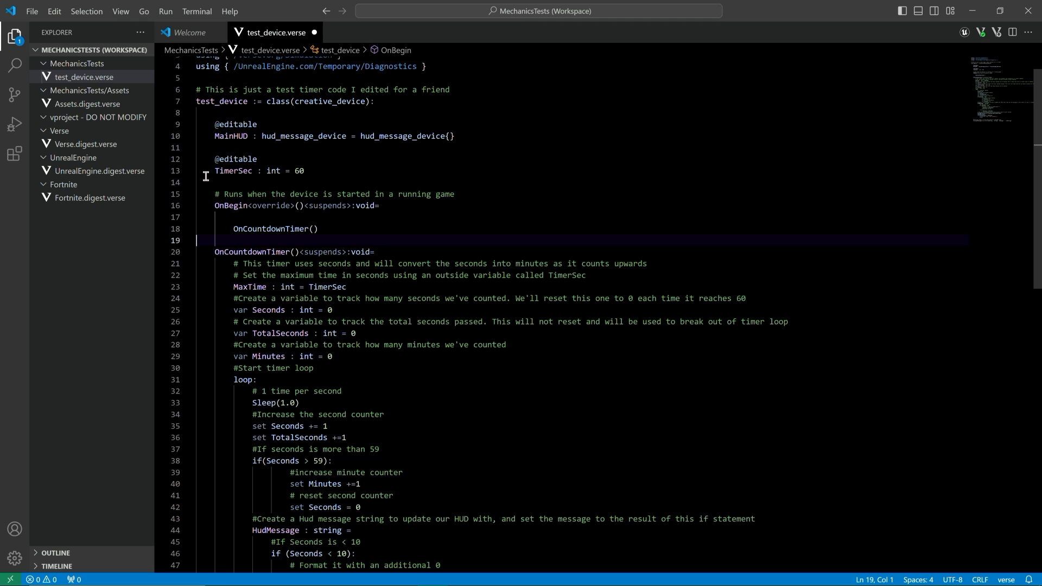
Rename TimerSec to MaxTimeInSeconds and assign MaxTime from it.
double_click(232, 171)
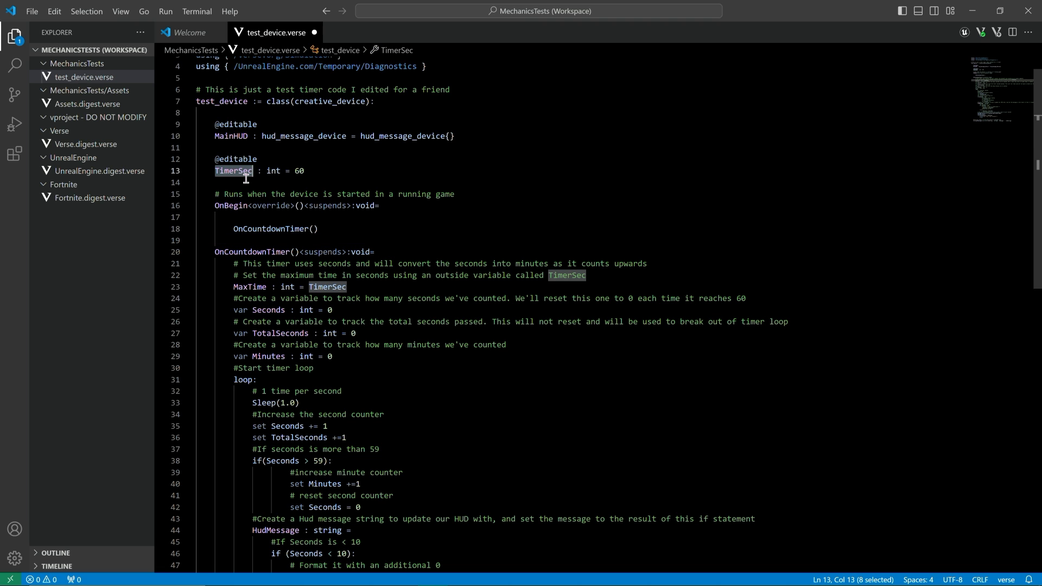
type("MaxTime")
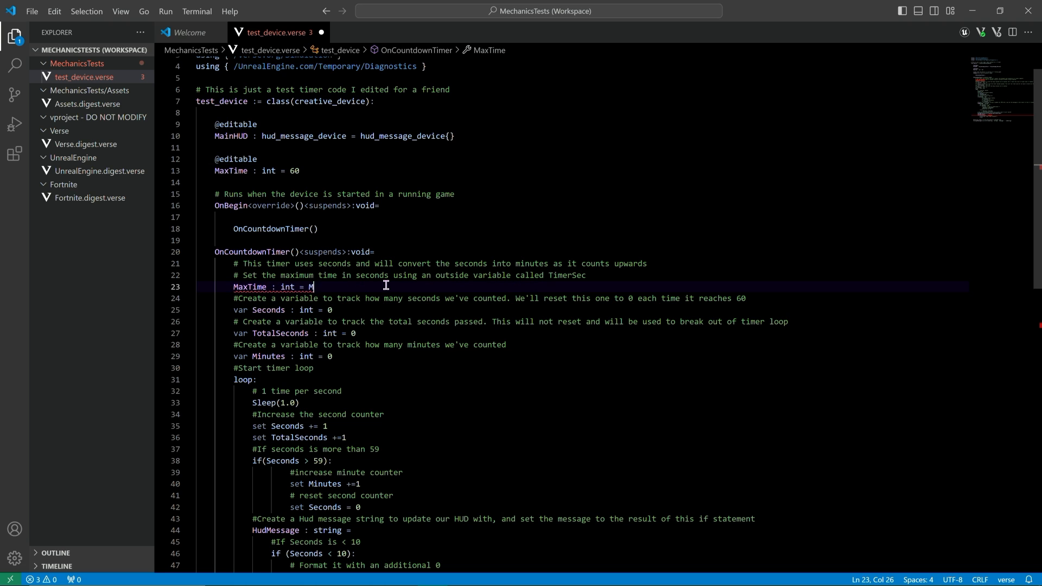
type("axTime")
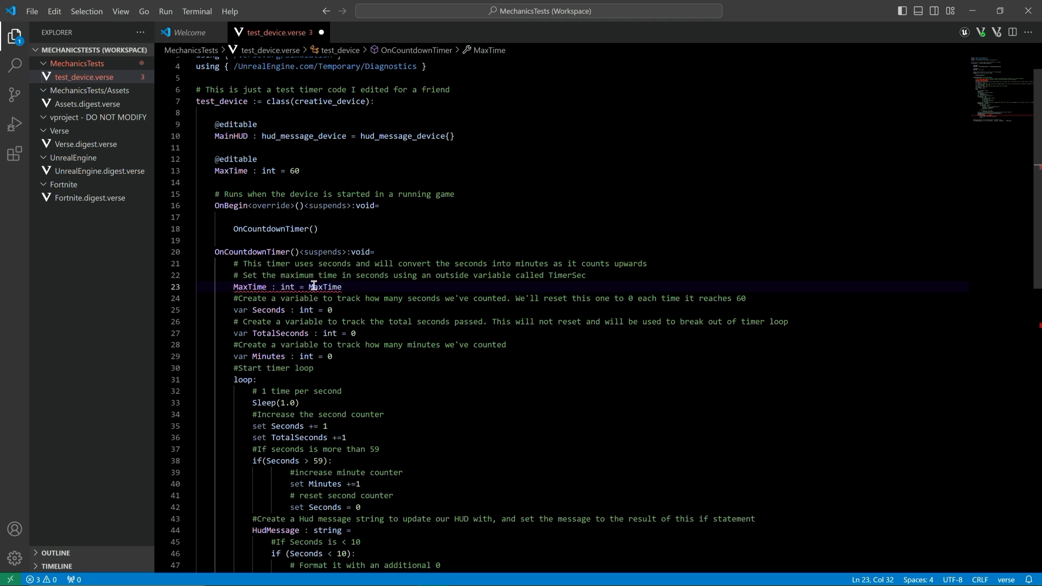
mouse_move(290, 286)
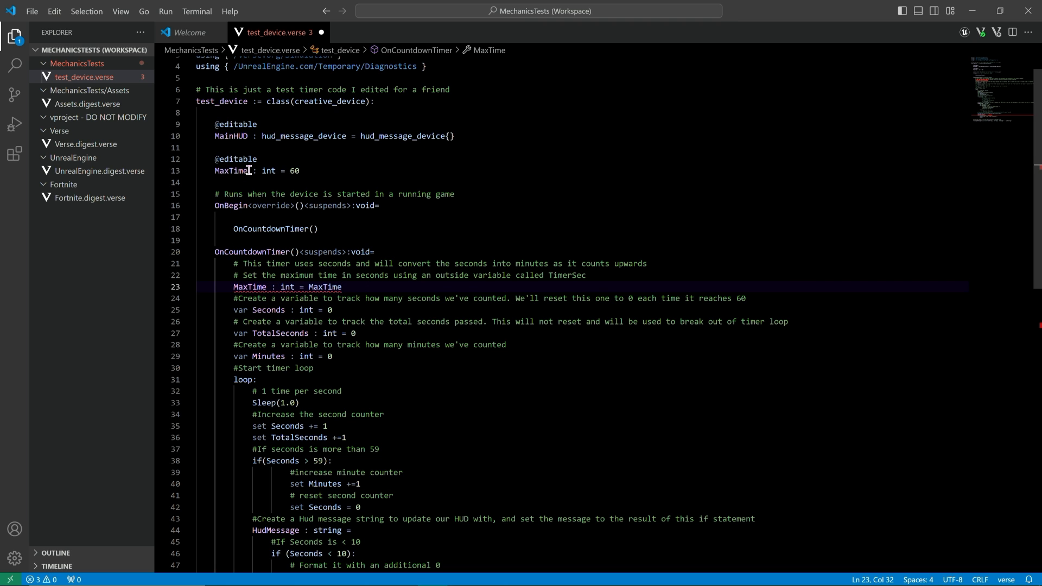
left_click(248, 171)
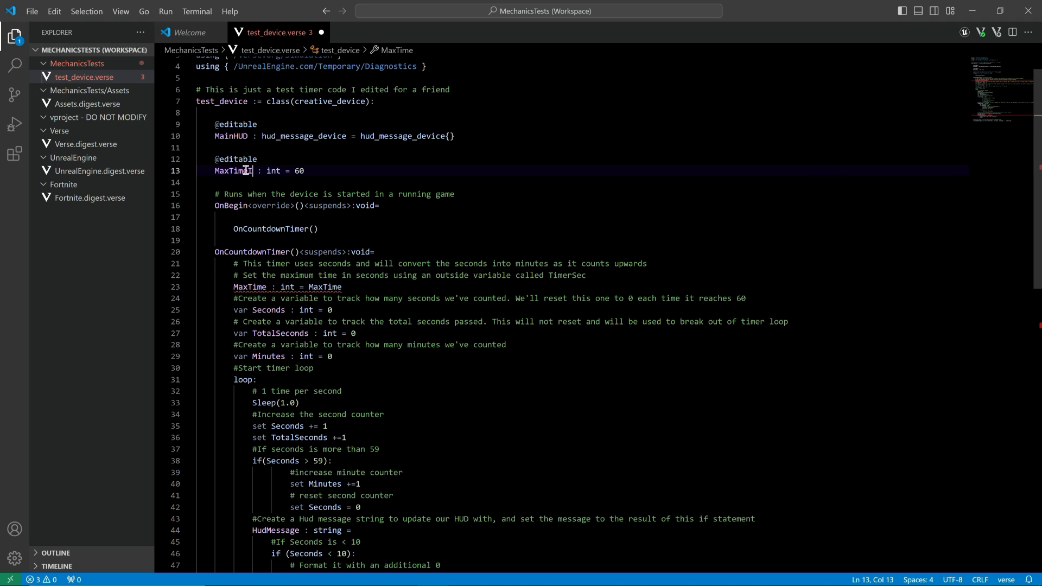
type("InSecons")
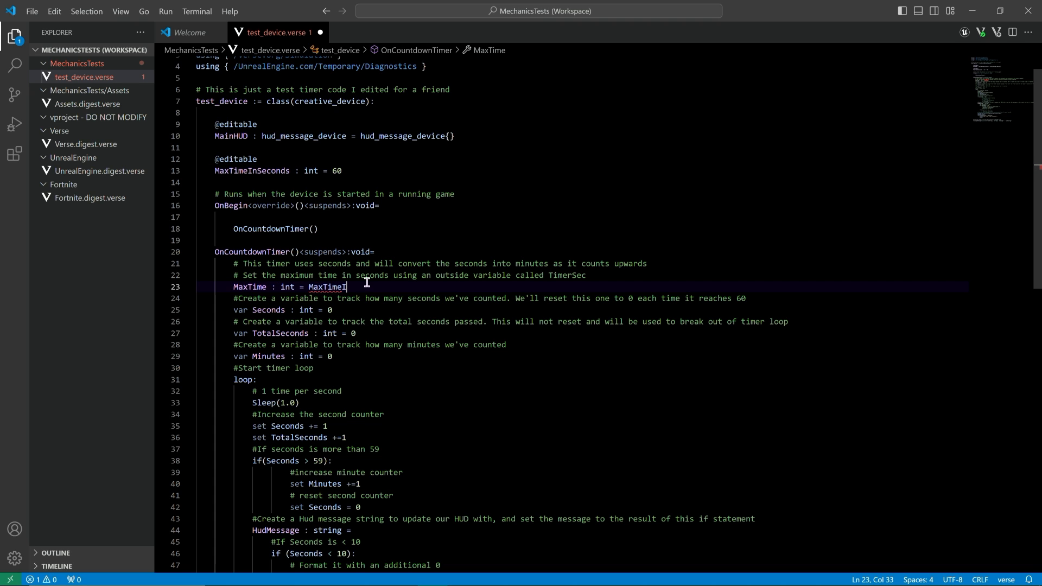
type("nSeconds")
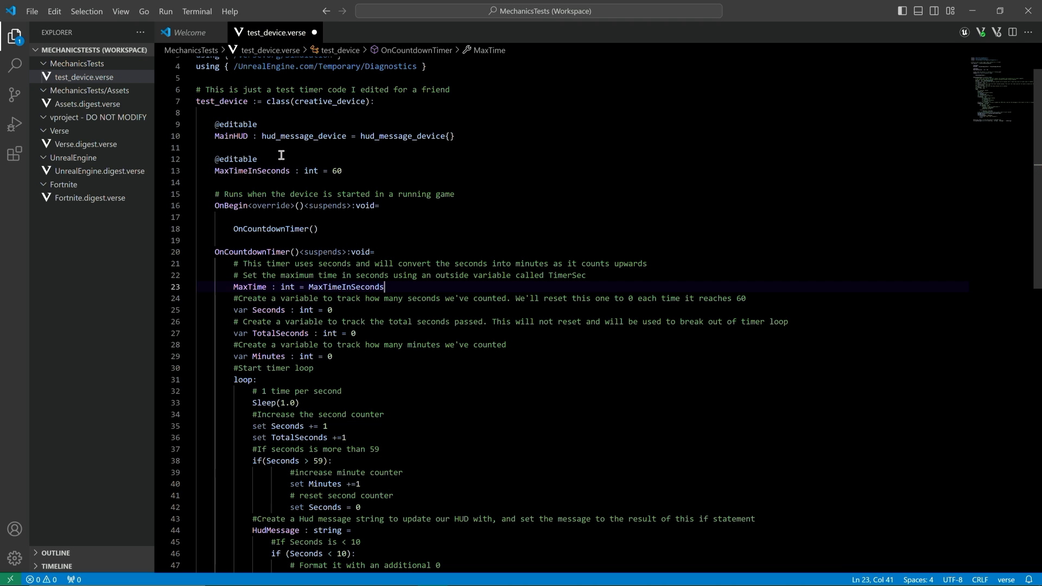
left_click(380, 298)
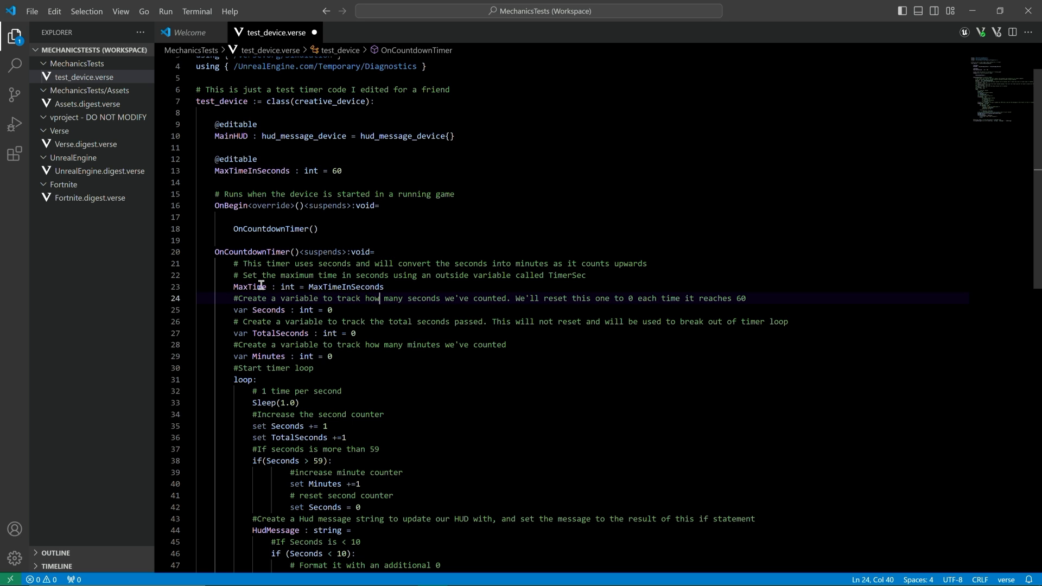
Complete the OnCountdownTimer loop that shows minutes and seconds via MainHUD SetText and Show.
scroll("down", 3)
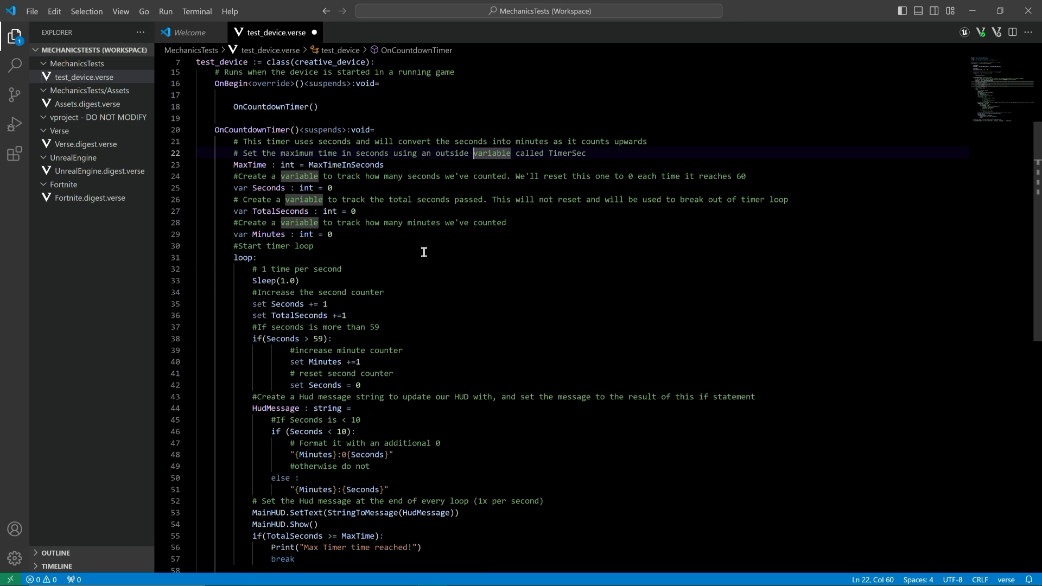
left_click(226, 141)
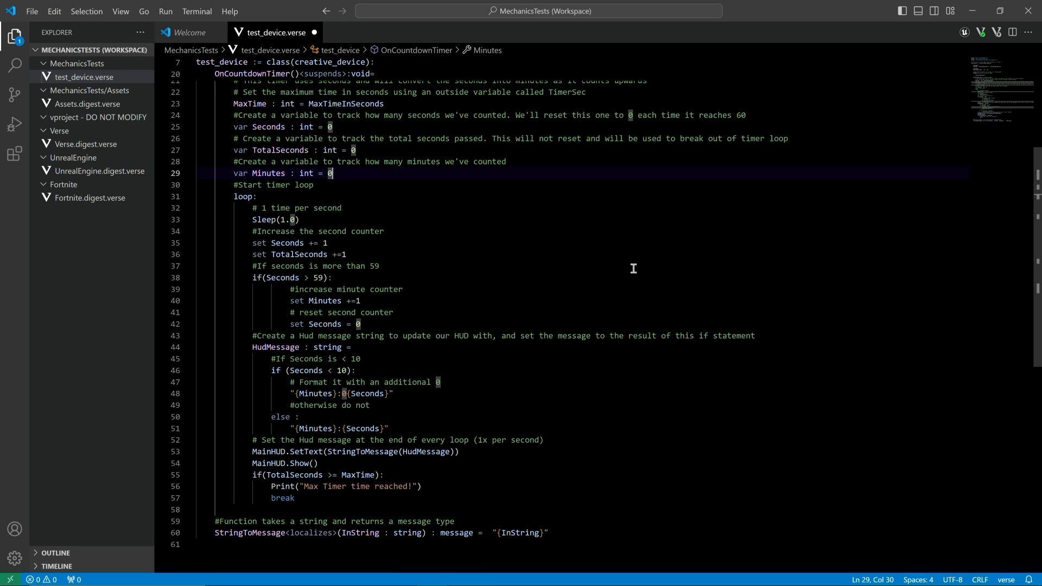
left_click(525, 277)
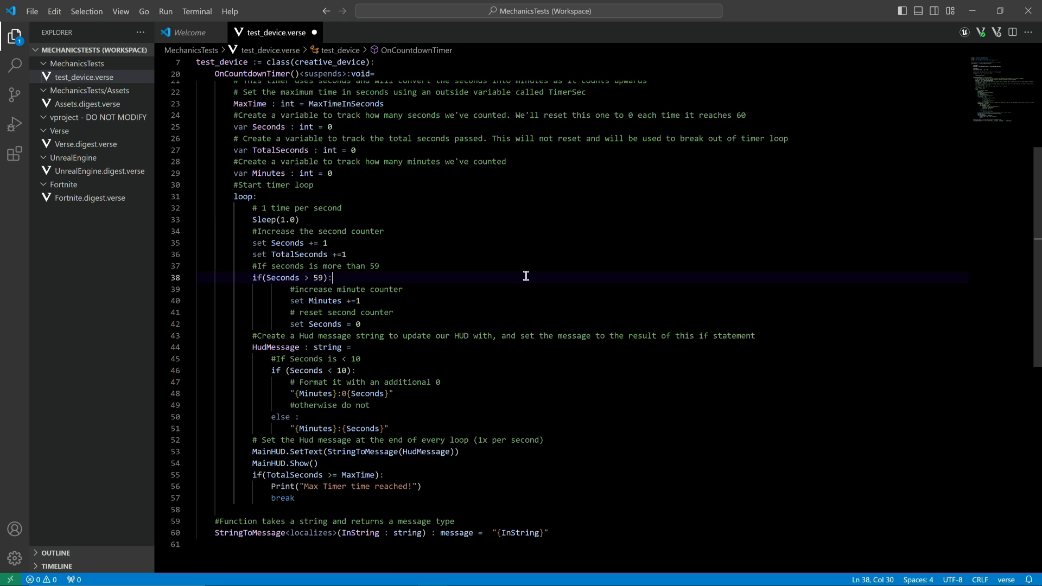
mouse_move(414, 406)
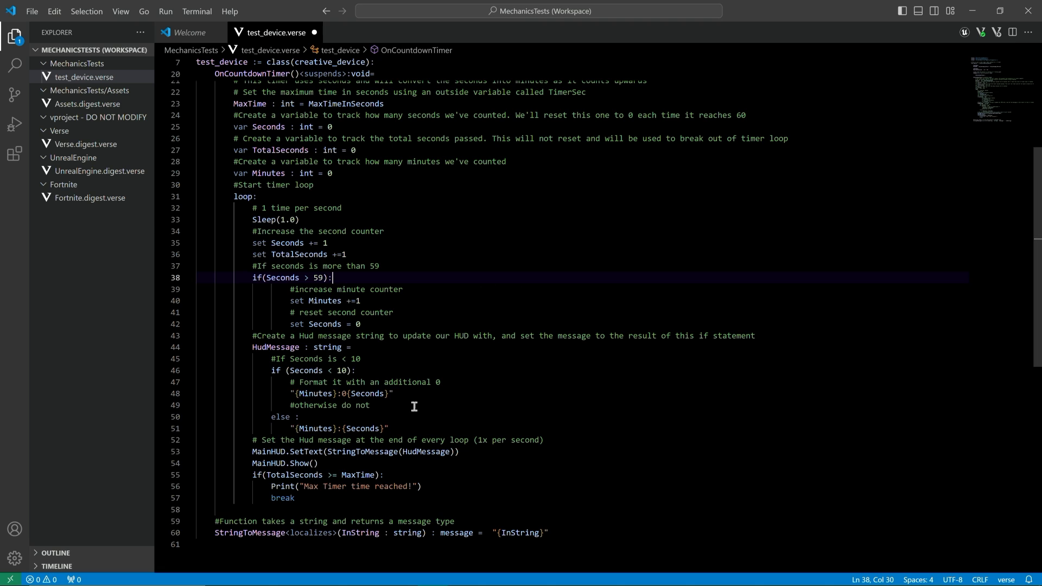
mouse_move(523, 309)
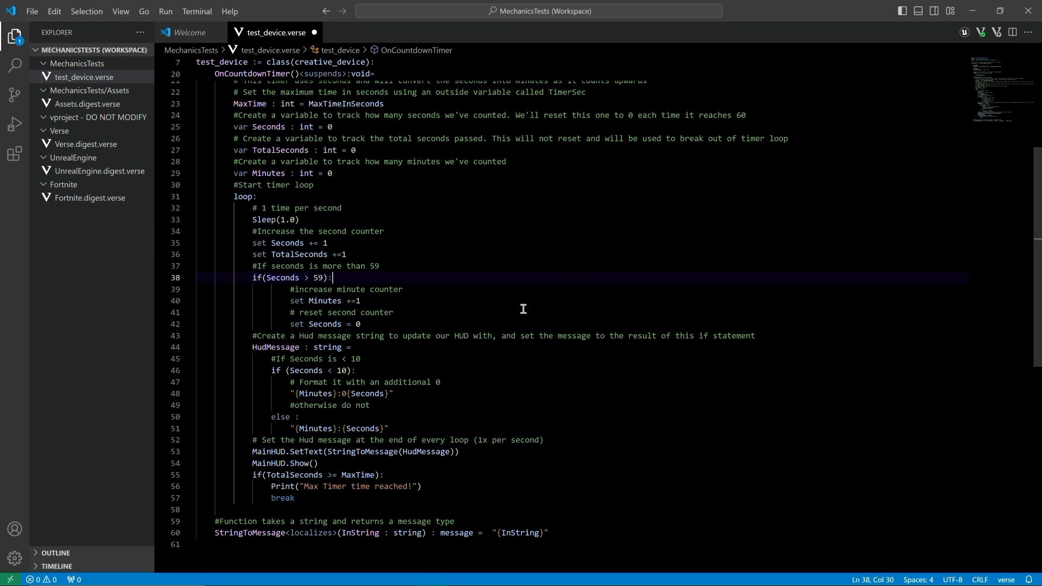
mouse_move(417, 433)
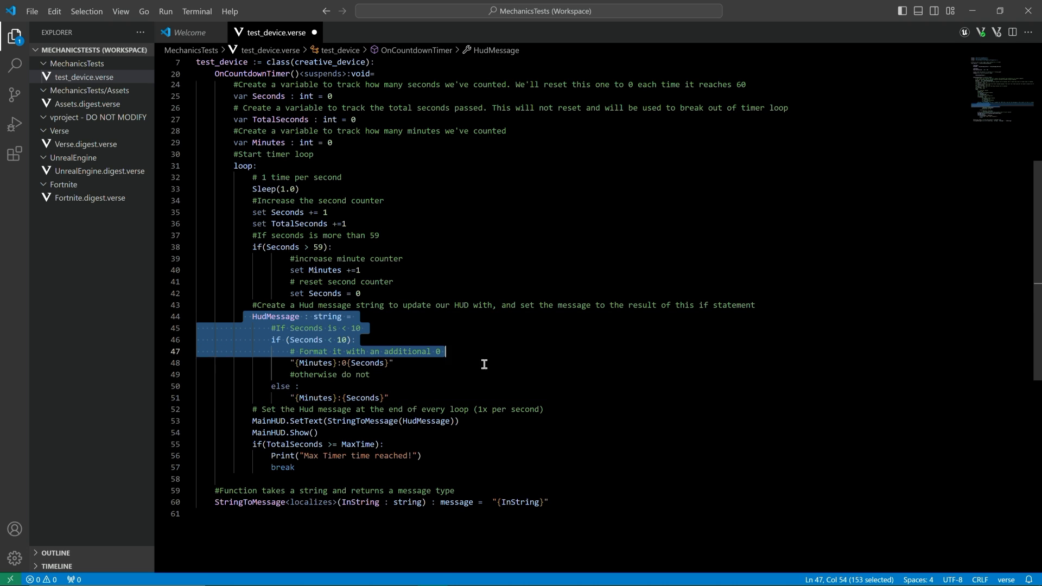
left_click(390, 397)
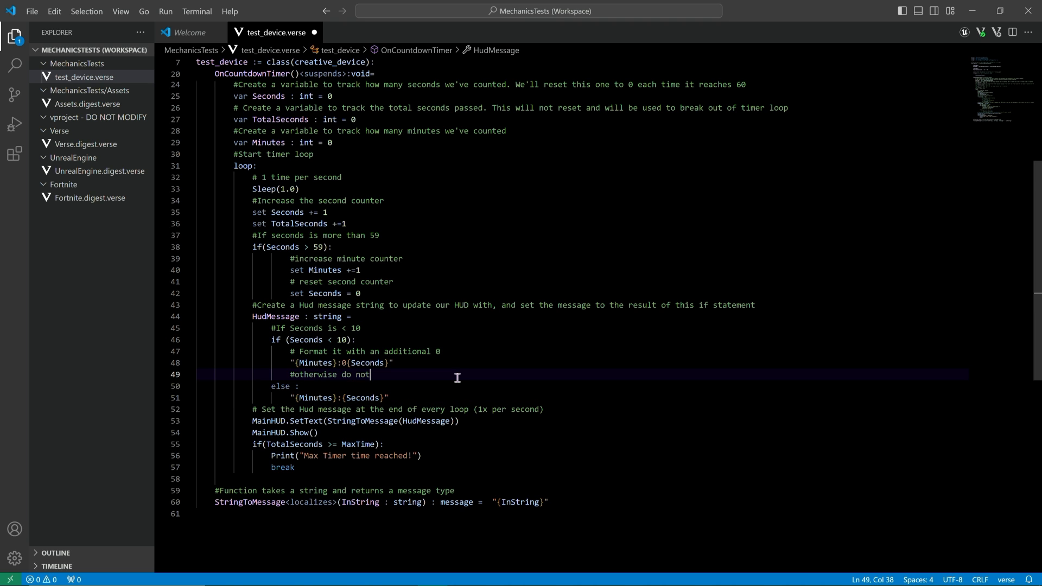
left_click(335, 397)
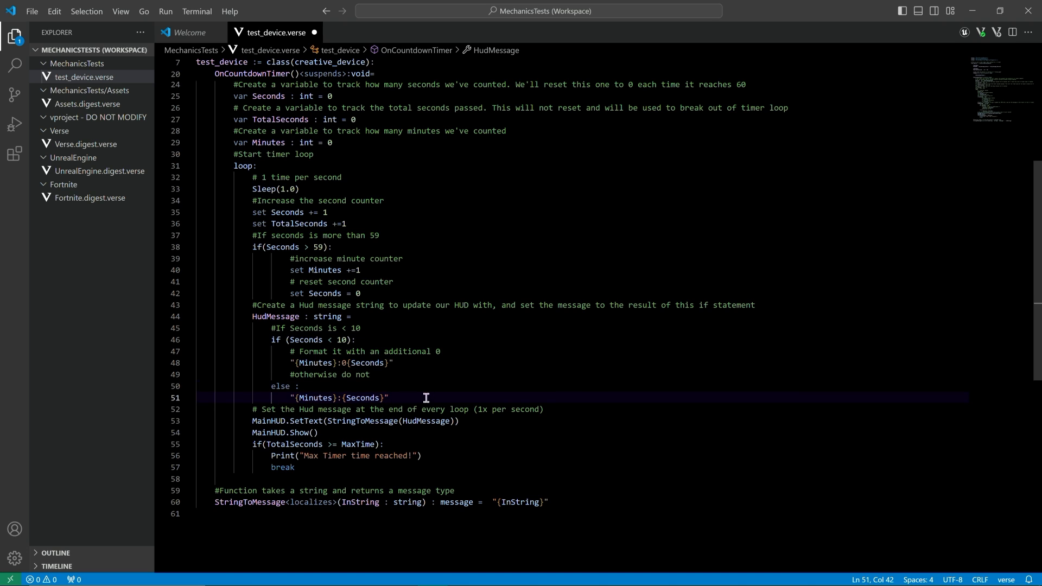
mouse_move(471, 392)
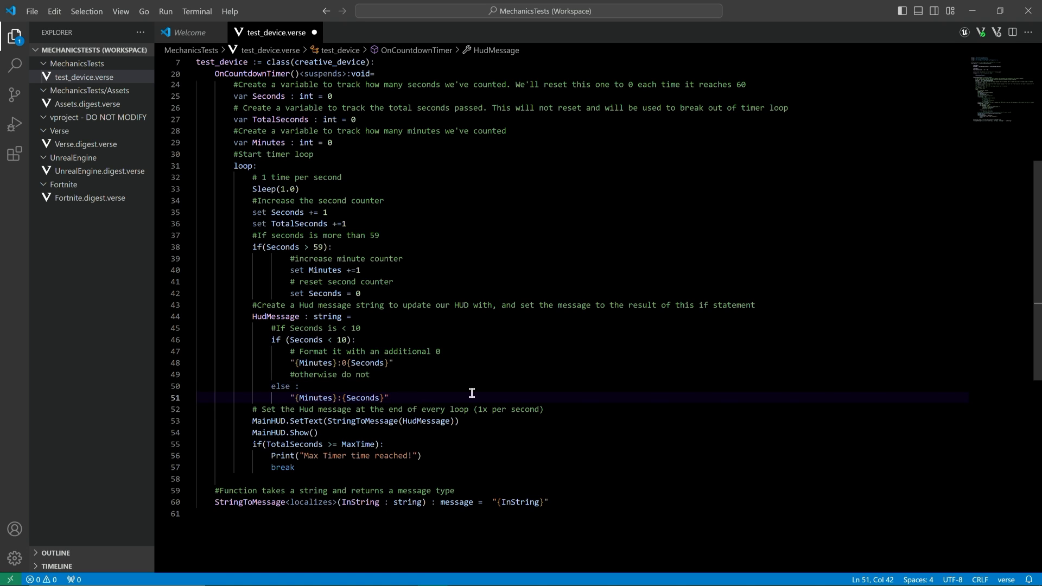
scroll("down", 3)
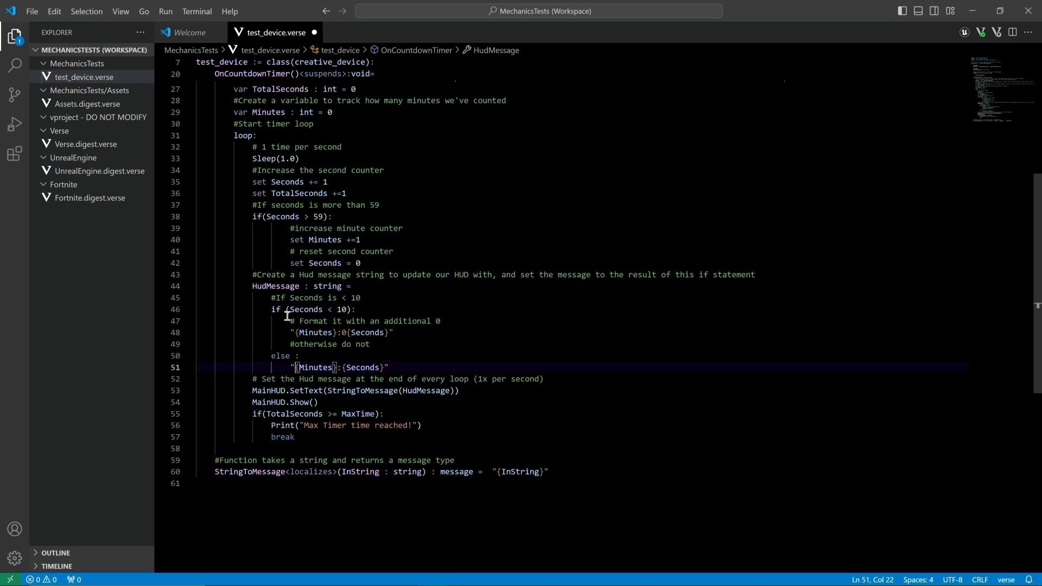
left_click(384, 413)
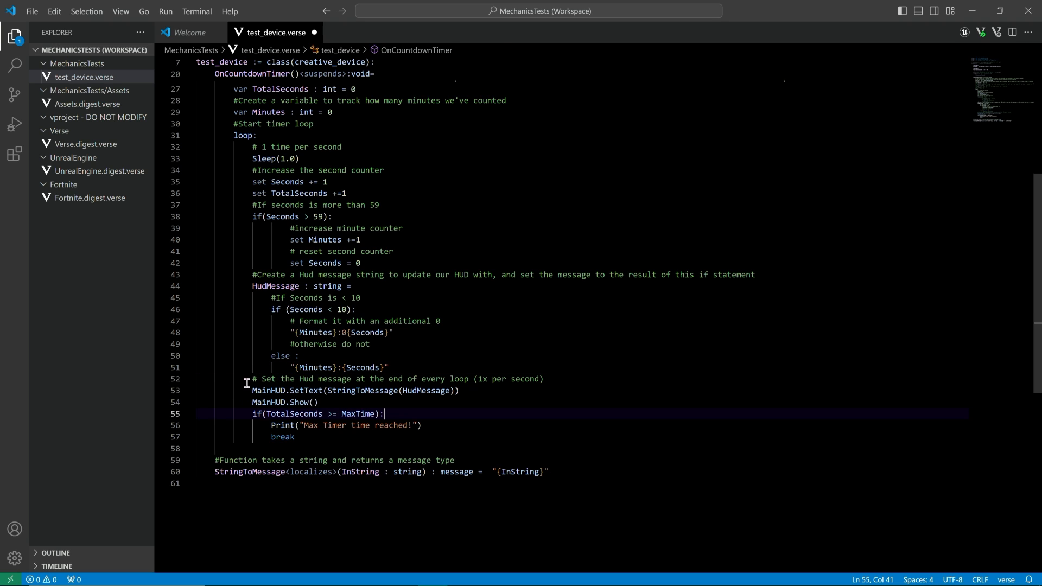
mouse_move(235, 388)
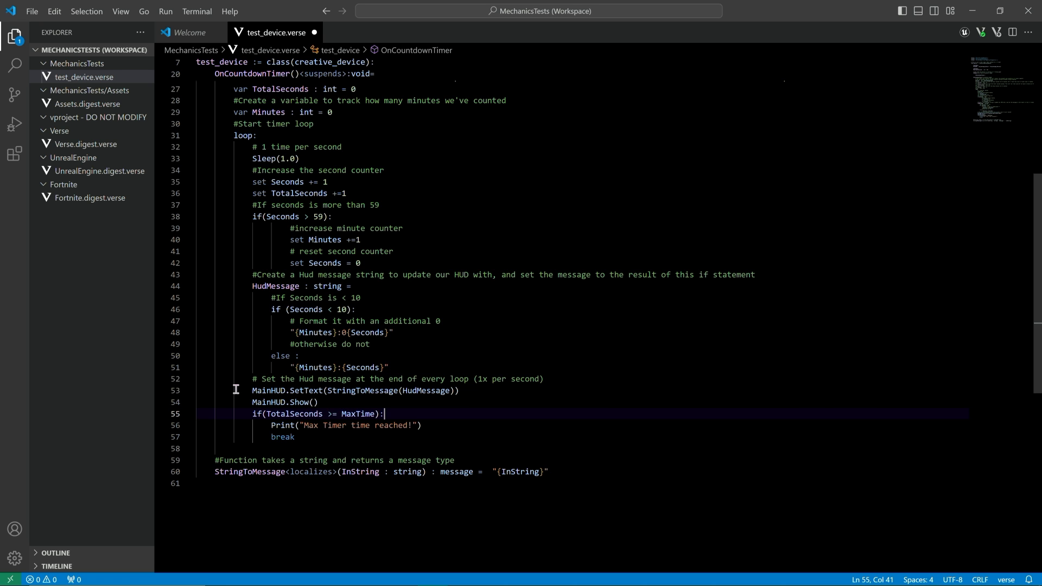
Review the MainHUD device declaration, then return to Unreal Editor.
scroll("up", 3)
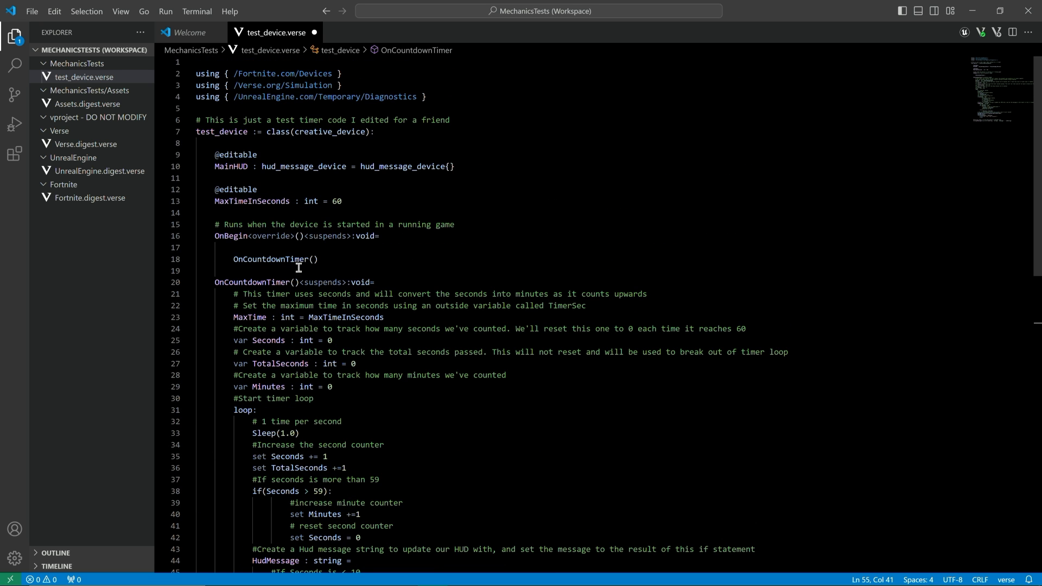
left_click(451, 166)
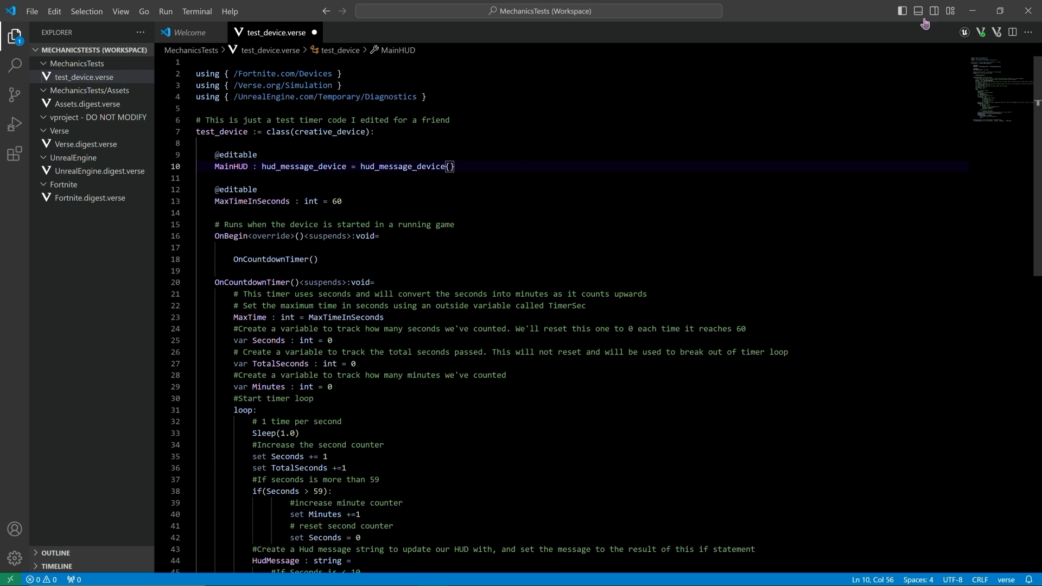
scroll("down", 3)
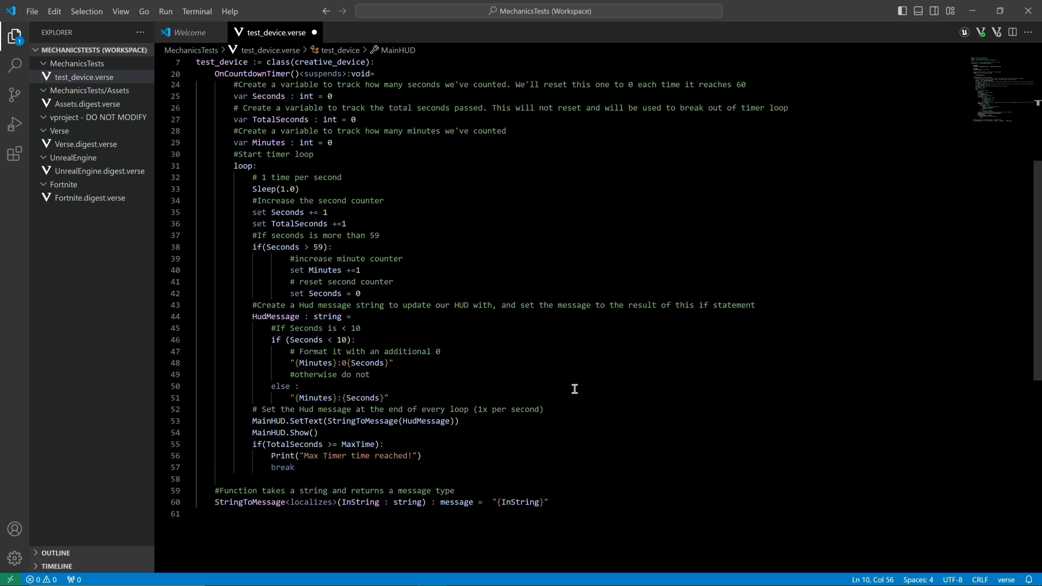
scroll("up", 3)
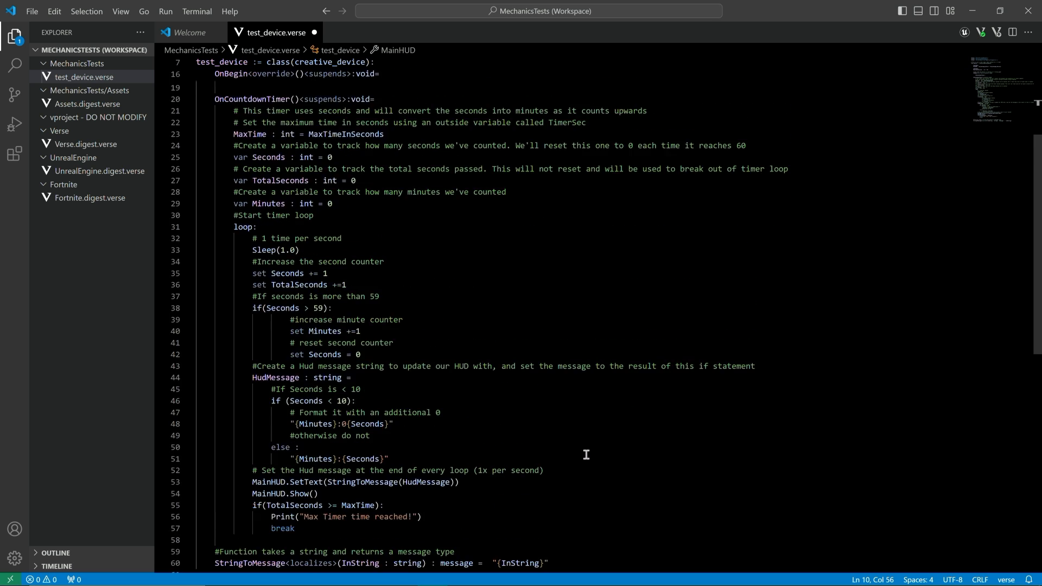
scroll("up", 3)
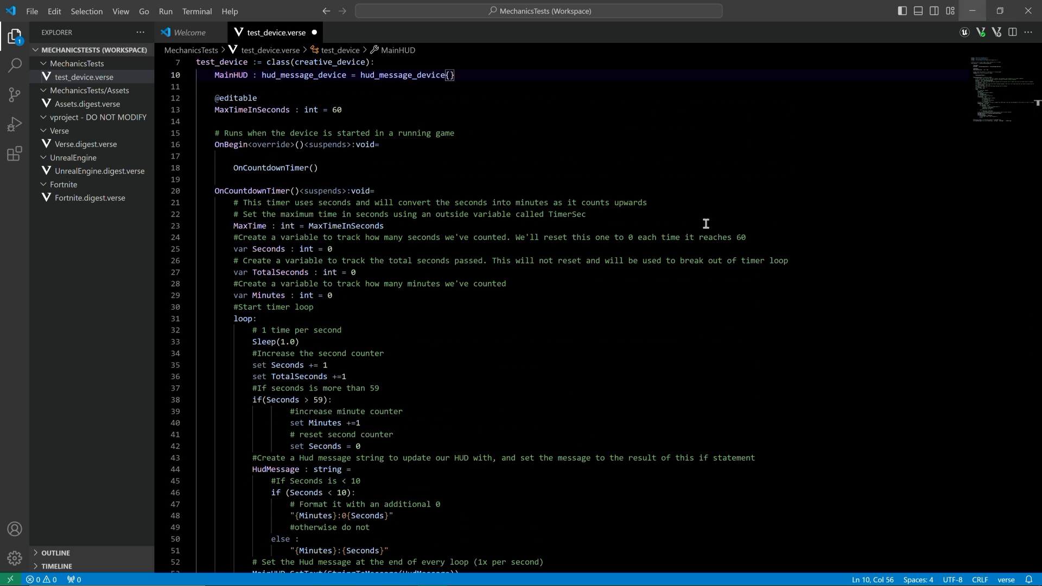
key("alt+tab")
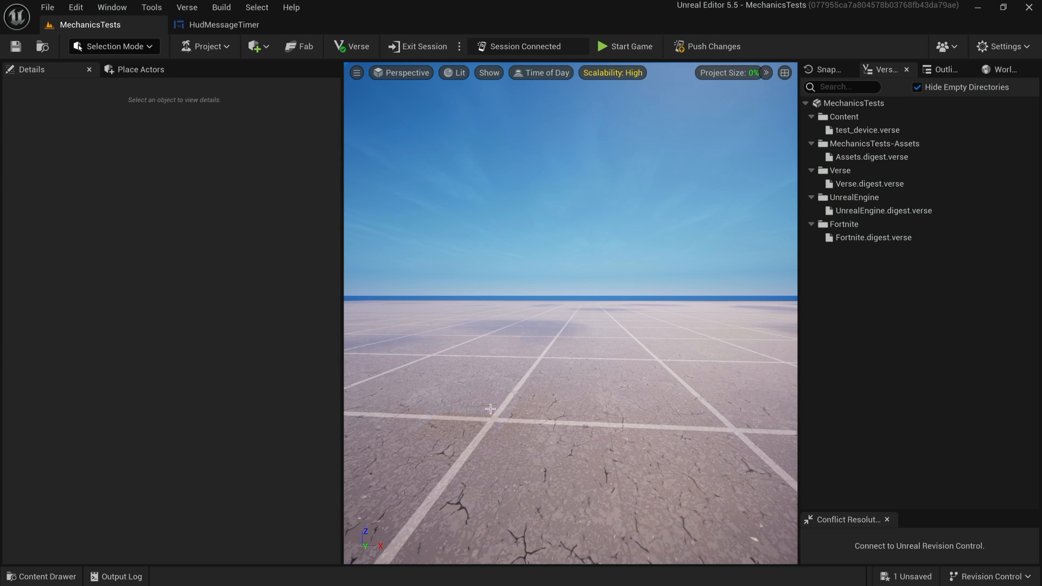
Place test_device in the level and set its MainHUD to the HUD Message Device.
left_click(41, 576)
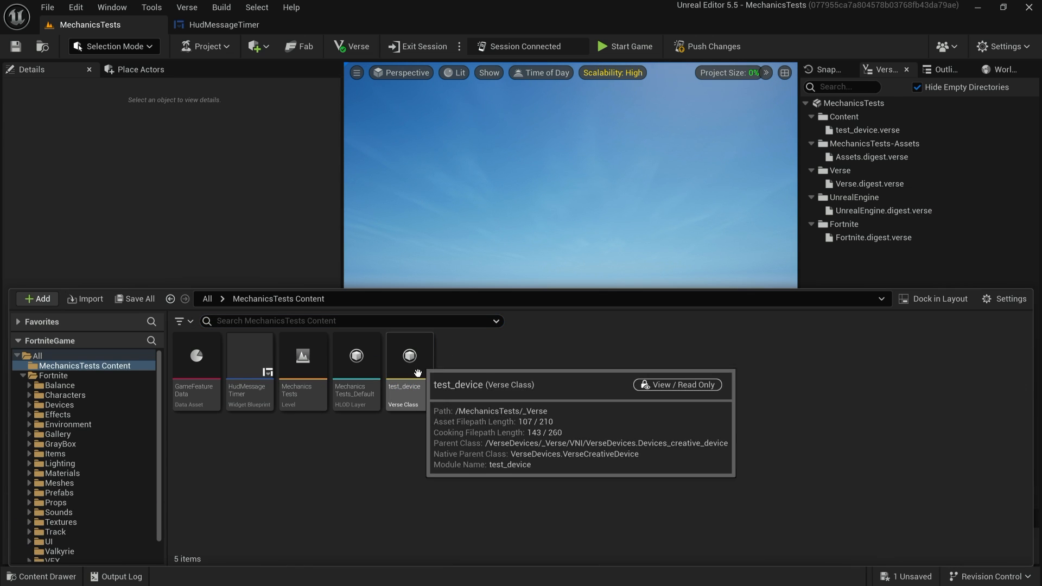
double_click(409, 355)
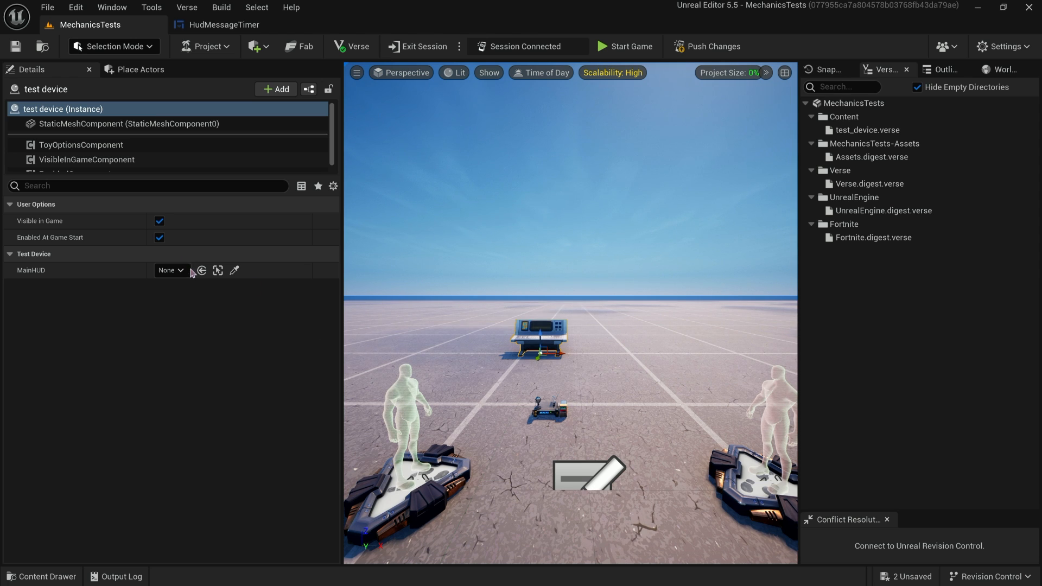
left_click(170, 269)
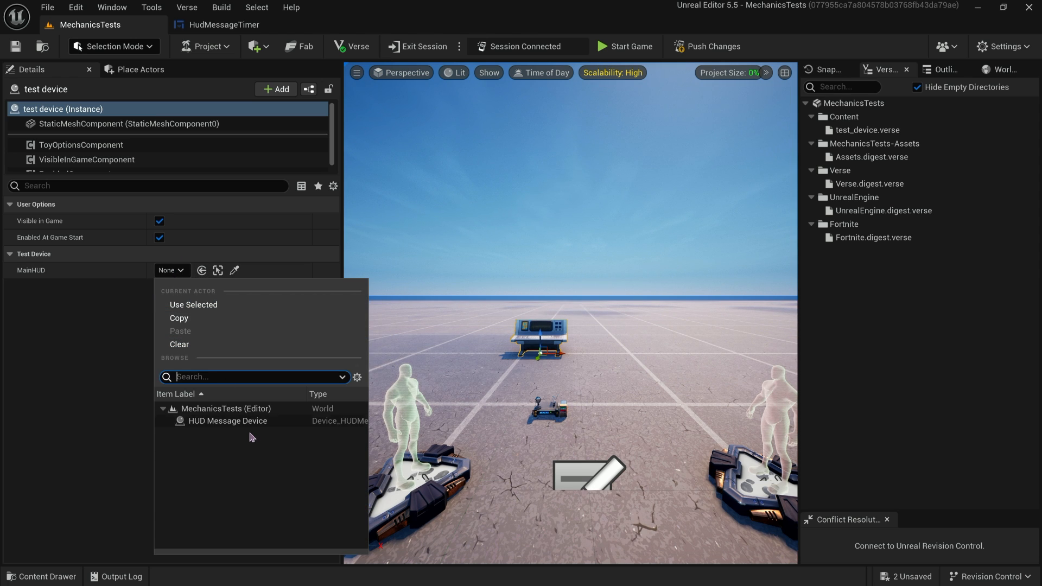
left_click(228, 420)
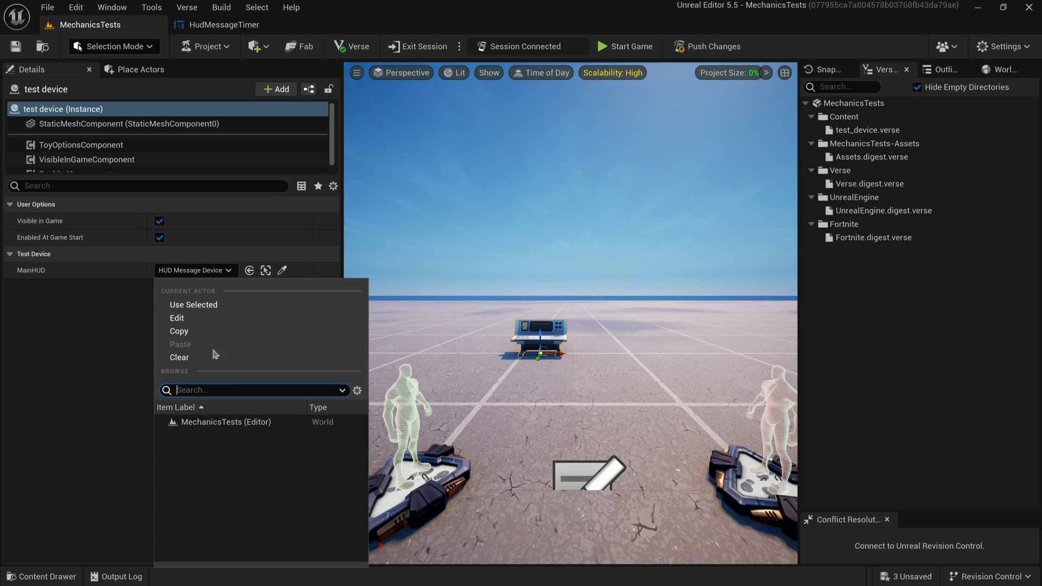
Find the HUD Message Device with a 'hud mess' Devices search and assign it to MainHUD.
left_click(178, 357)
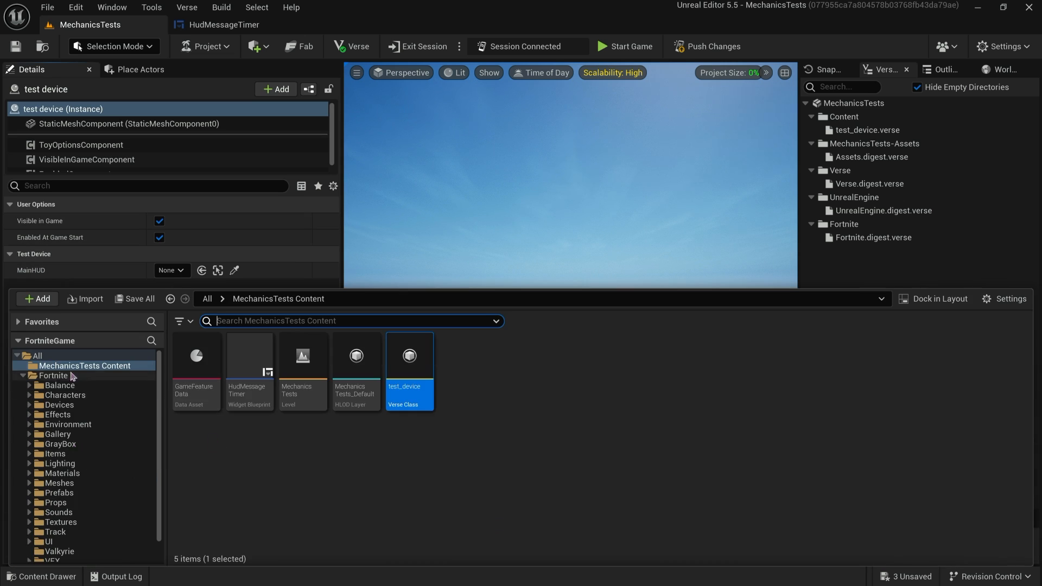
left_click(59, 404)
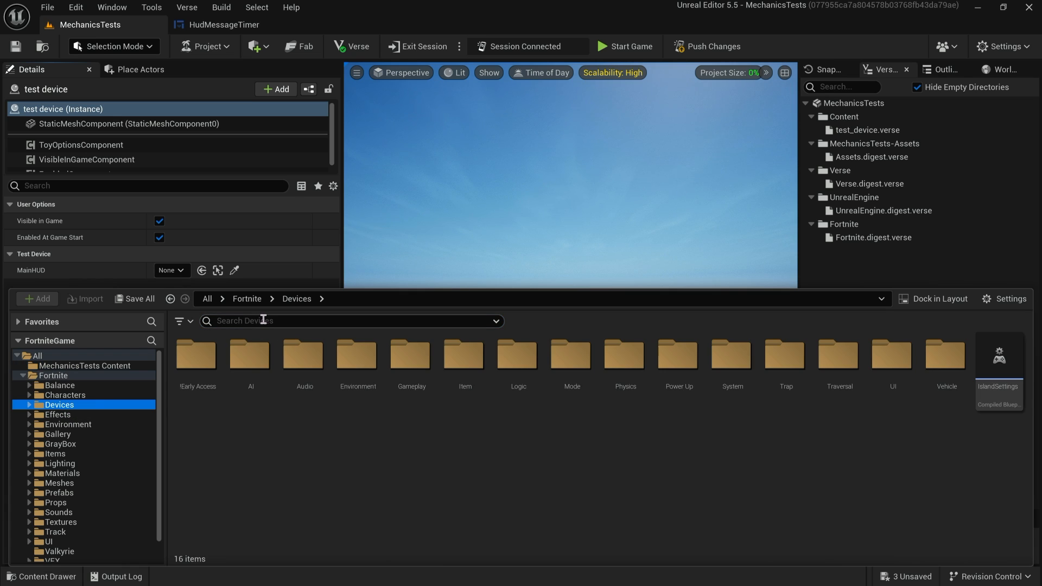
type("hud mess")
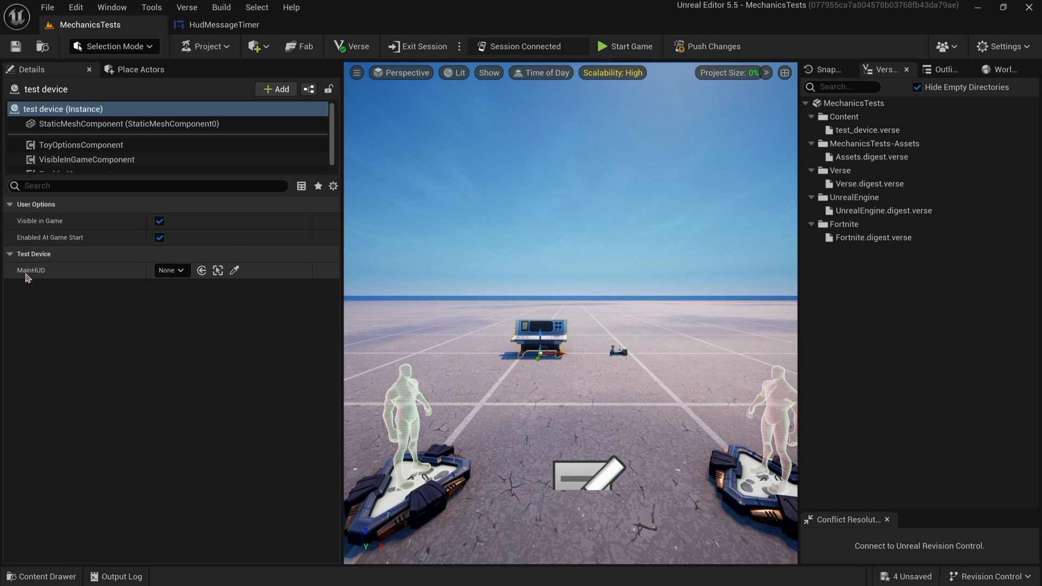
left_click(170, 270)
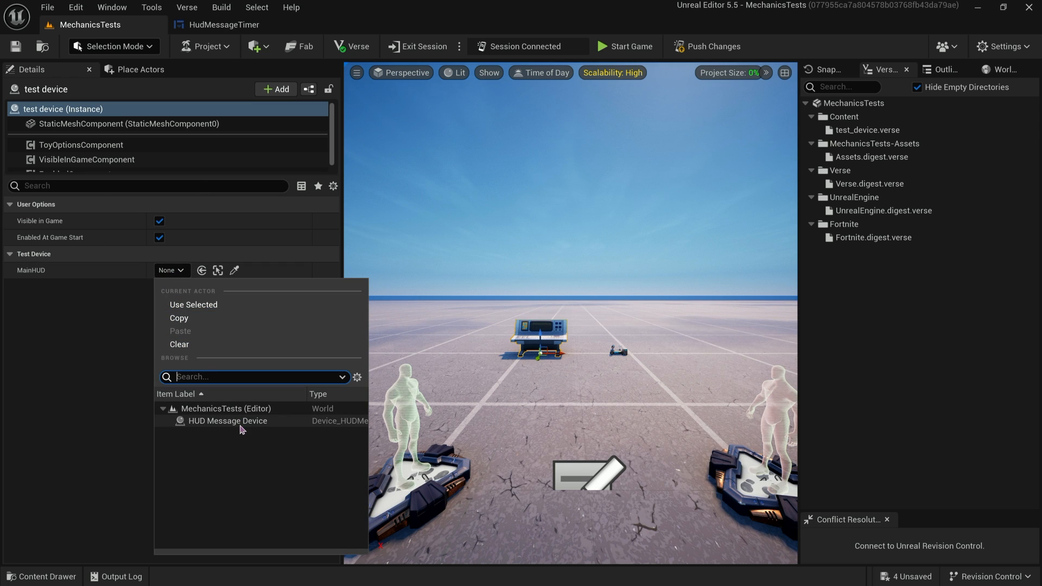
left_click(227, 420)
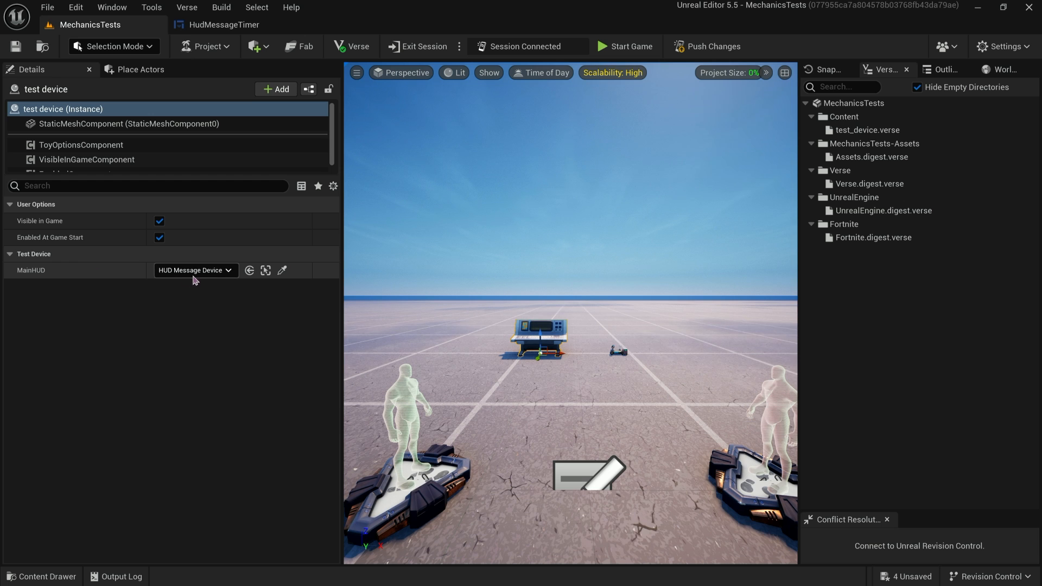
Apply the Verse changes, set MaxTimeInSeconds to 15, and select the HUD Message Device.
left_click(186, 7)
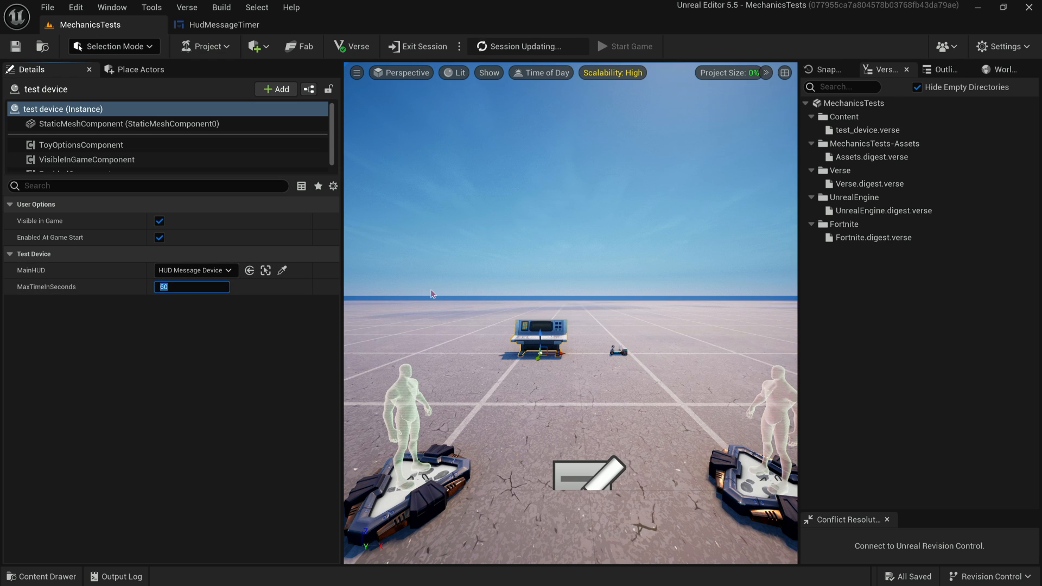
type("15")
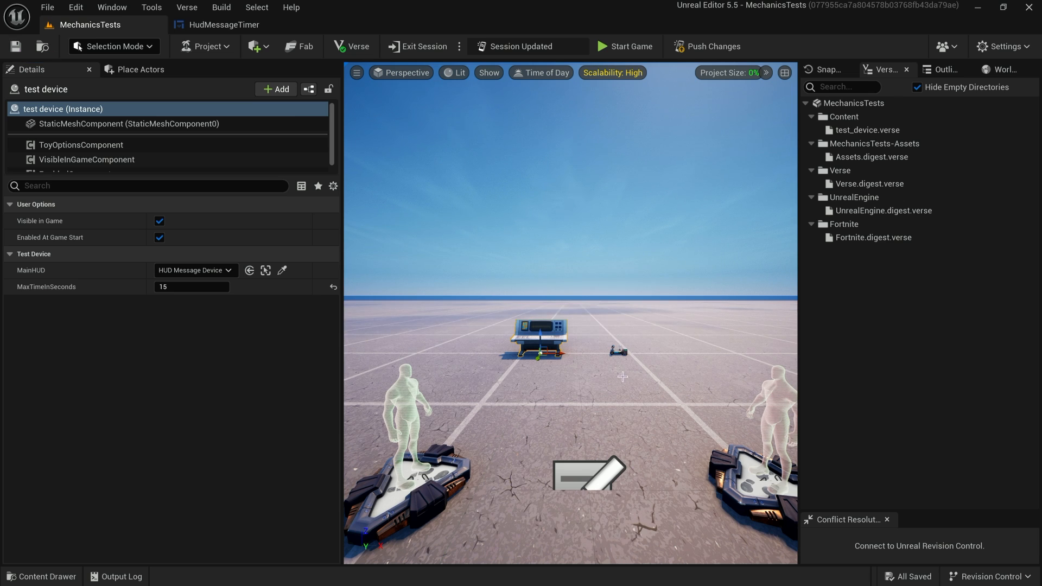
left_click(616, 350)
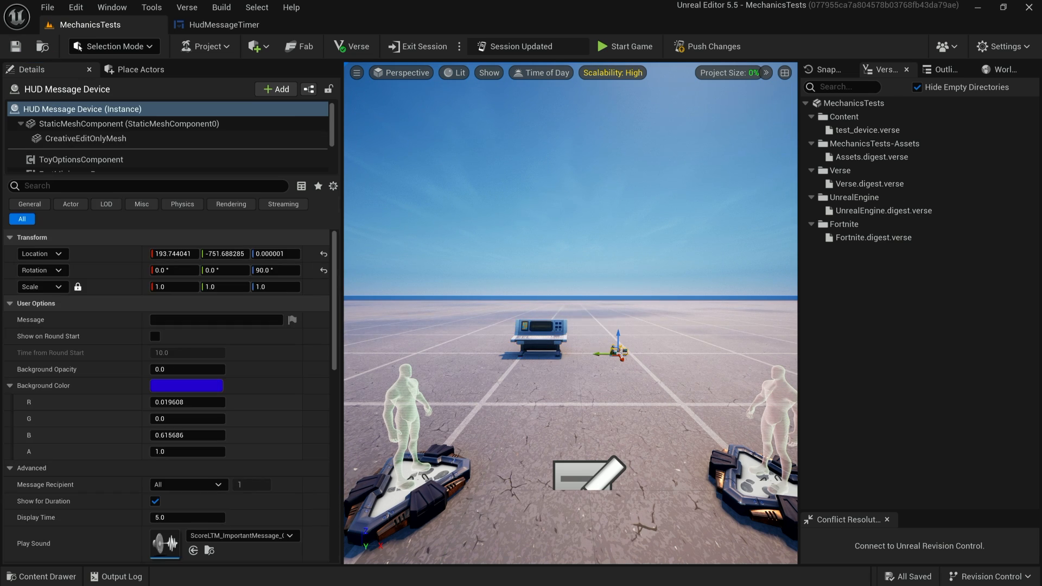
Push the pending changes and confirm sending them to the edit session.
scroll("down", 3)
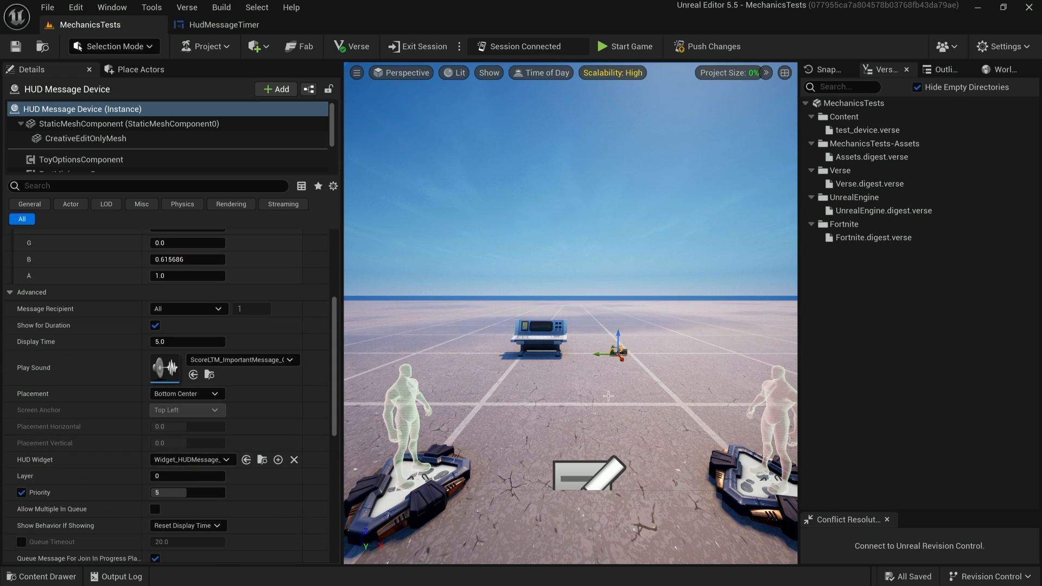
left_click(713, 45)
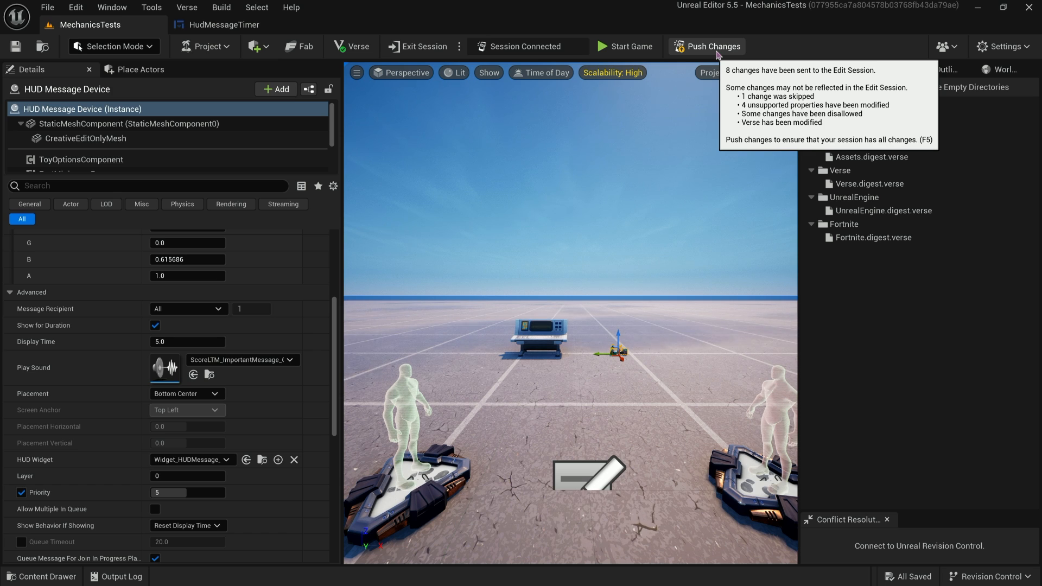
left_click(707, 46)
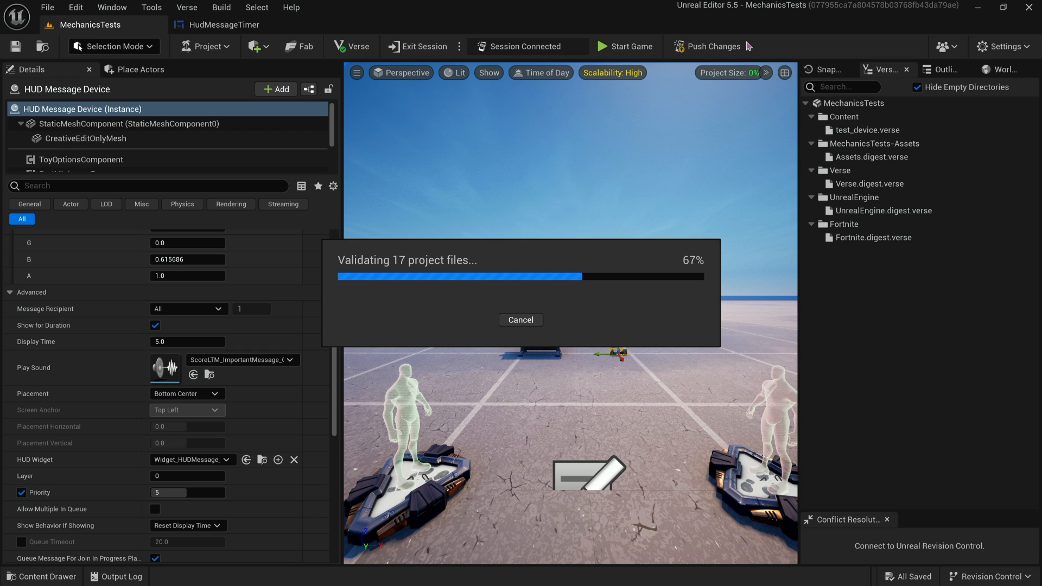
left_click(712, 46)
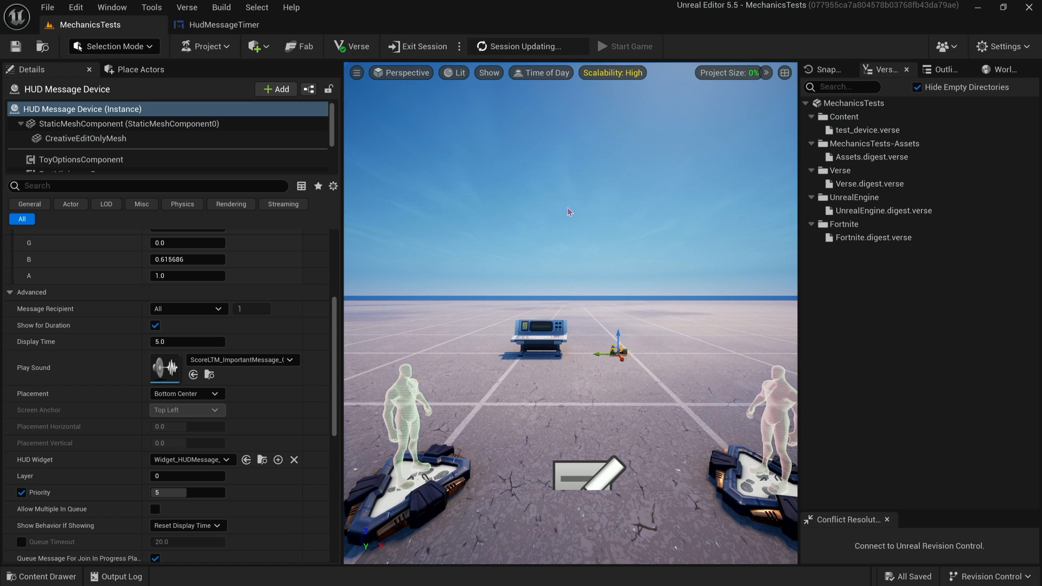
mouse_move(263, 402)
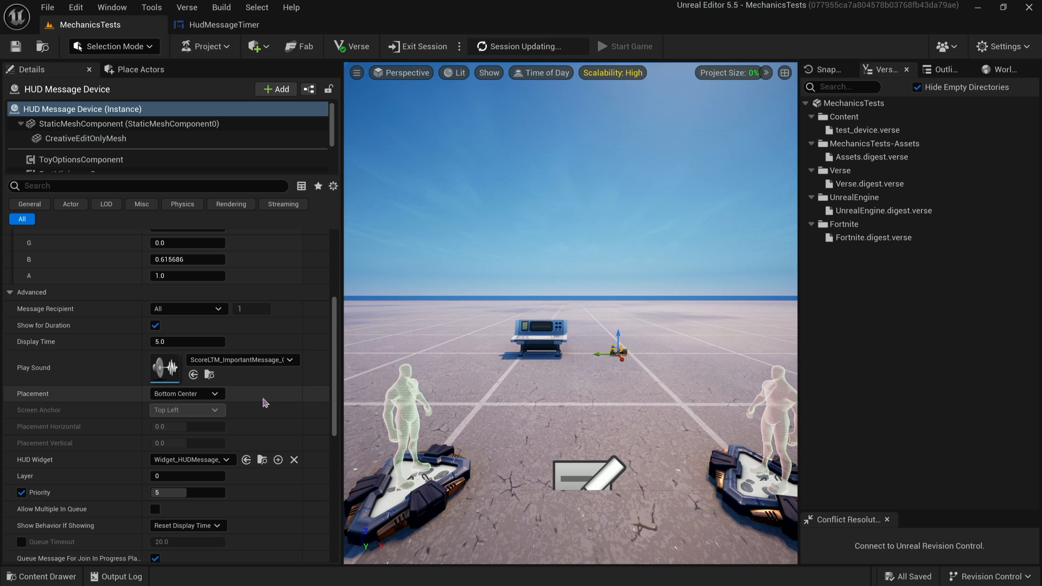
Wait for the session update, then bring up the Content Drawer.
scroll("down", 3)
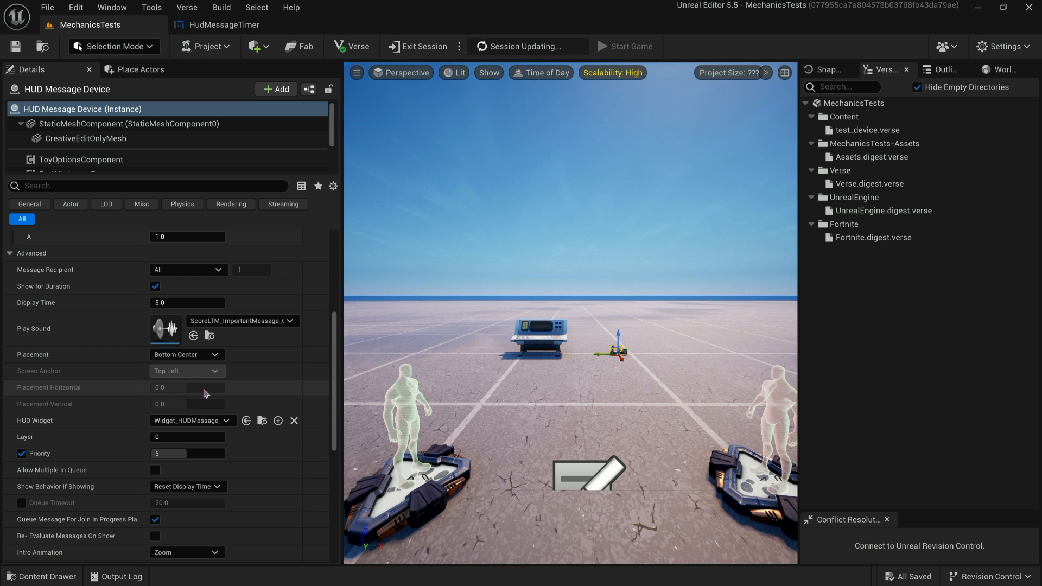
scroll("down", 3)
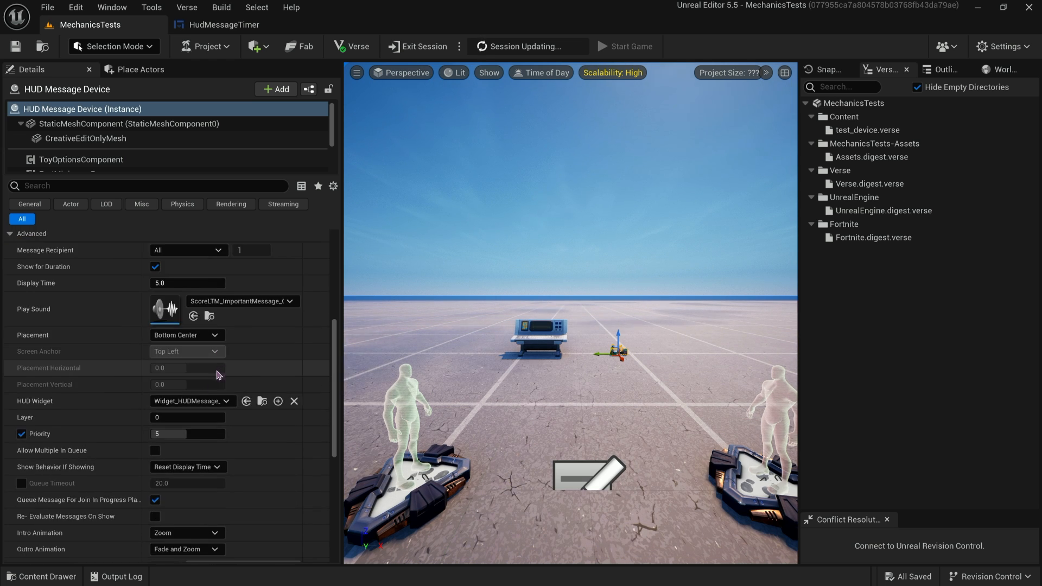
scroll("down", 3)
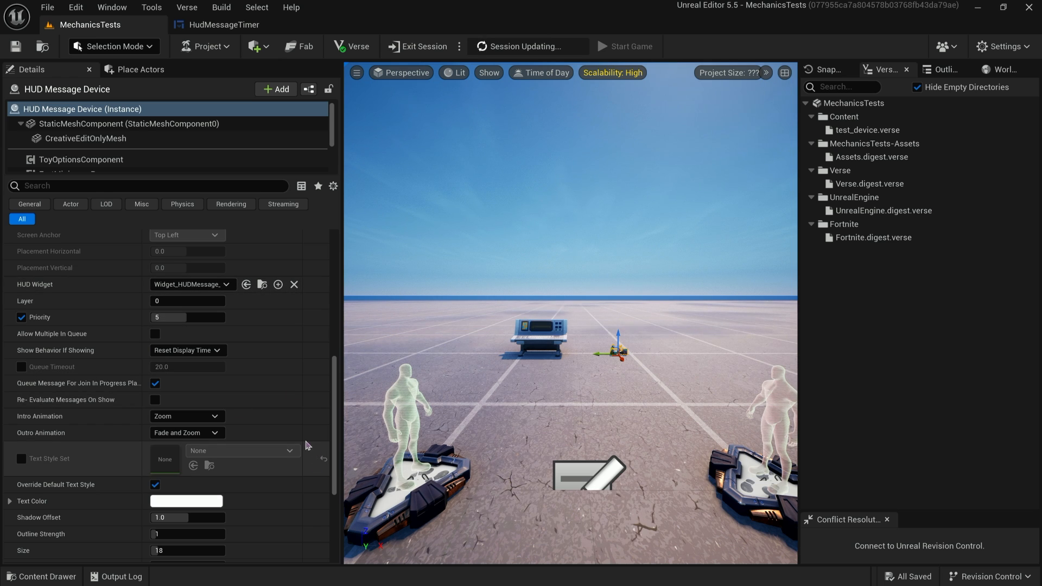
left_click(40, 577)
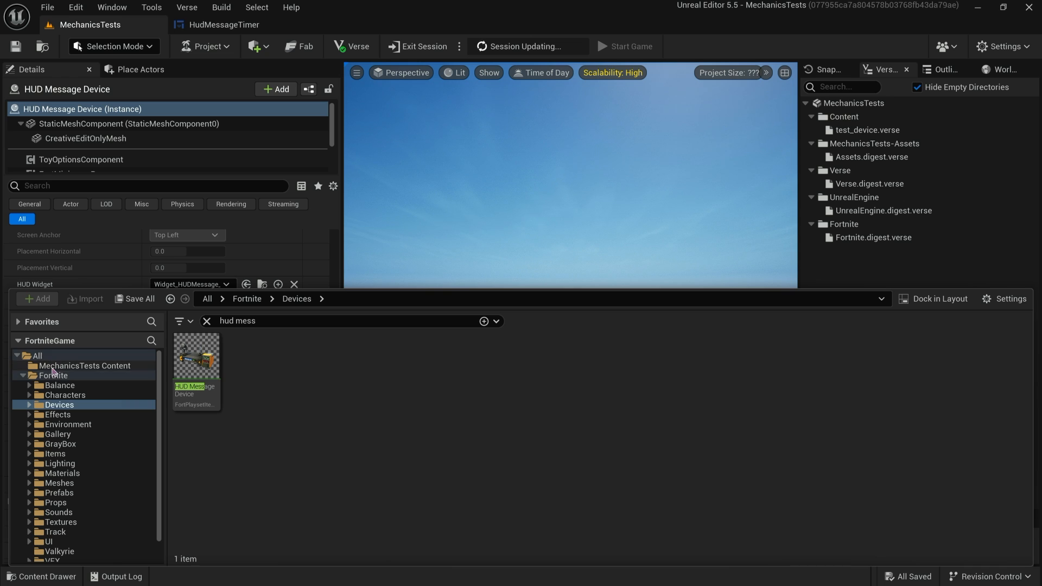
Delete the old HudMessageTimer widget and create User Widget blueprint WBP_UW_Timer in MechanicsTests Content.
left_click(84, 365)
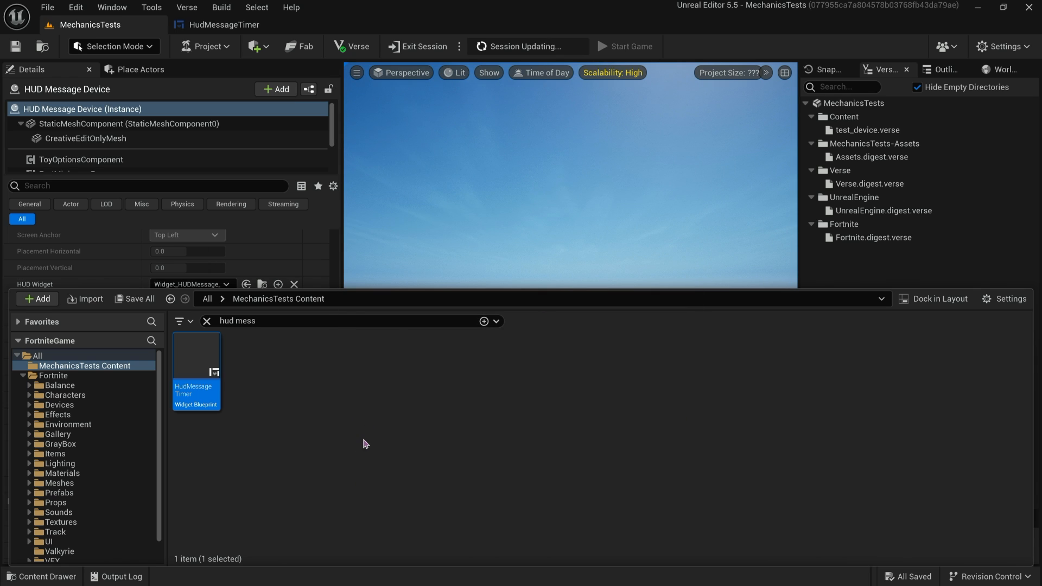
mouse_move(290, 370)
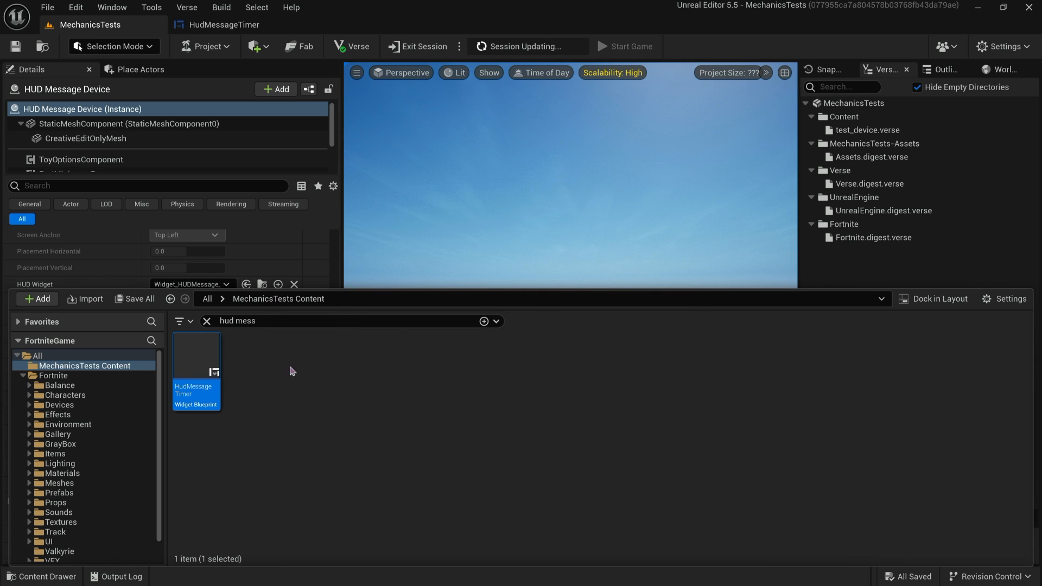
left_click(939, 69)
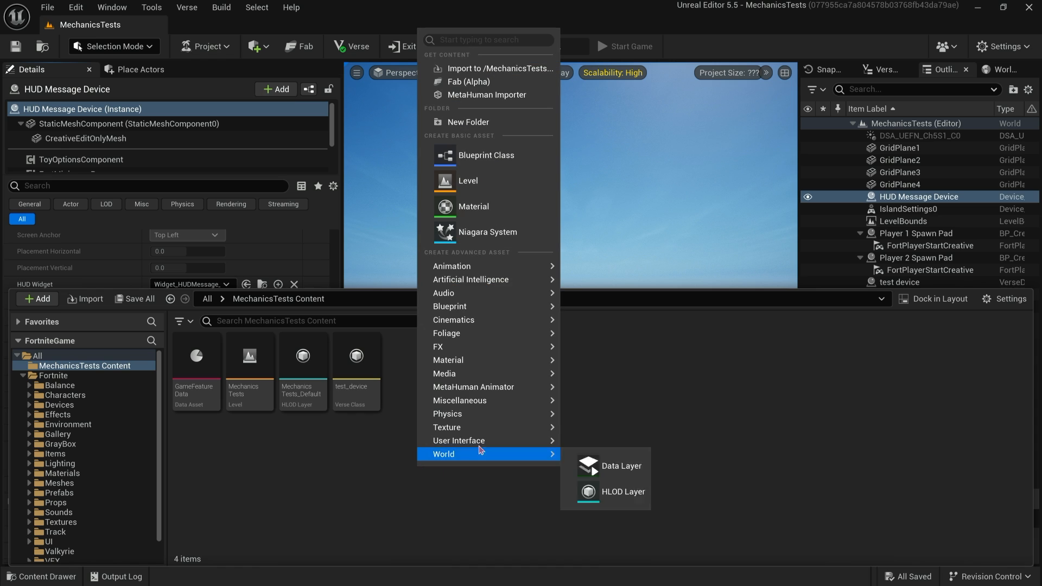
mouse_move(459, 440)
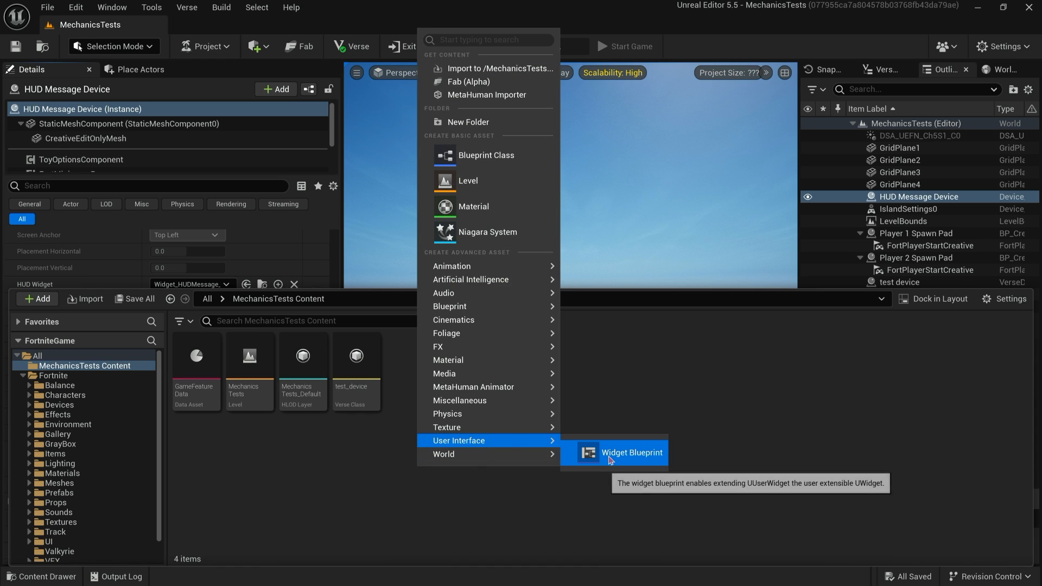
left_click(630, 452)
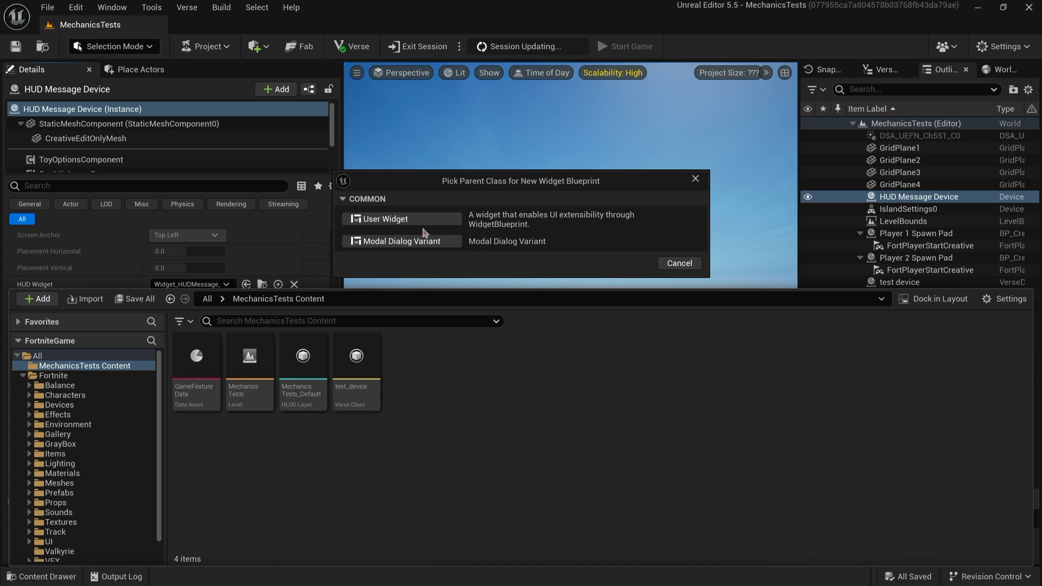
left_click(385, 218)
type("WBP_UW_Timer")
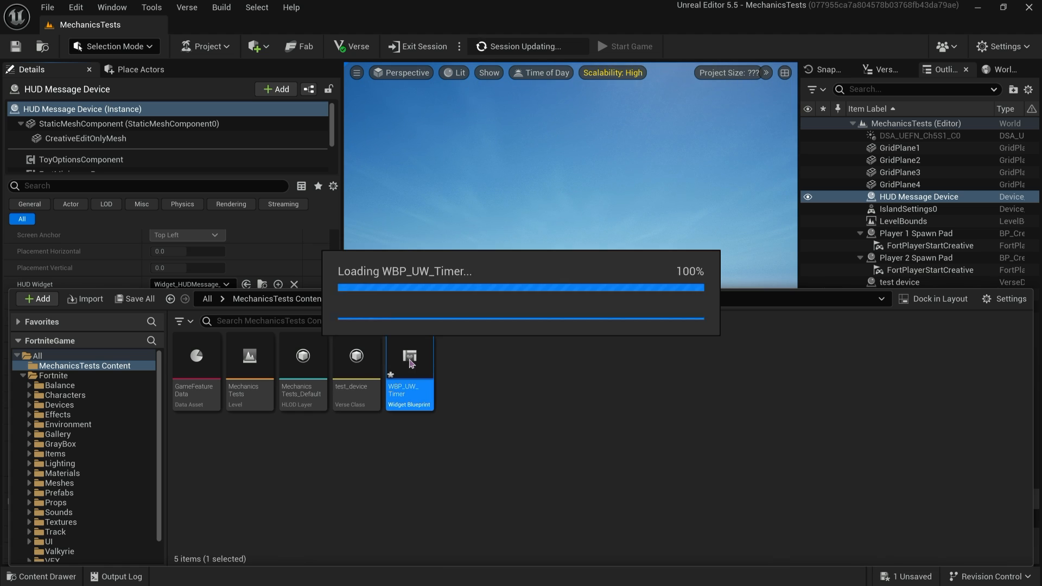
Open WBP_UW_Timer in the Widget Designer and add Canvas Panel and Overlay layouts.
double_click(409, 357)
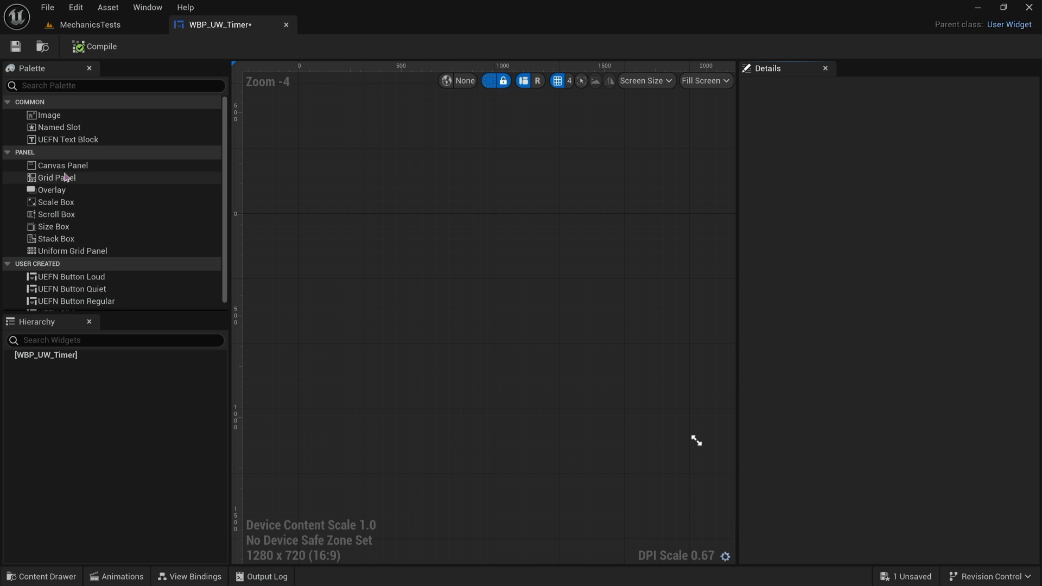
double_click(62, 165)
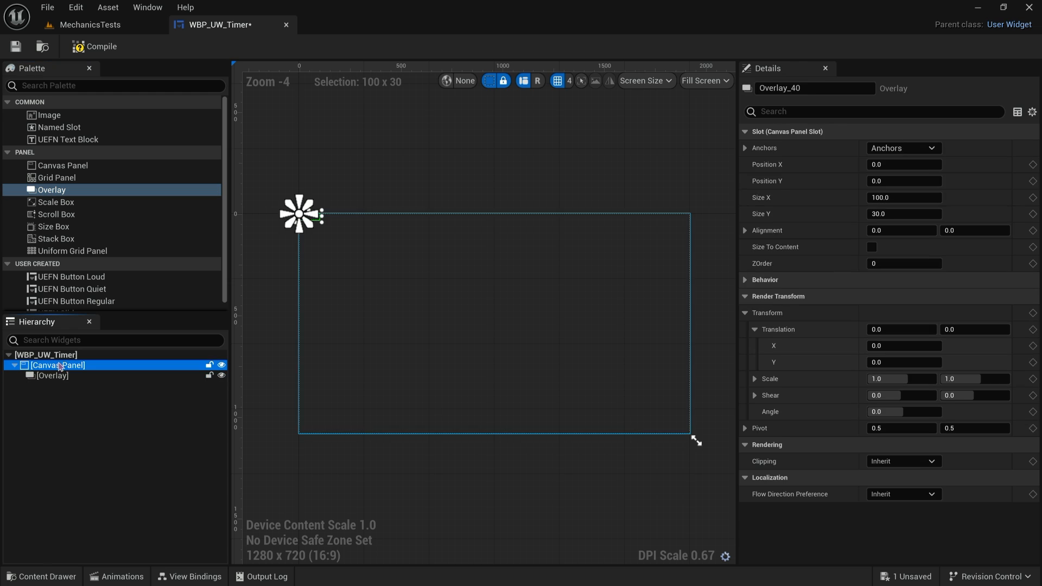
left_click(52, 376)
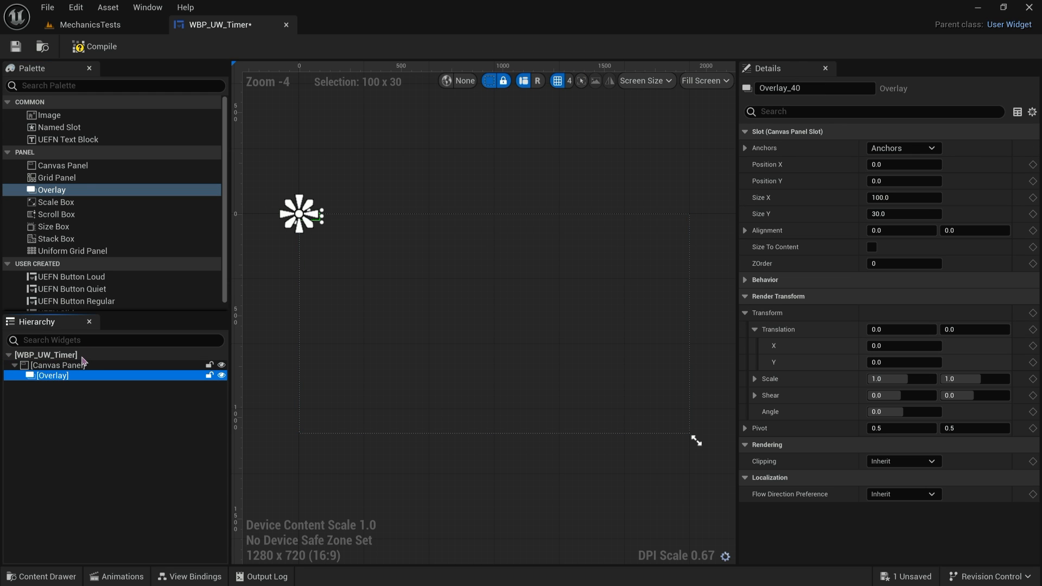
mouse_move(113, 168)
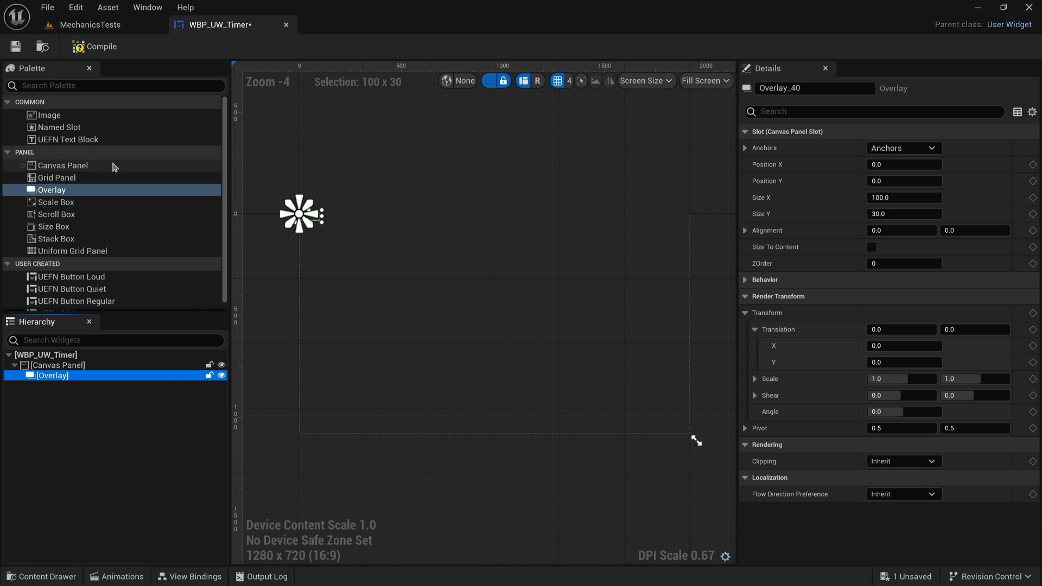
left_click(59, 365)
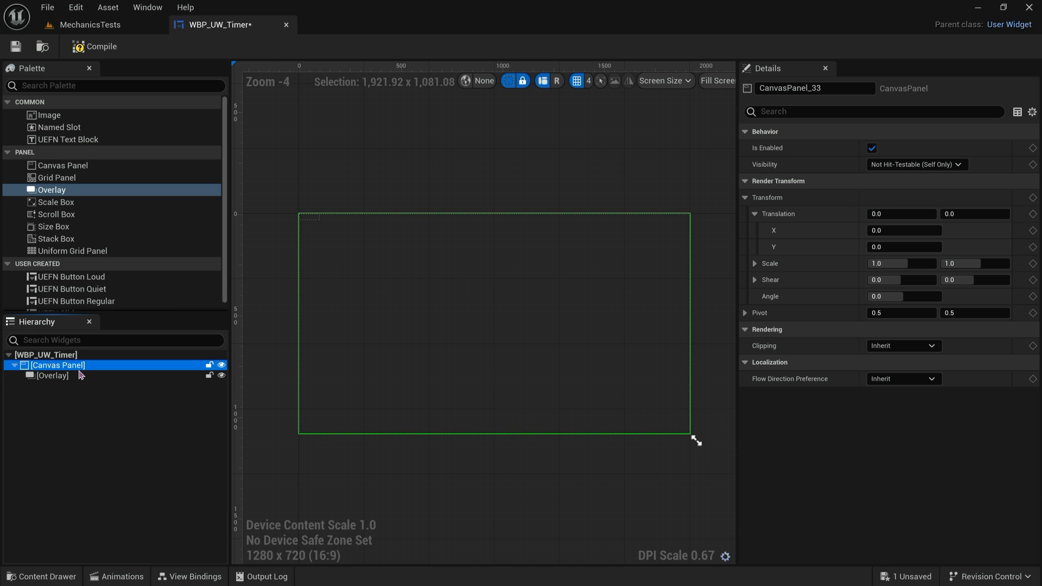
mouse_move(813, 425)
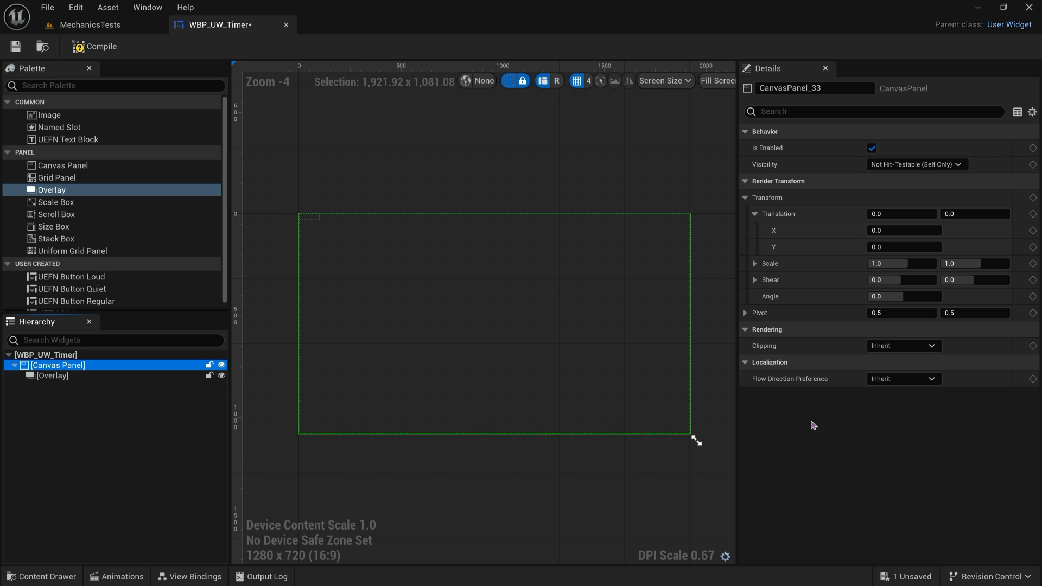
Inspect the Overlay and Canvas Panel settings, ending on the widget's root entry.
scroll("down", 3)
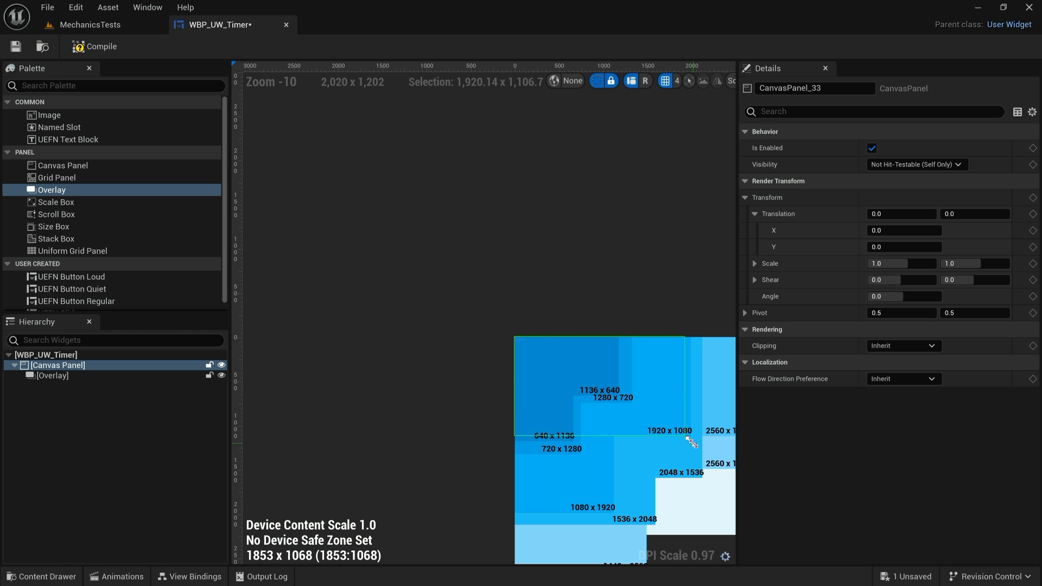
scroll("up", 3)
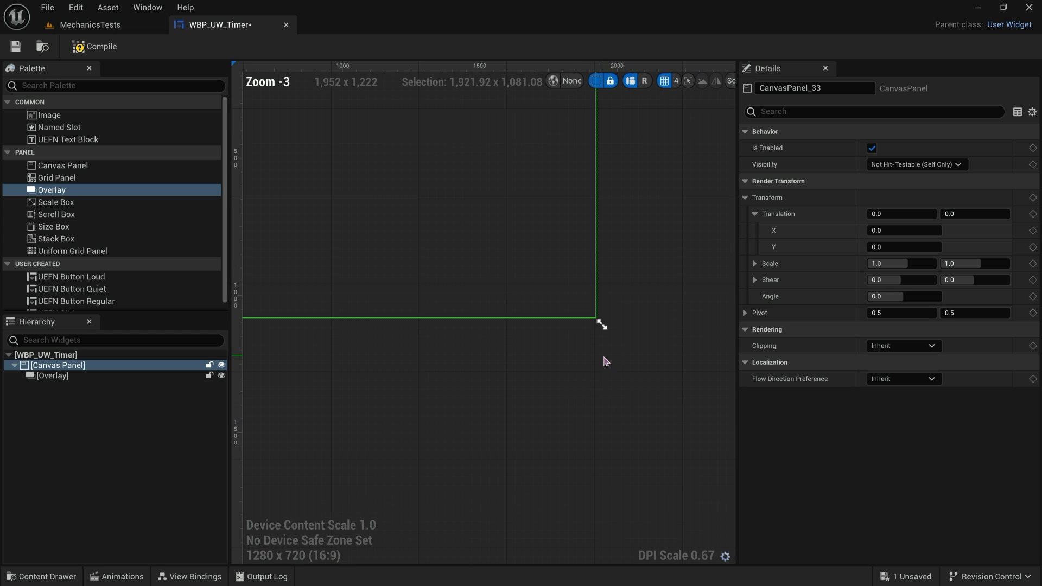
scroll("down", 3)
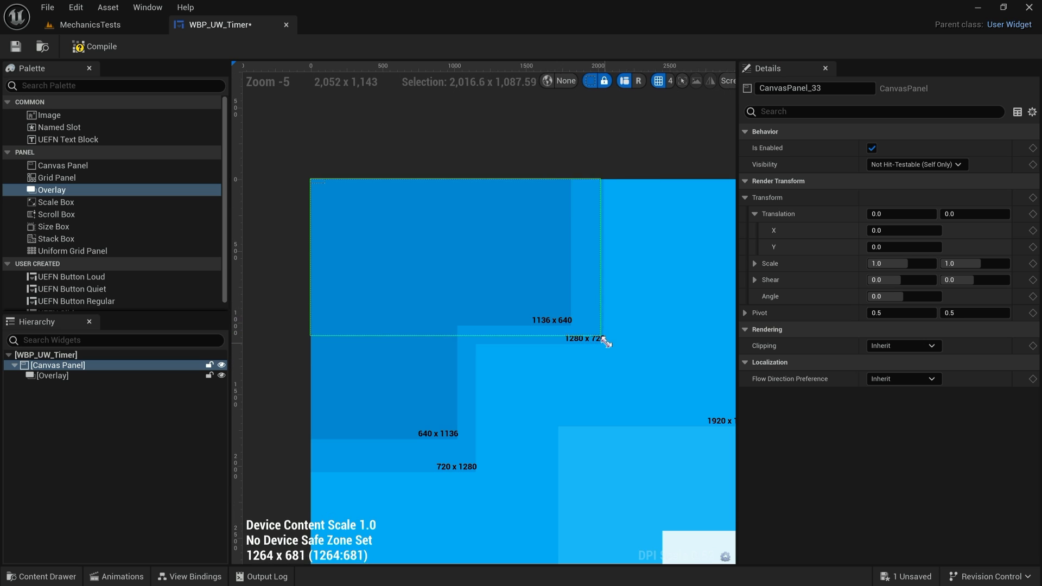
left_click(53, 375)
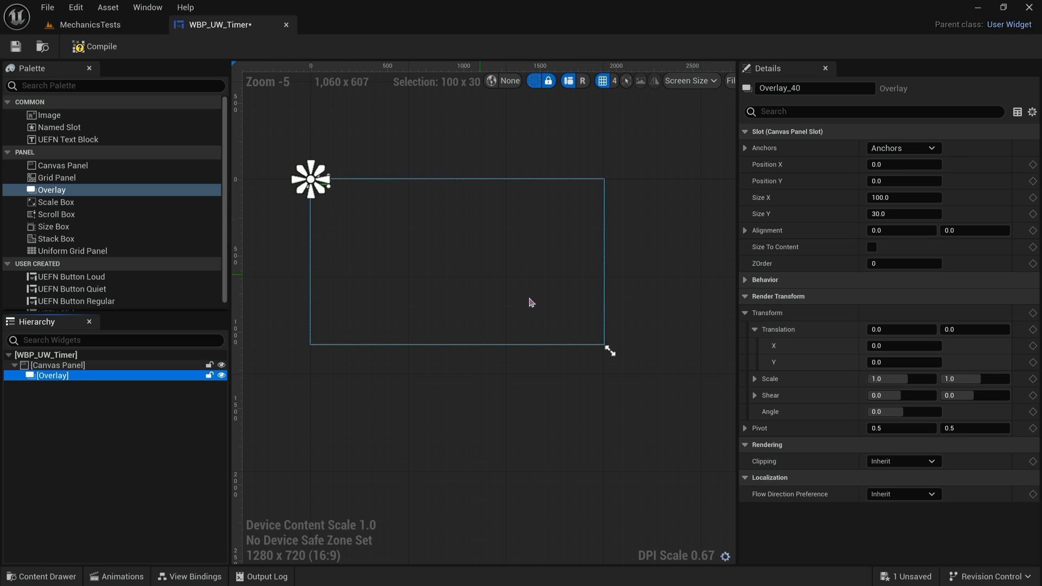
left_click(901, 148)
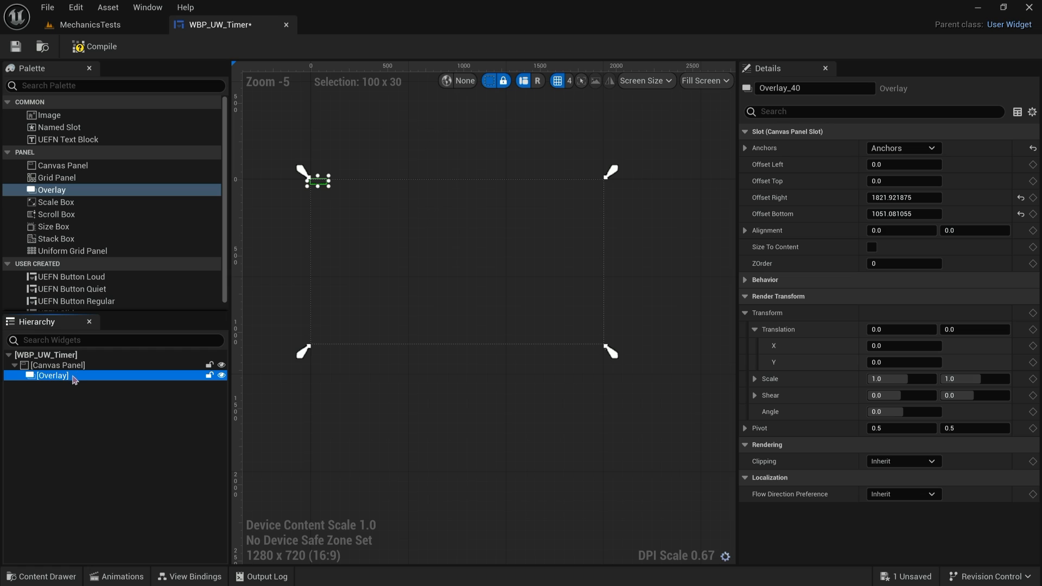
mouse_move(66, 382)
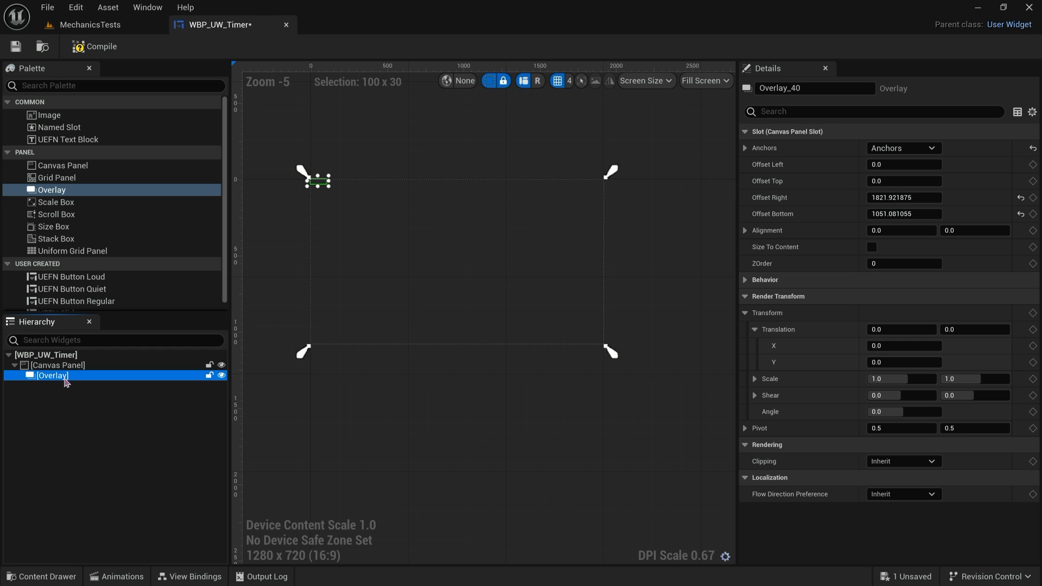
left_click(58, 365)
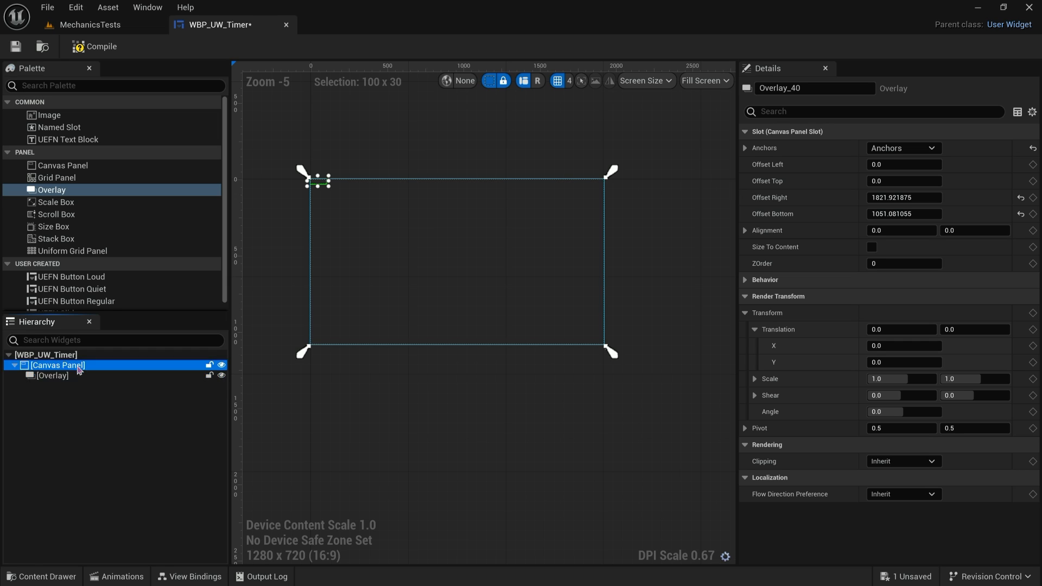
left_click(52, 375)
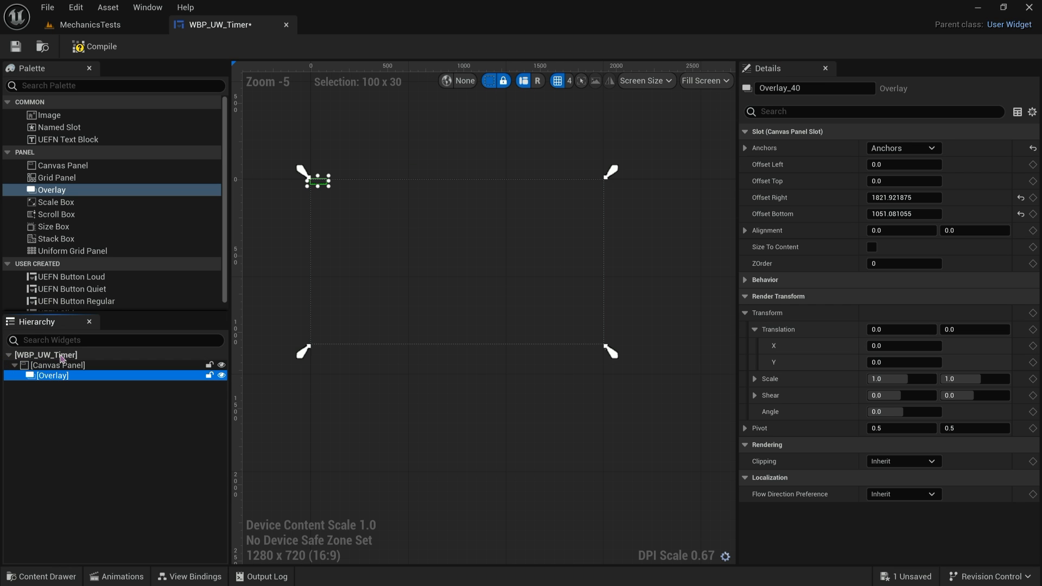
left_click(46, 355)
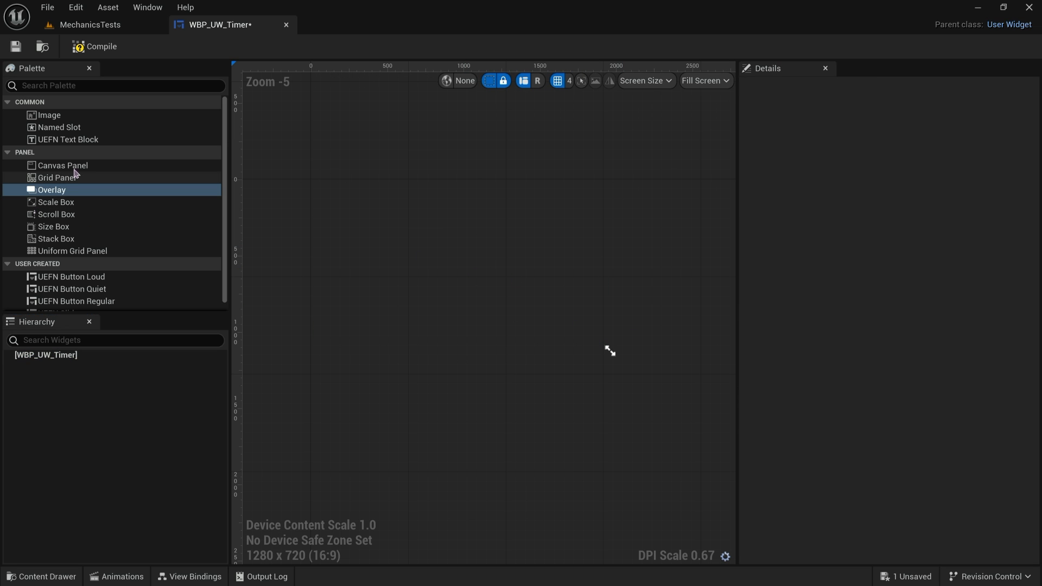
Try a Text Block in the widget, inspect its settings, then delete it.
left_click_drag(68, 139, 456, 259)
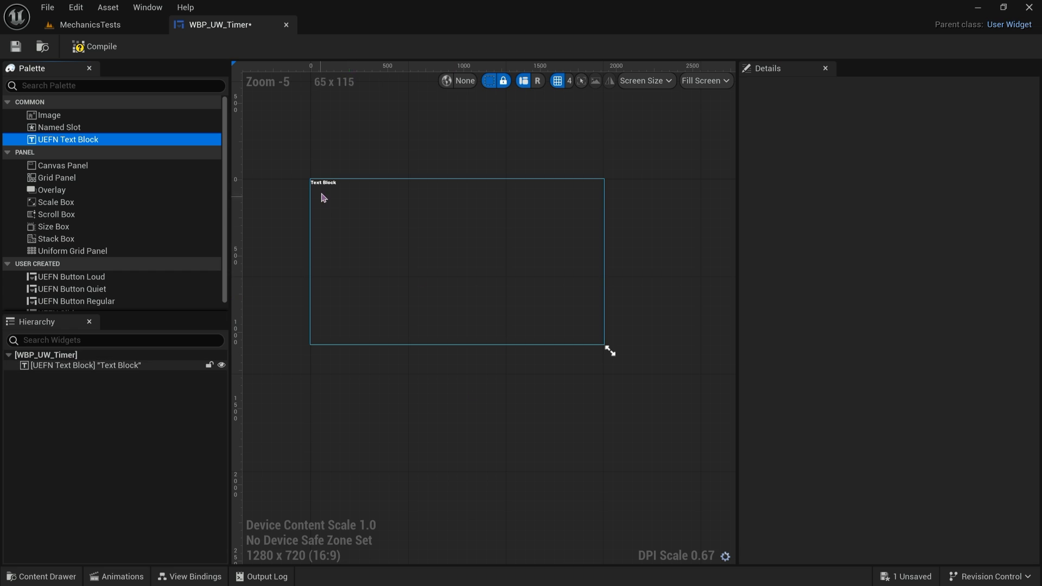
left_click(46, 354)
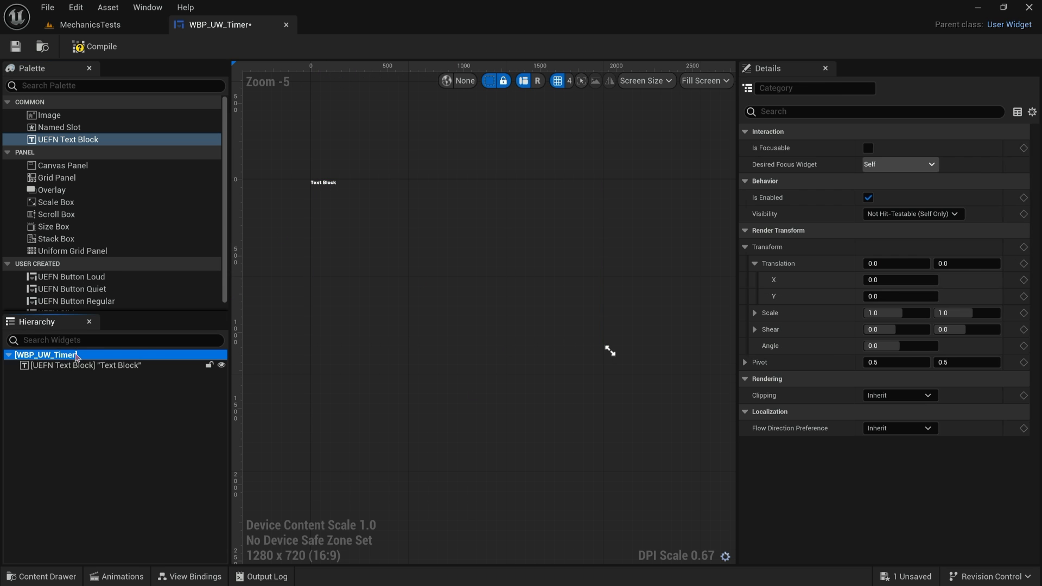
left_click(85, 365)
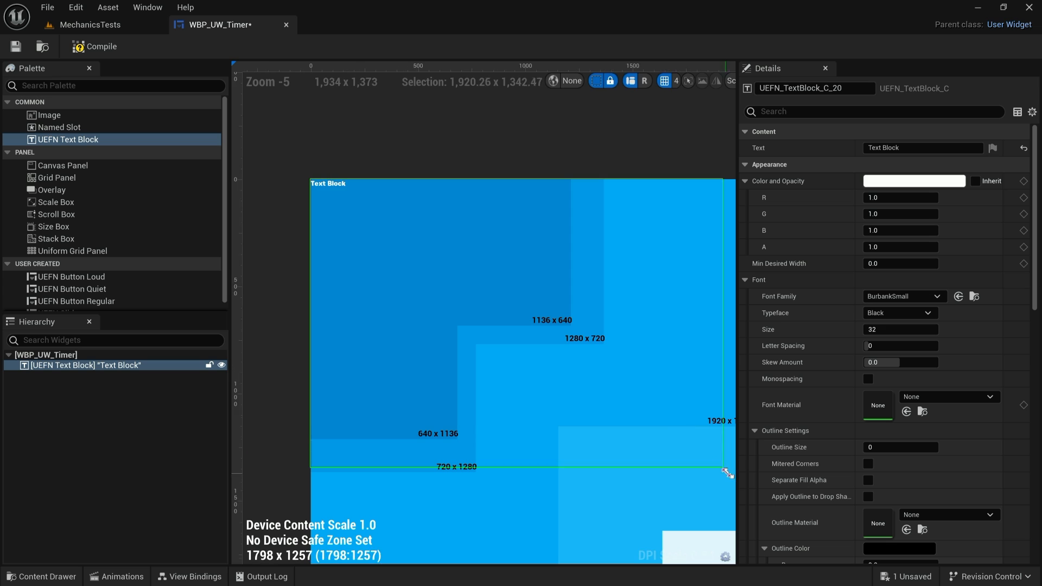
scroll("down", 3)
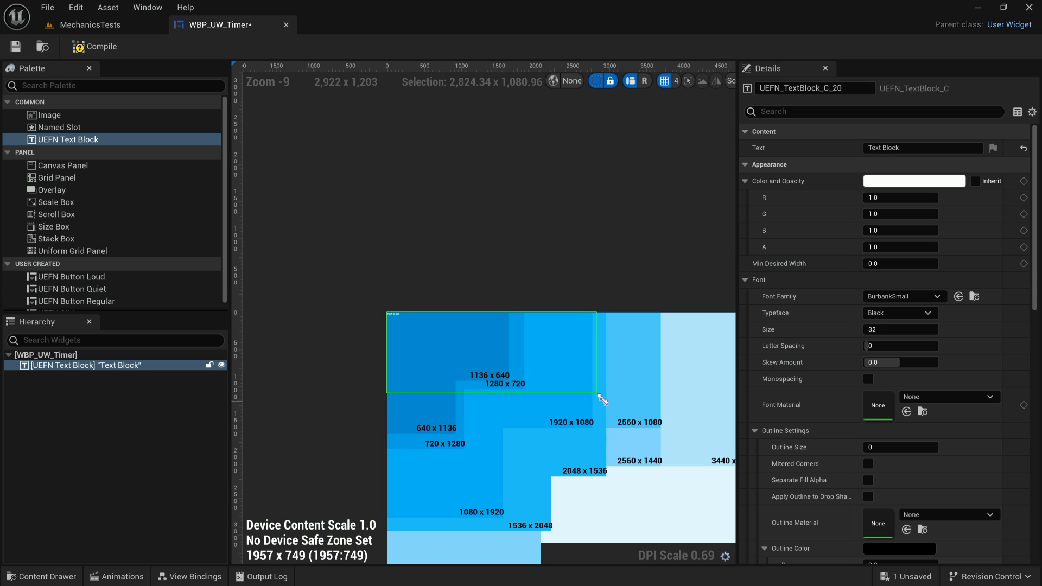
left_click(85, 365)
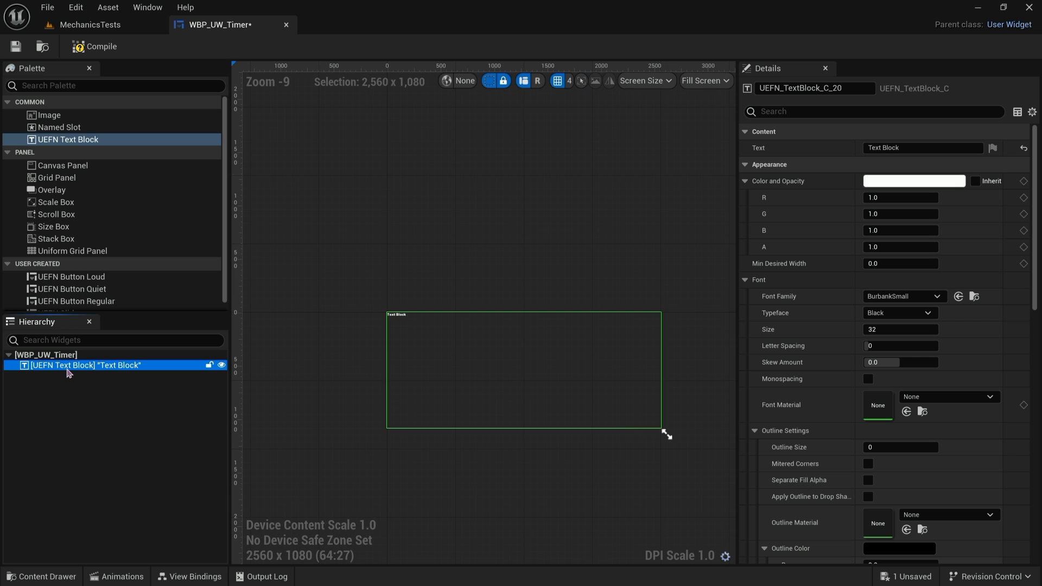
key("Delete")
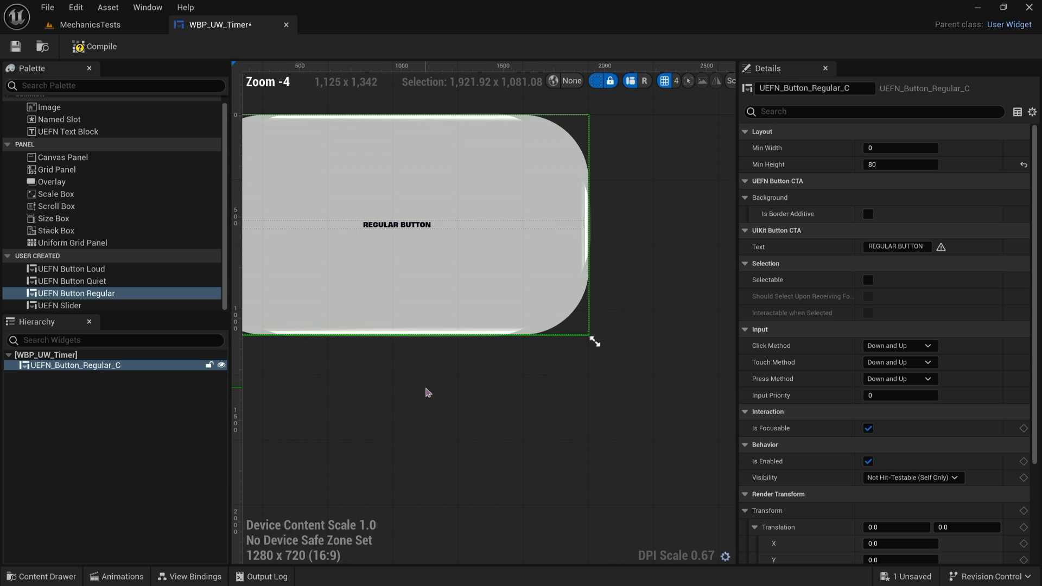
scroll("down", 3)
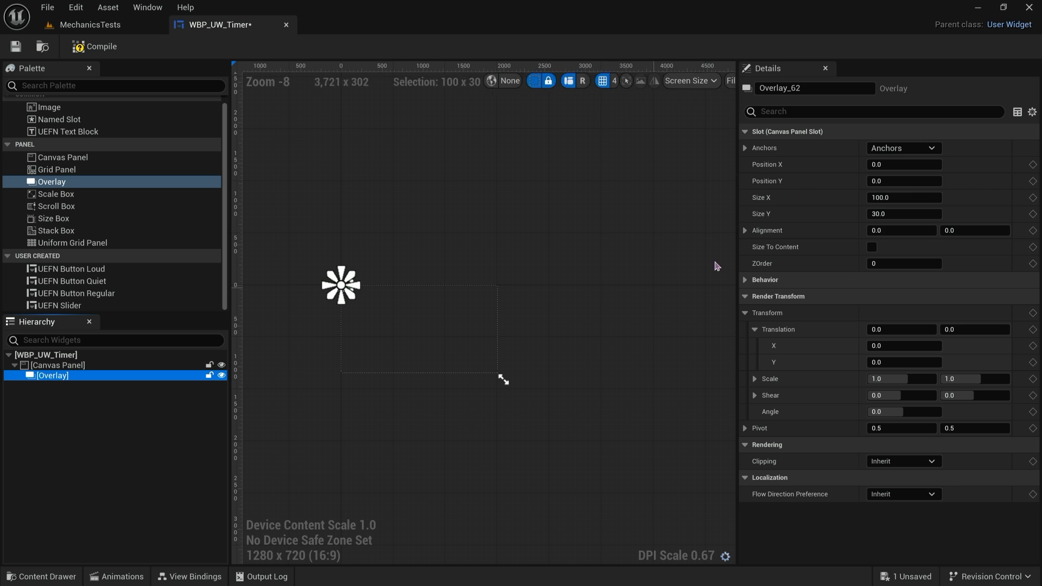
Anchor the Overlay with the full-stretch preset and zero offsets to fill the Canvas Panel.
left_click(902, 147)
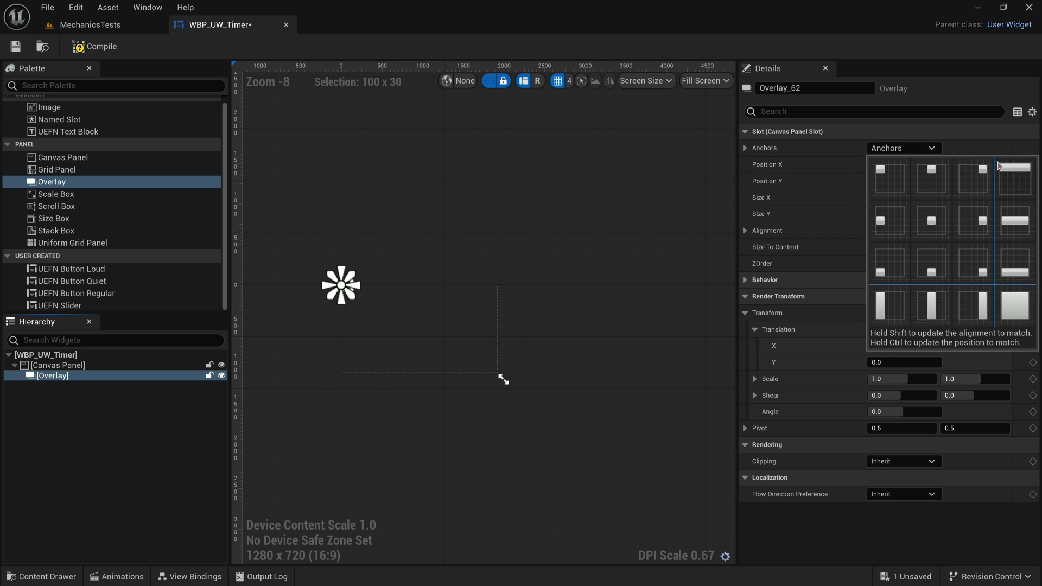
left_click(89, 24)
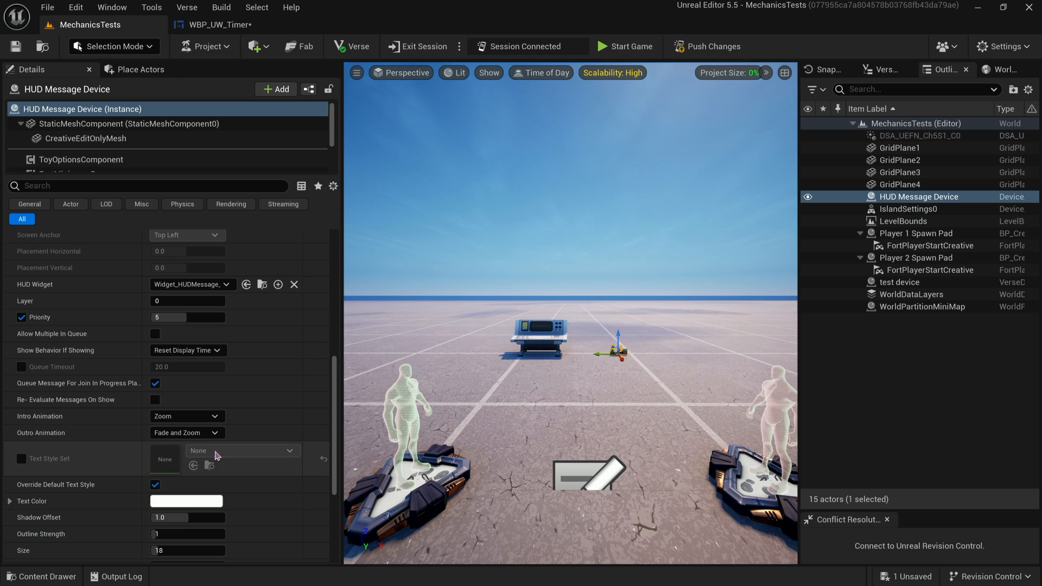
scroll("up", 3)
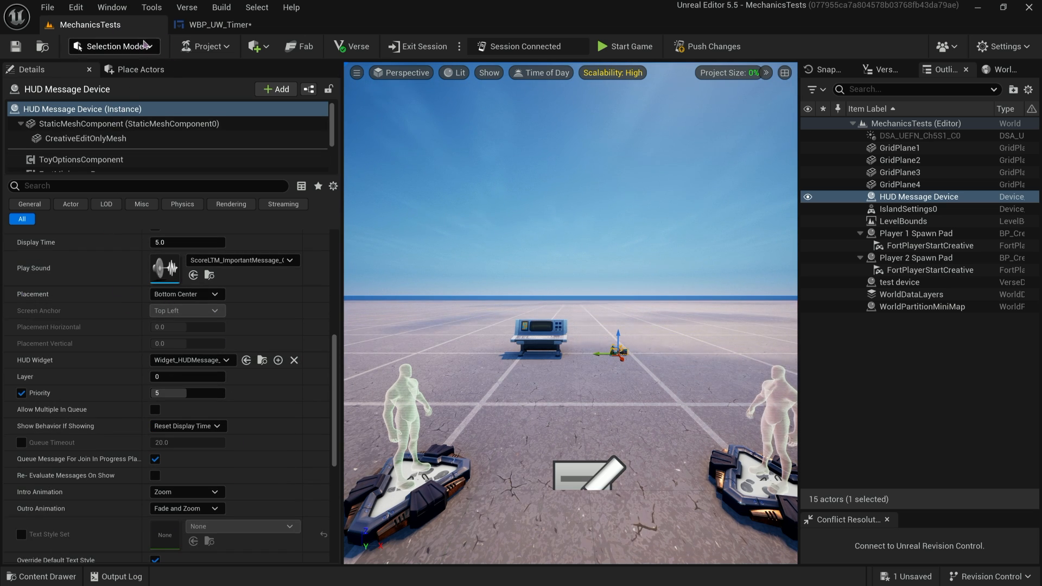
left_click(219, 25)
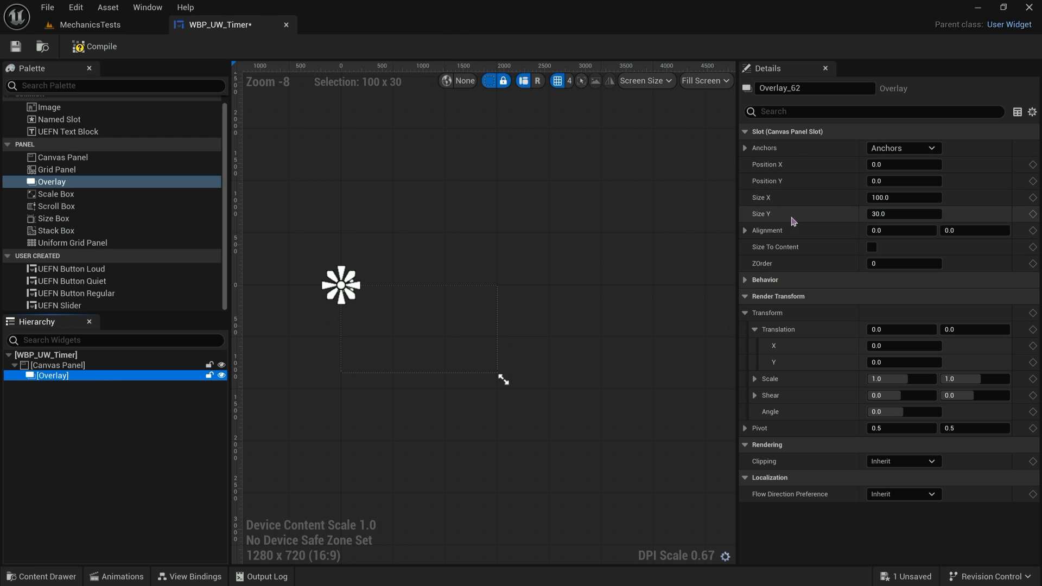
left_click(935, 148)
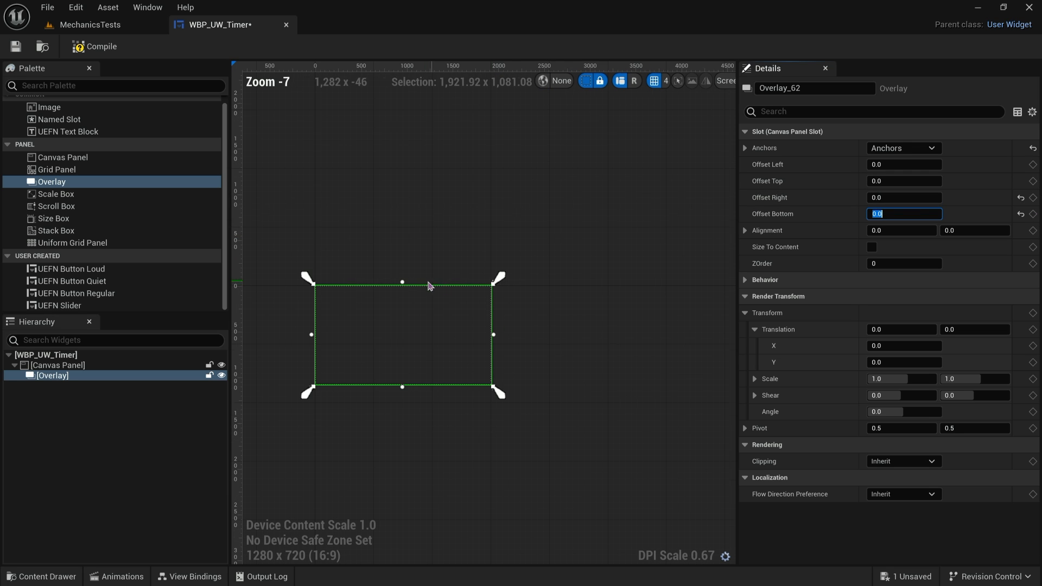
scroll("up", 3)
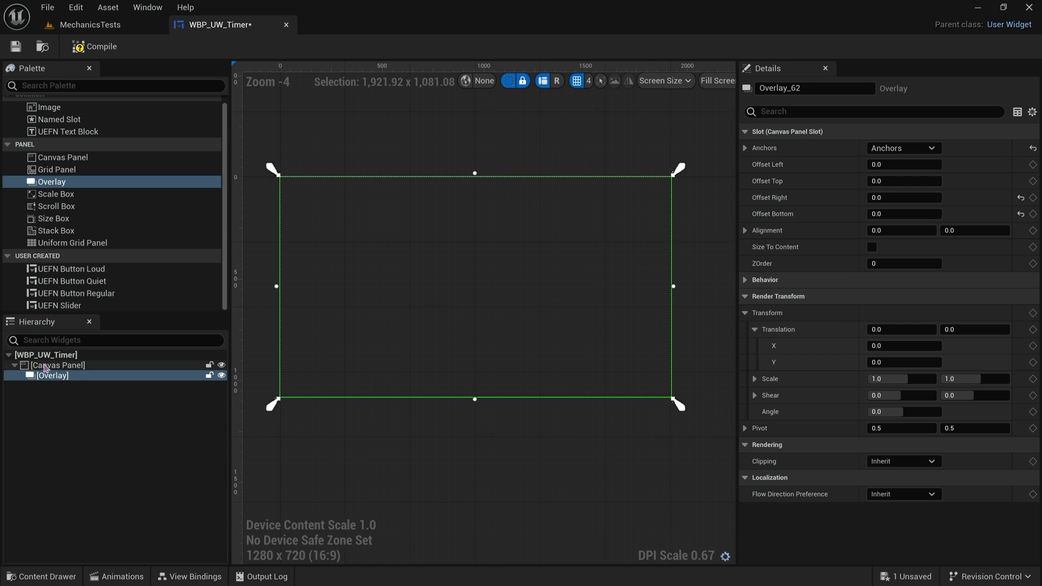
left_click(58, 364)
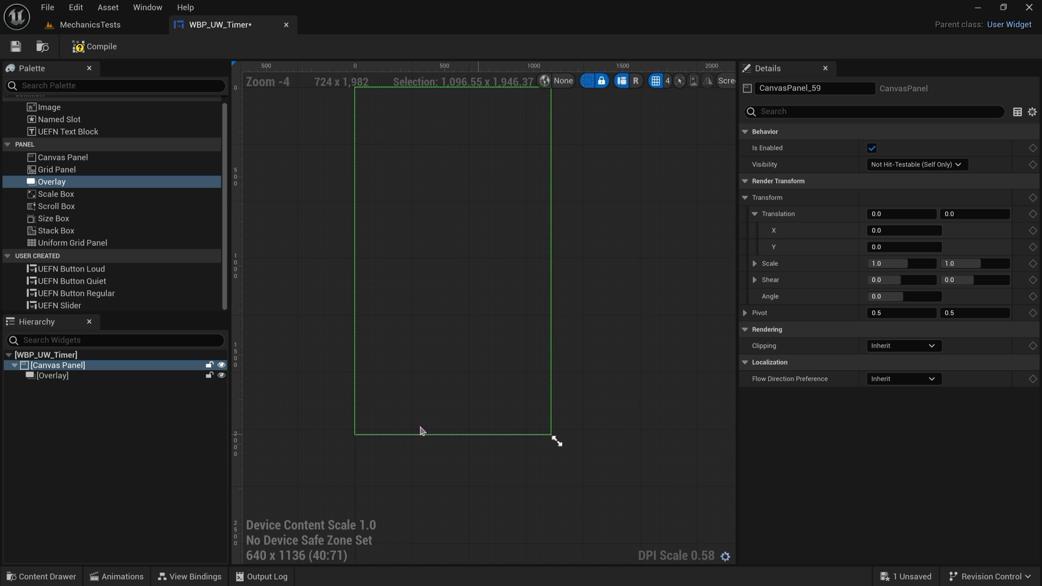
Add an Image widget (Image_42) to WBP_UW_Timer's Canvas Panel from the Palette.
left_click(52, 375)
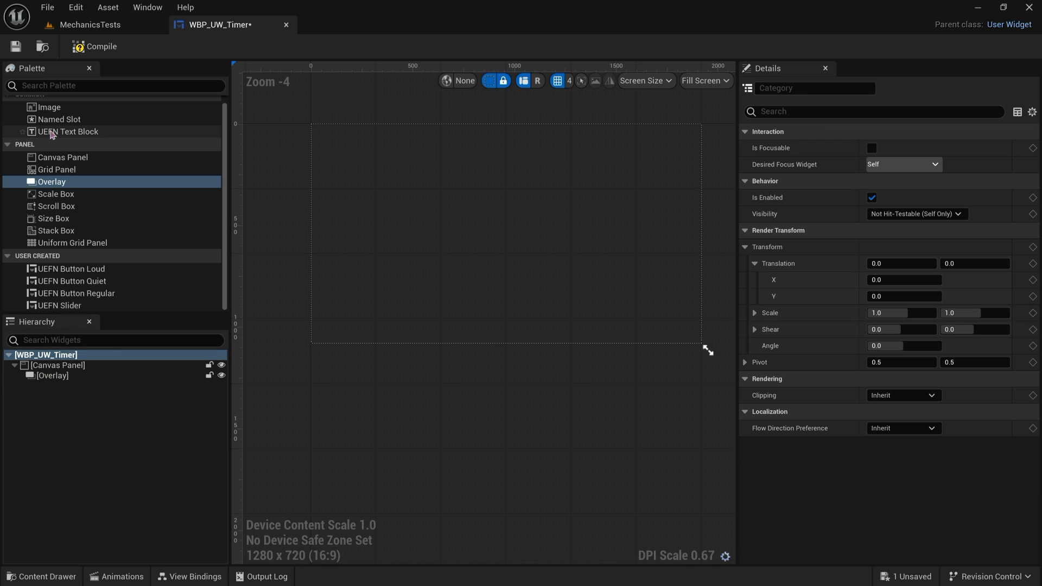
left_click(56, 193)
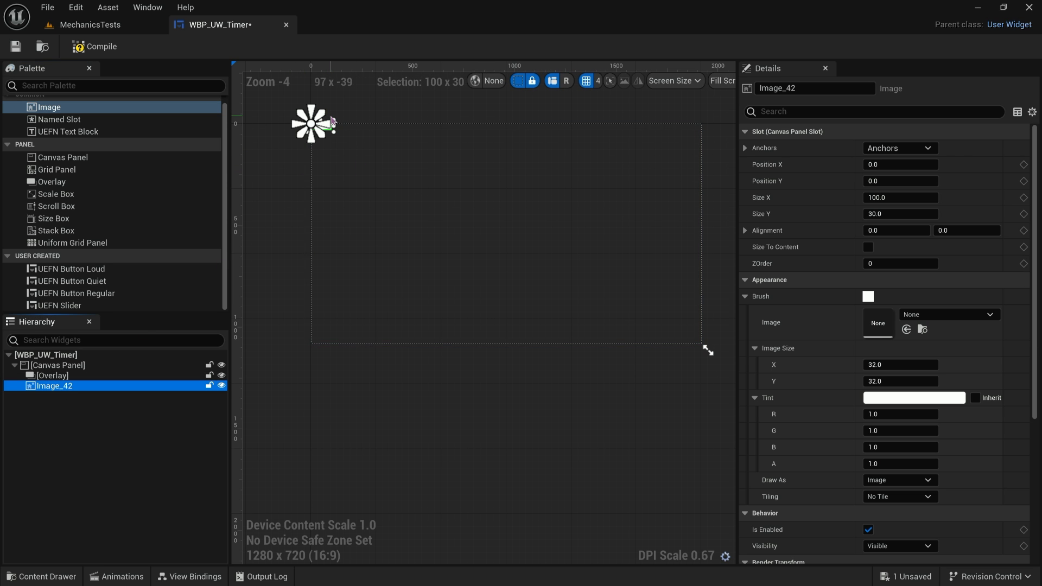
Position the image at -100, -100 and size it 200 by 100.
left_click(899, 148)
type("-100")
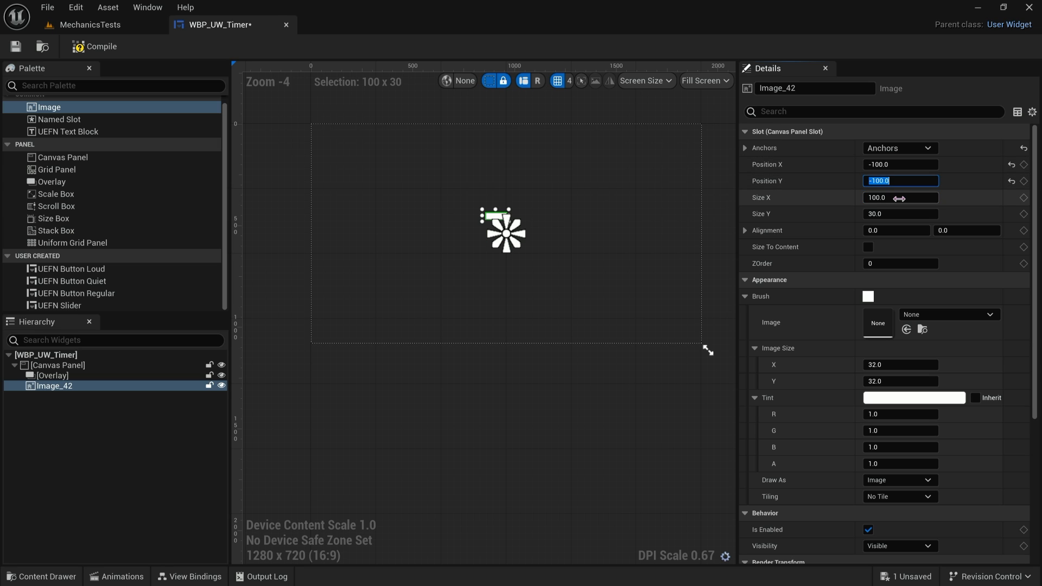
triple_click(900, 197)
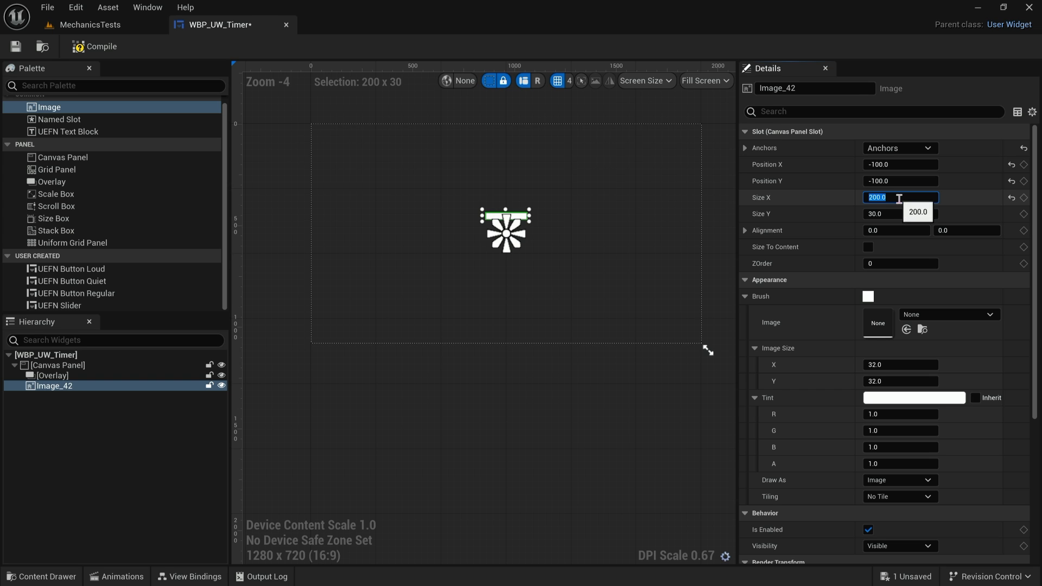
left_click(900, 213)
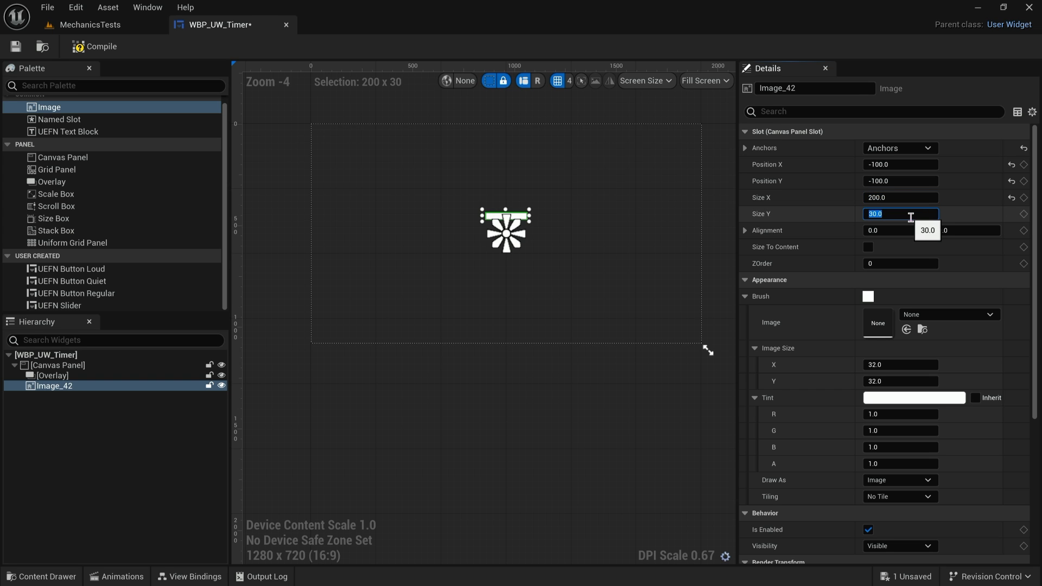
type("100.0")
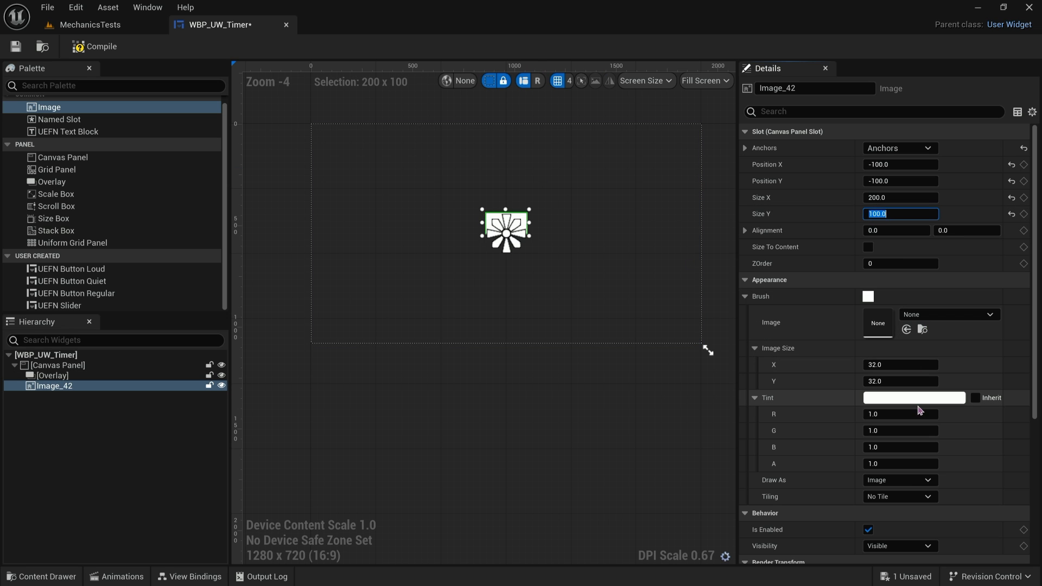
Tint the image lavender and confirm the colour.
left_click(912, 397)
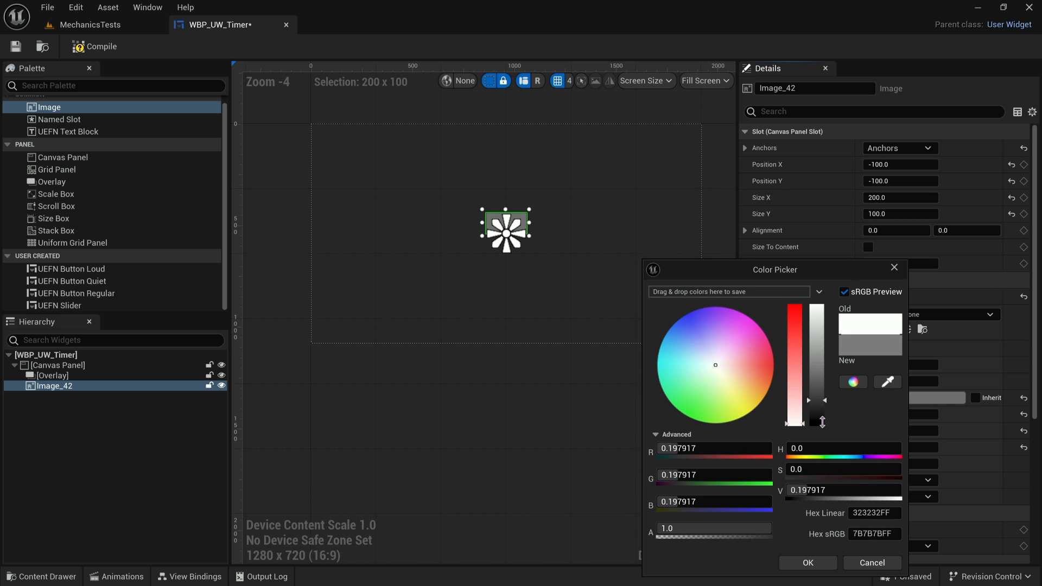
left_click(717, 332)
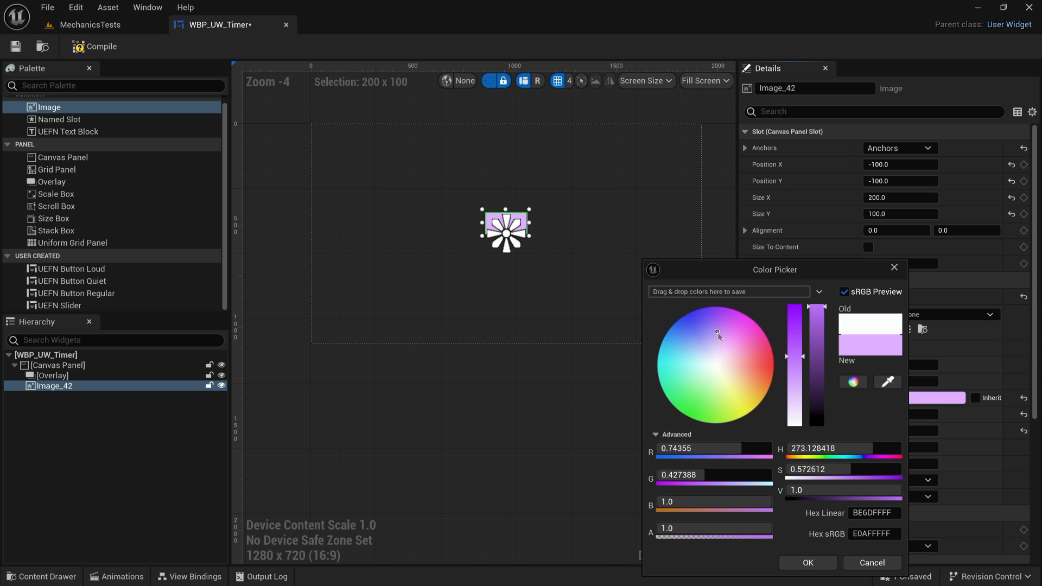
left_click(806, 563)
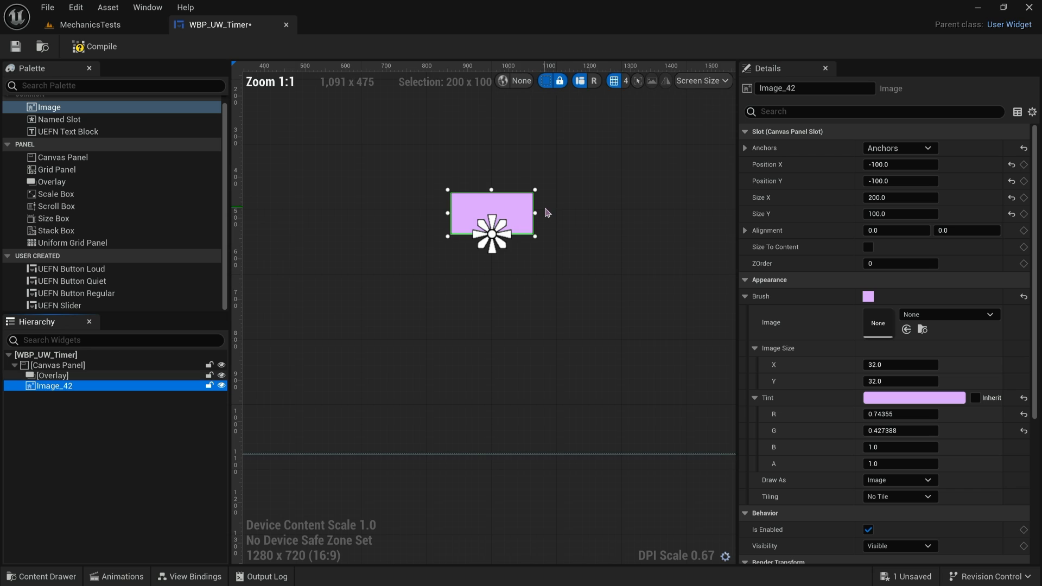
scroll("up", 3)
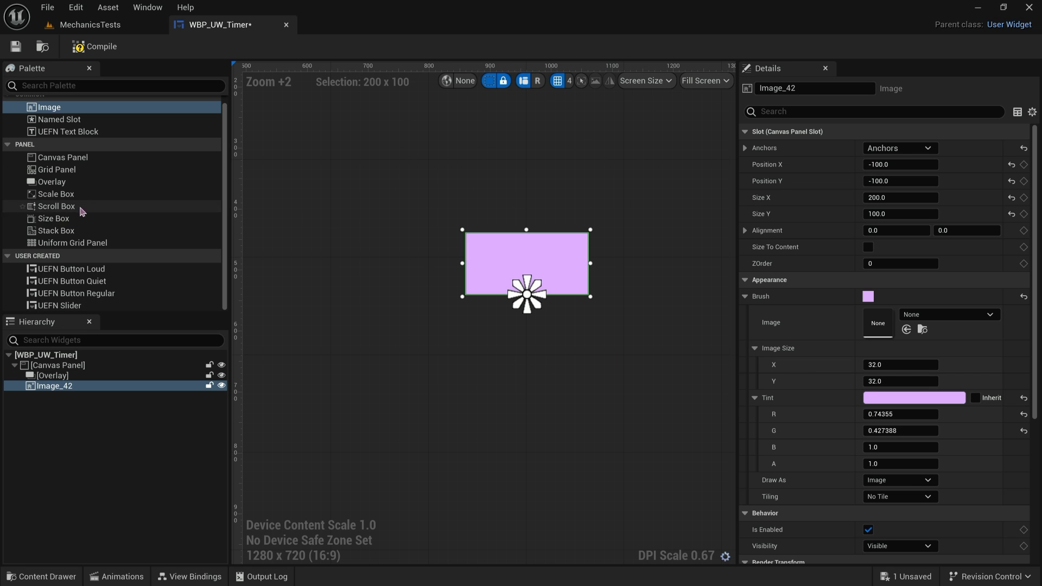
mouse_move(86, 134)
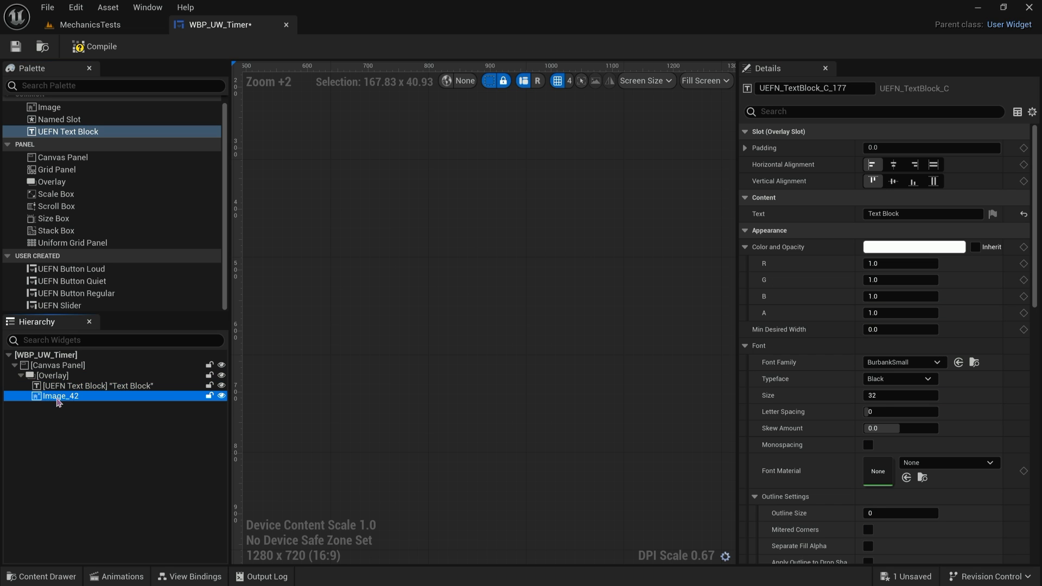
Move Image_42 and the text block into a new overlay nested under the first Overlay, centered.
left_click(60, 395)
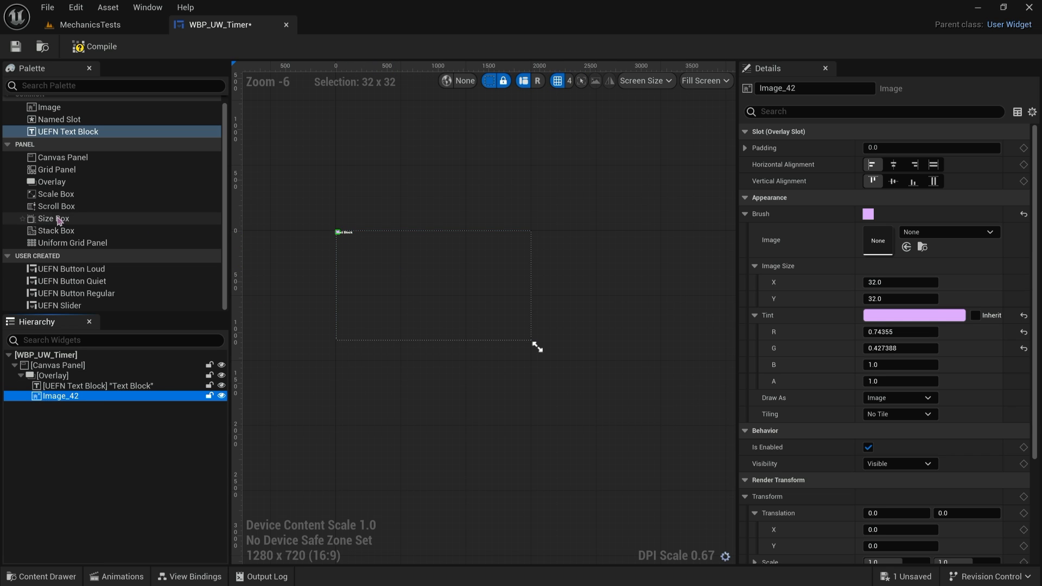
mouse_move(73, 160)
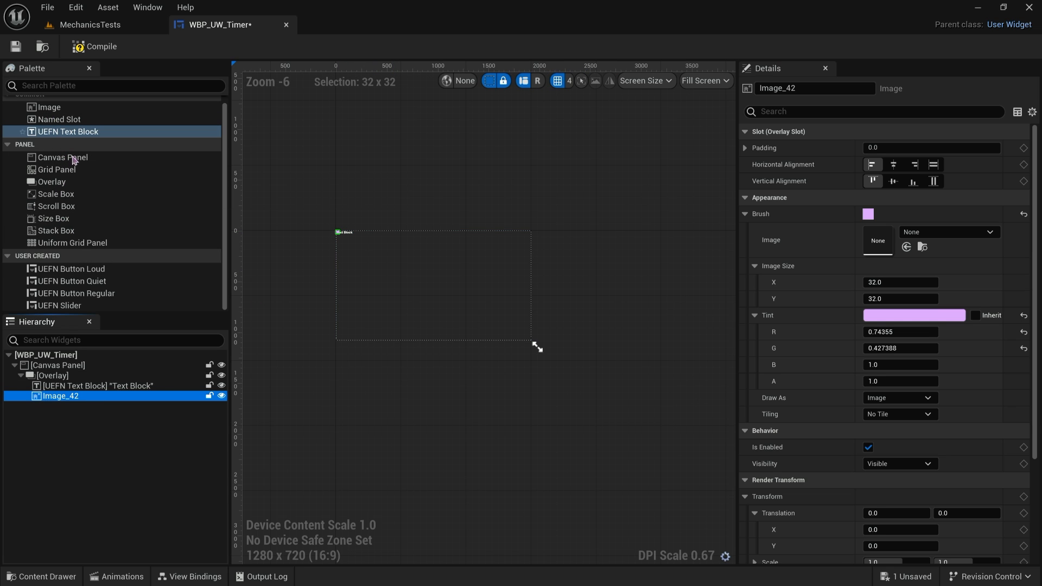
mouse_move(63, 219)
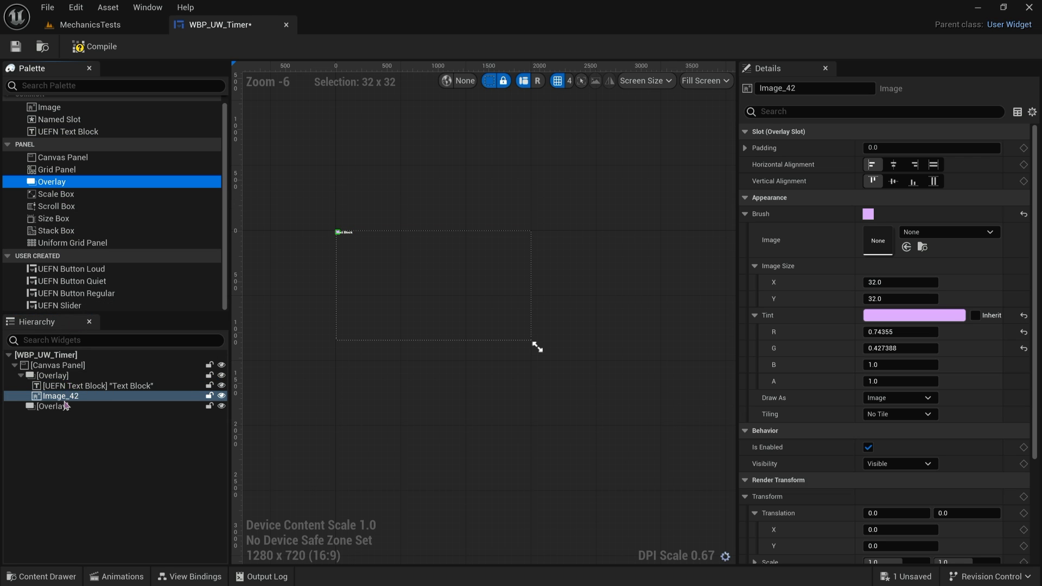
left_click(98, 386)
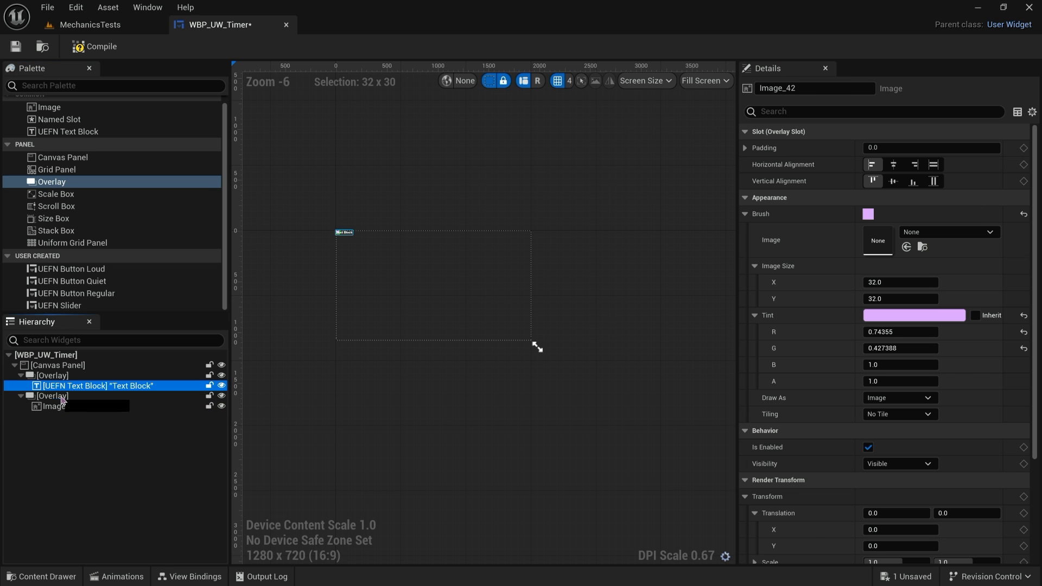
left_click(53, 385)
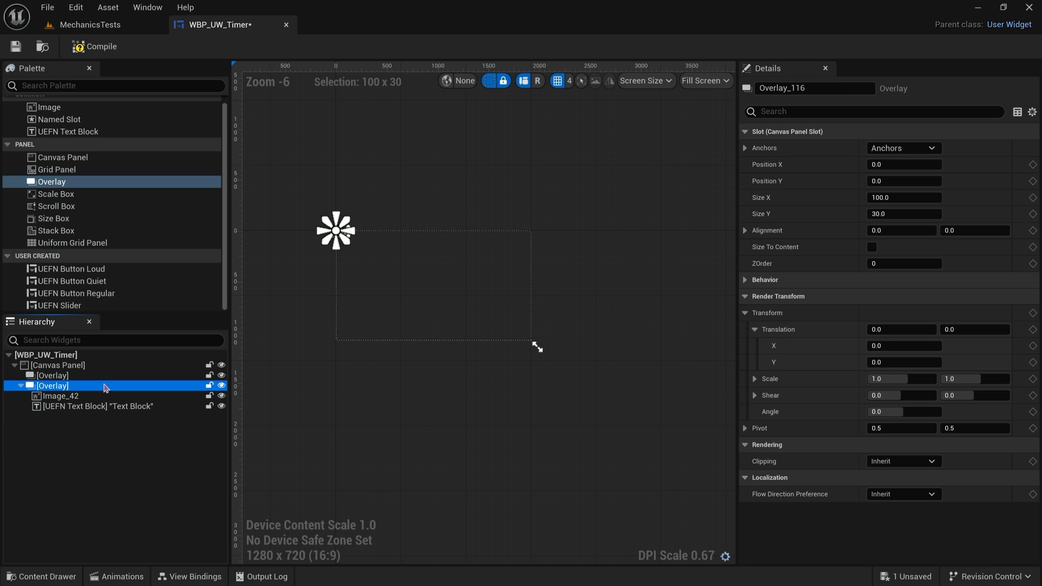
scroll("up", 3)
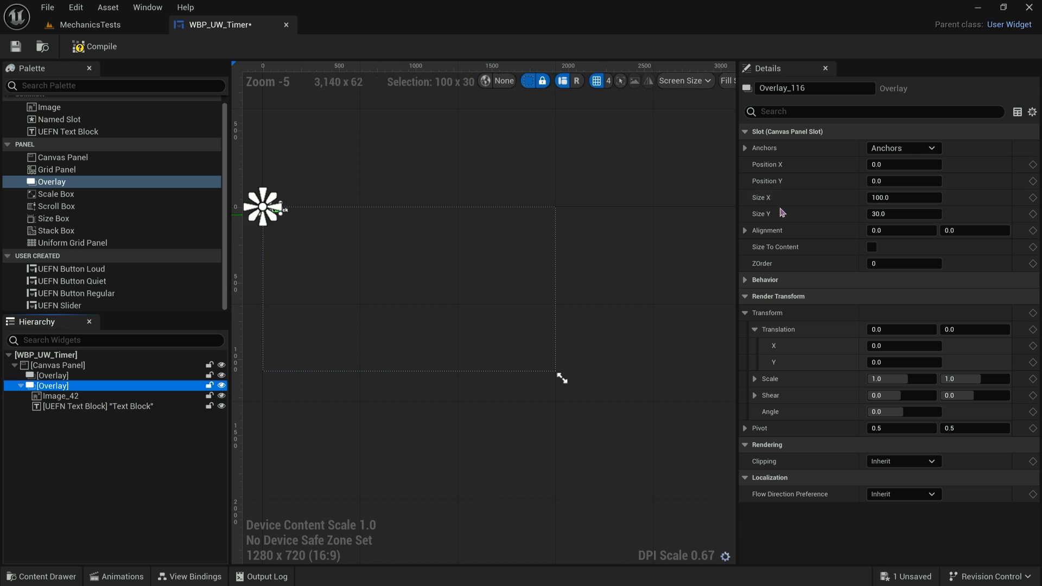
double_click(52, 385)
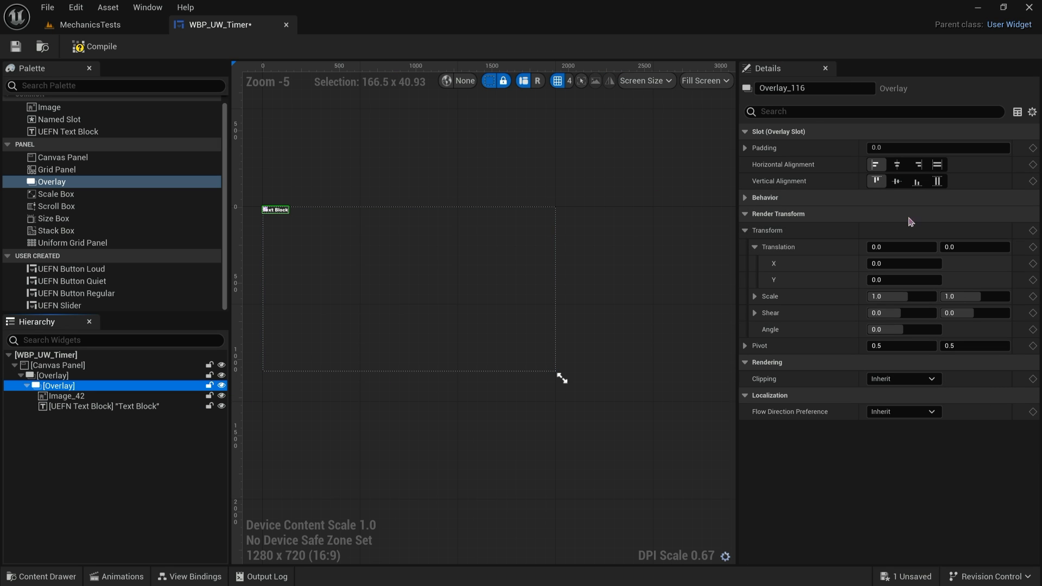
left_click(896, 181)
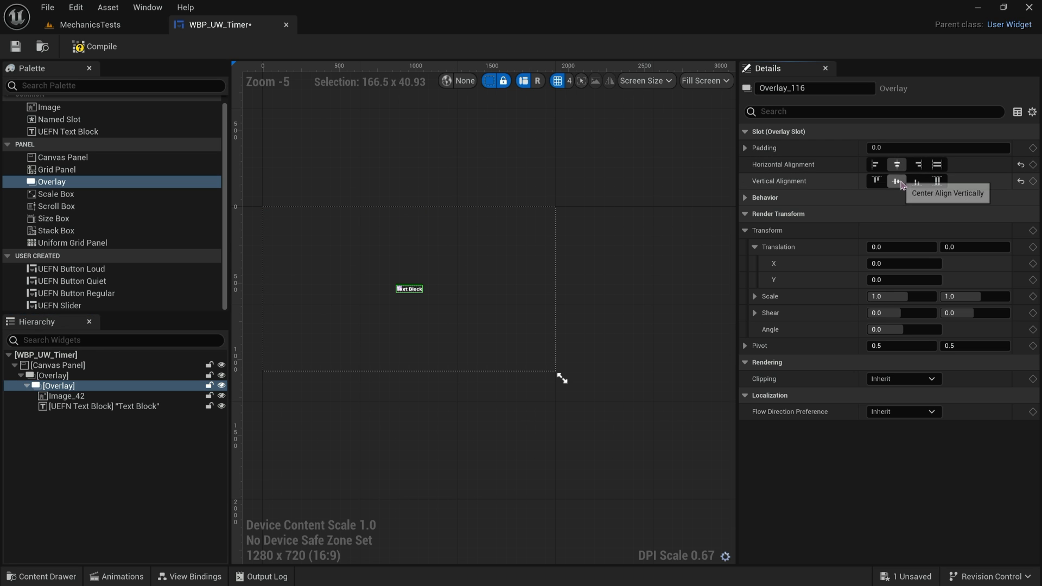
Stretch Image_42 to fill both directions and offset the nested overlay horizontally to -162.
left_click(66, 396)
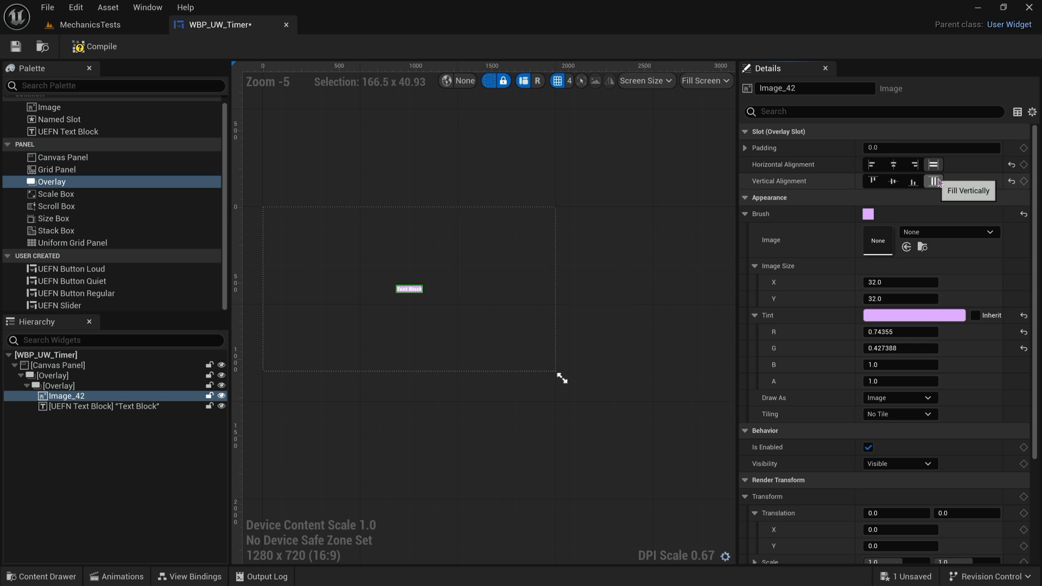
left_click(104, 406)
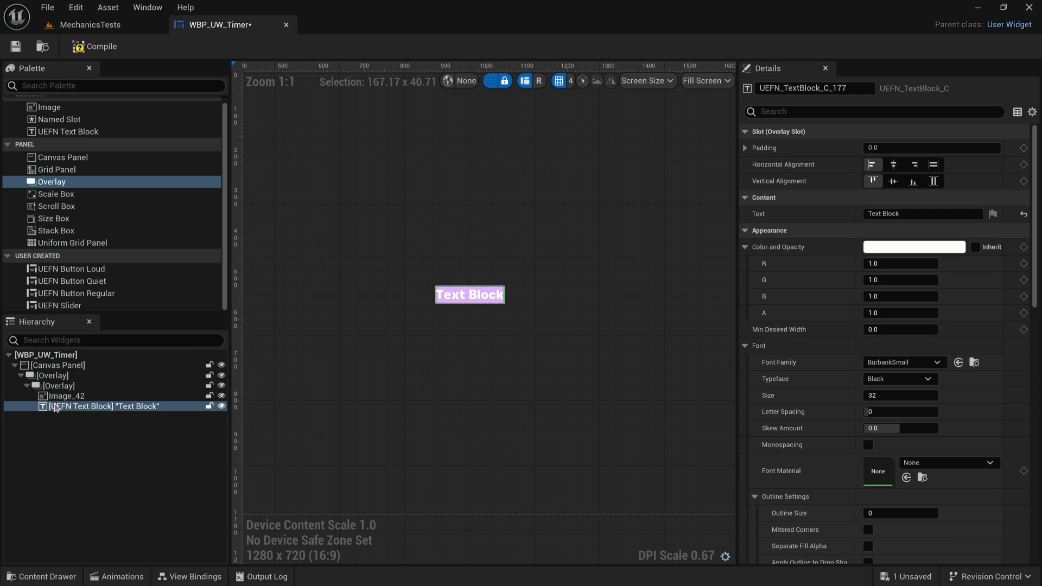
left_click(59, 385)
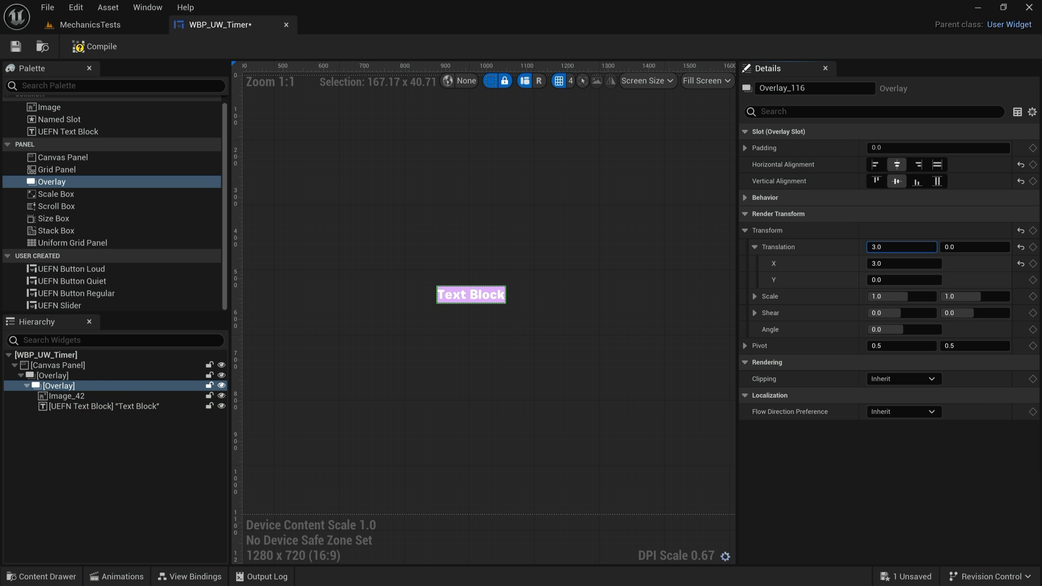
type("-162.0")
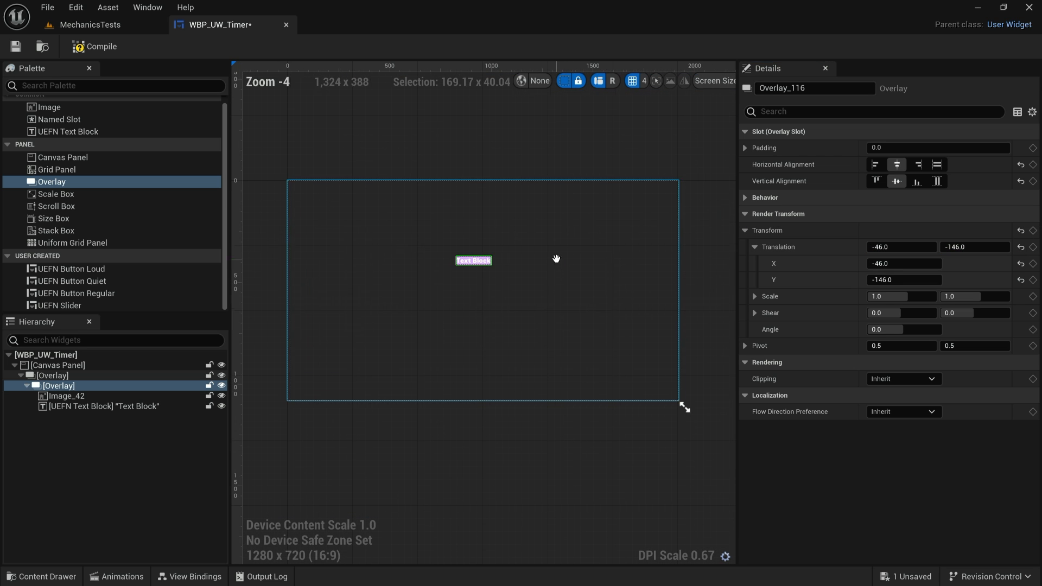
left_click(52, 375)
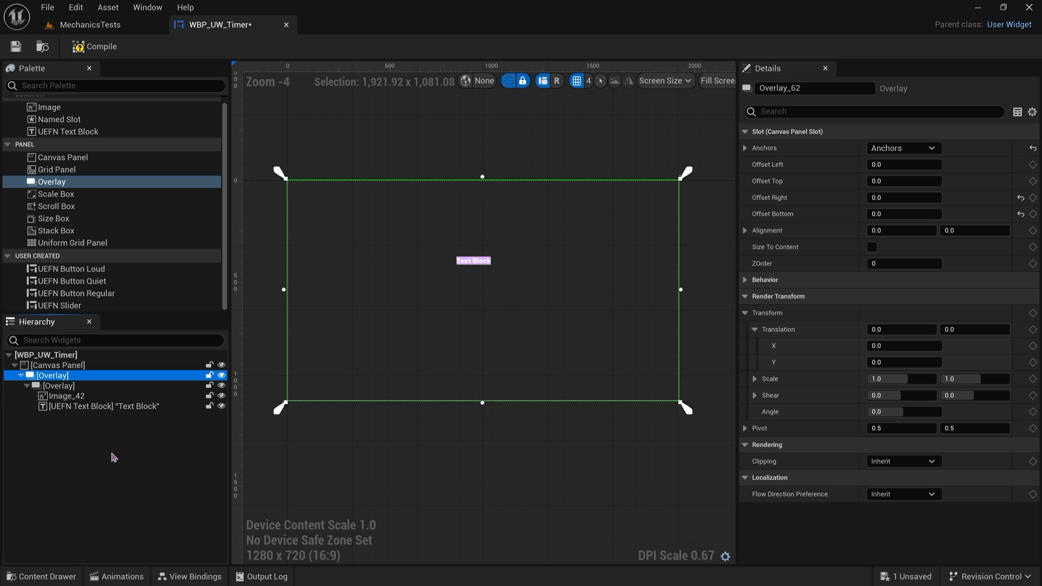
left_click(58, 365)
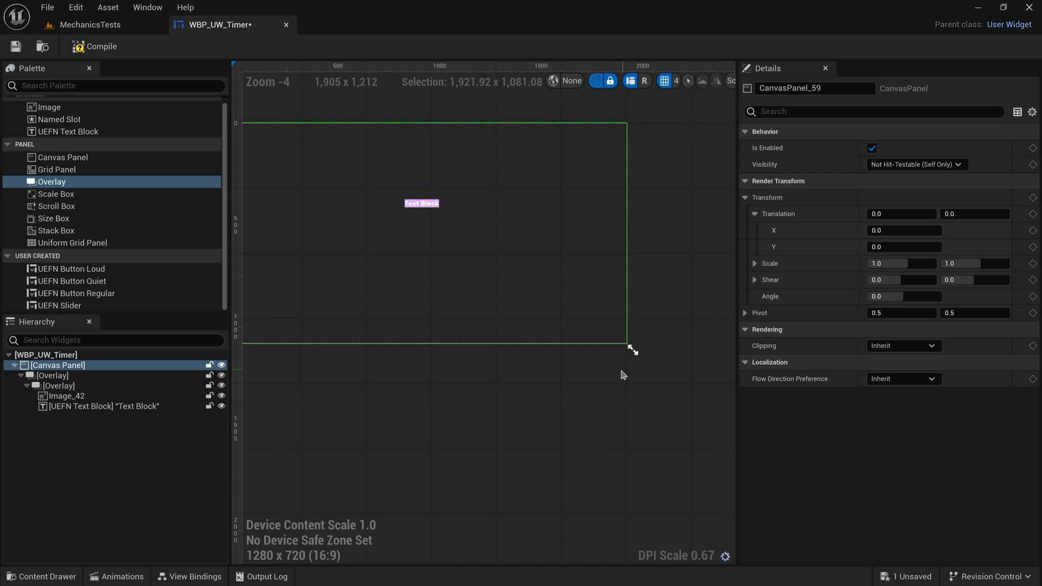
left_click(103, 406)
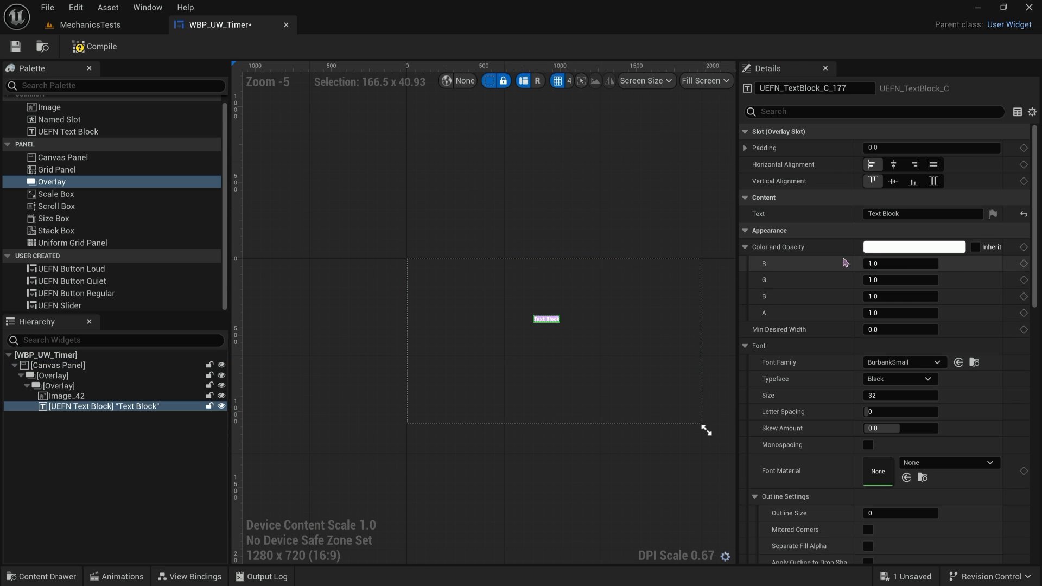
Set the text block's colour to black and compile WBP_UW_Timer.
left_click(914, 247)
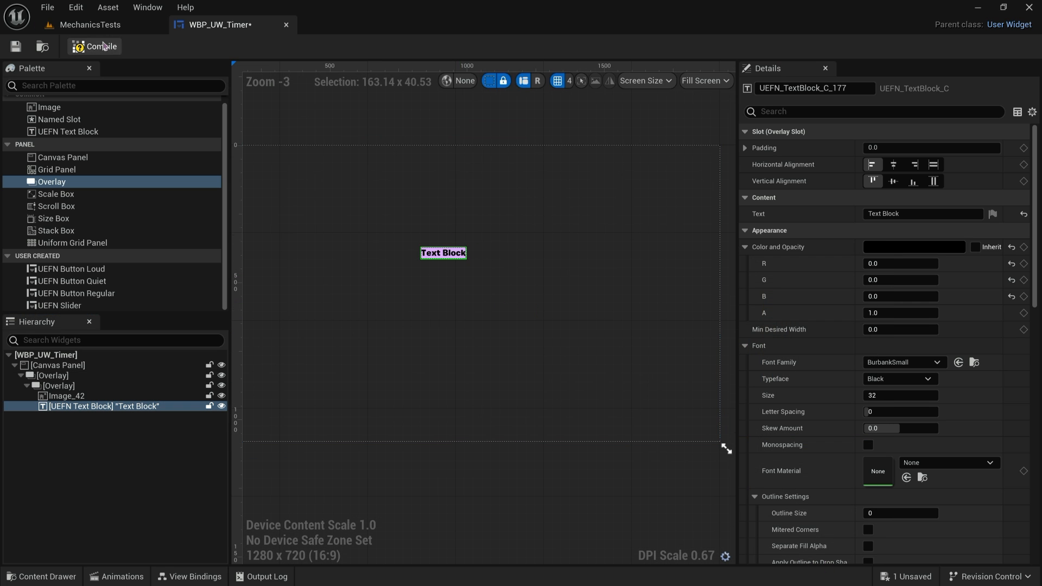
left_click(100, 46)
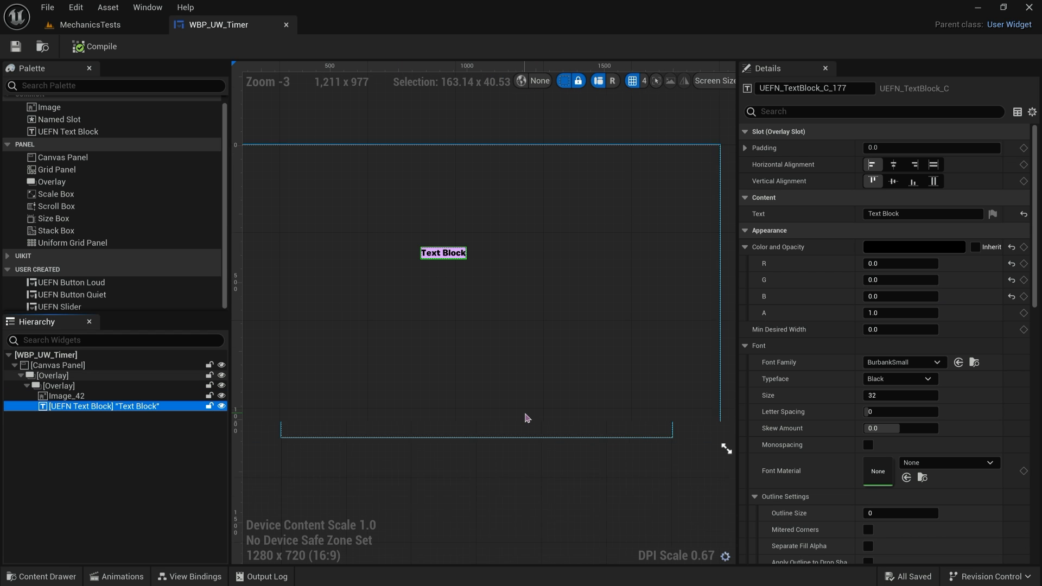
left_click(53, 376)
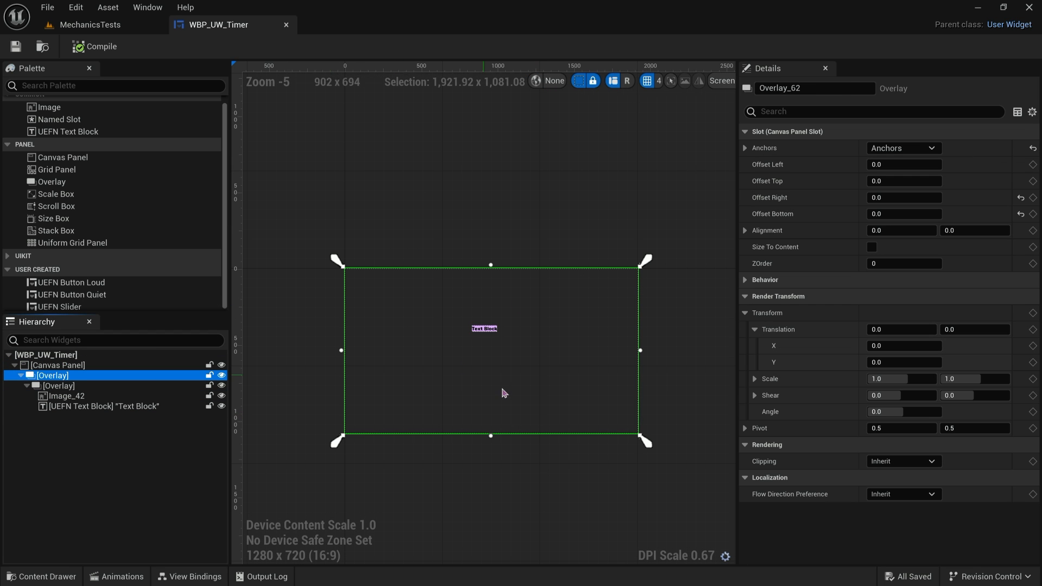
Set the HUD Message Device placement to Custom with a Center Full screen anchor.
left_click(89, 25)
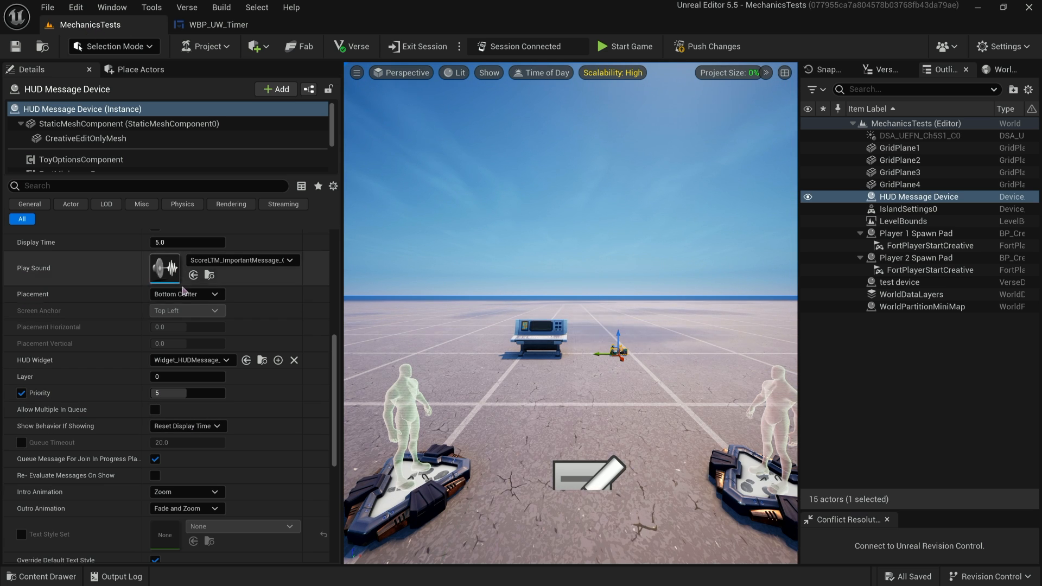
scroll("up", 3)
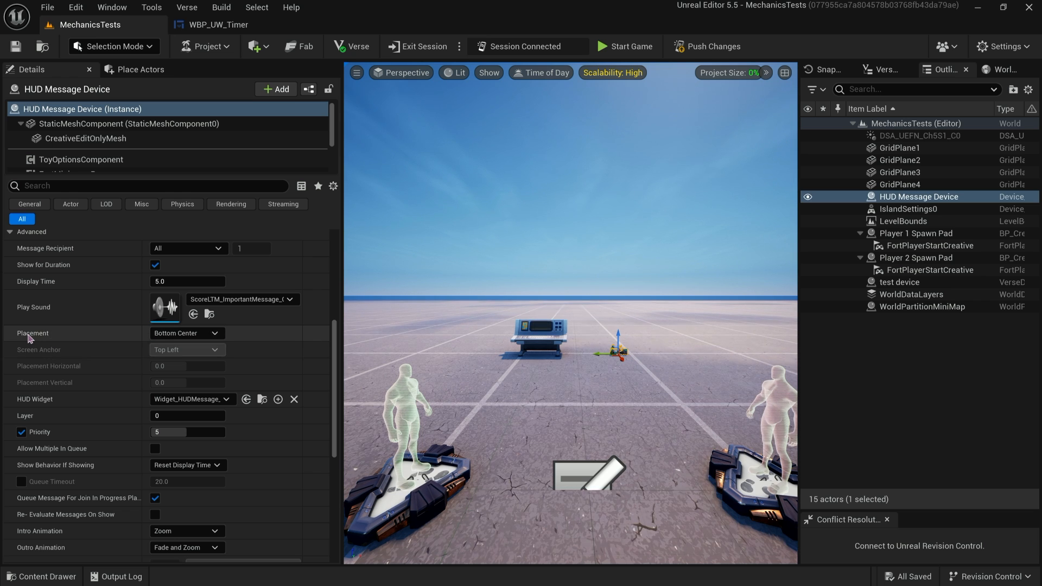
left_click(187, 332)
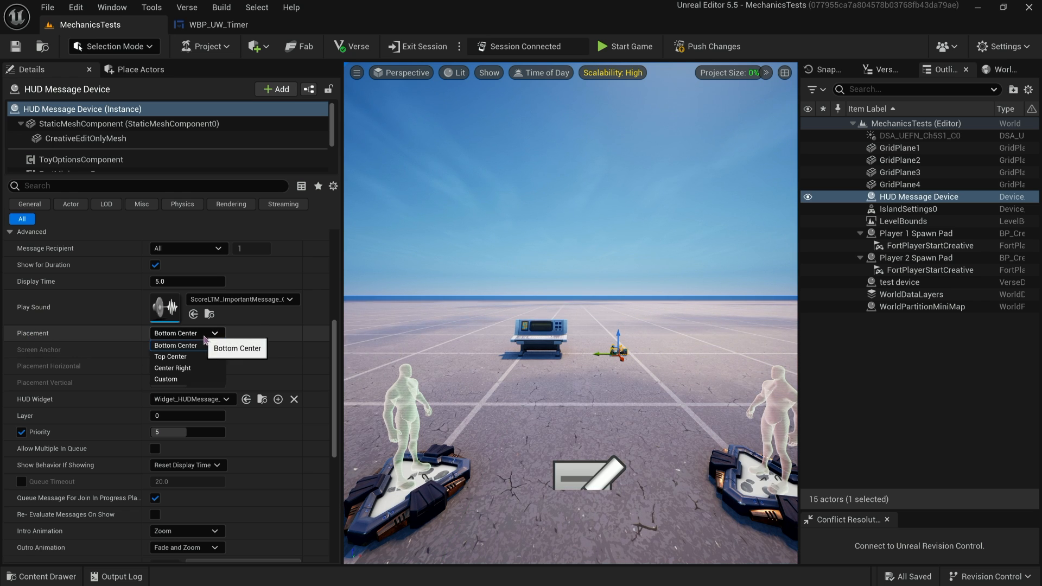
mouse_move(169, 356)
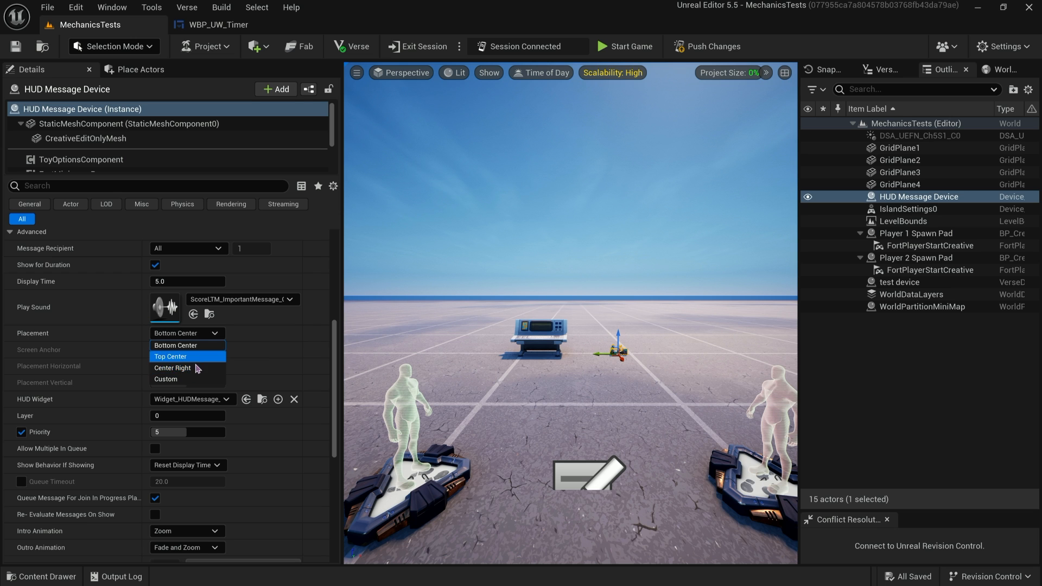
mouse_move(272, 334)
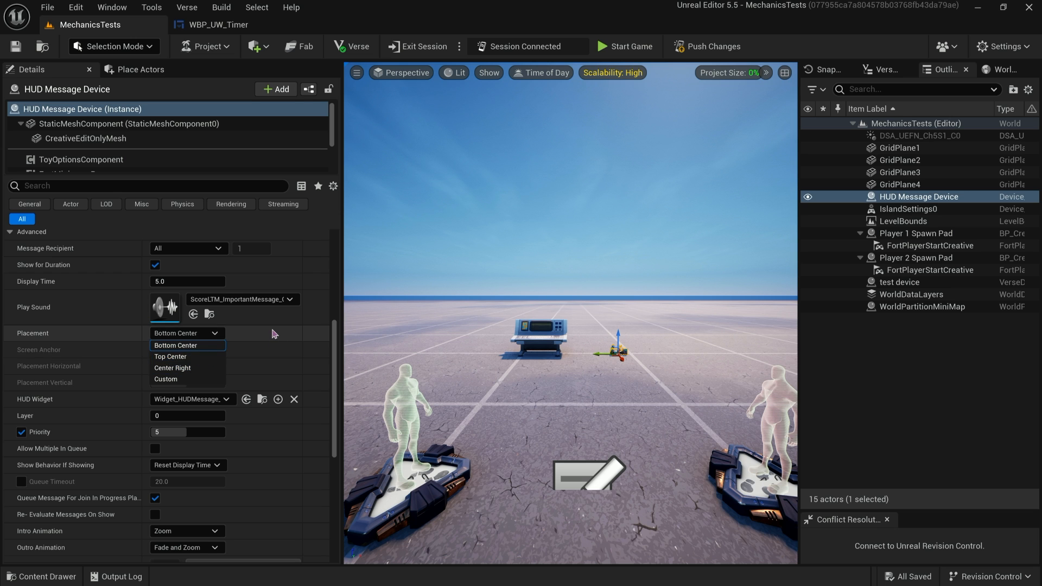
left_click(175, 345)
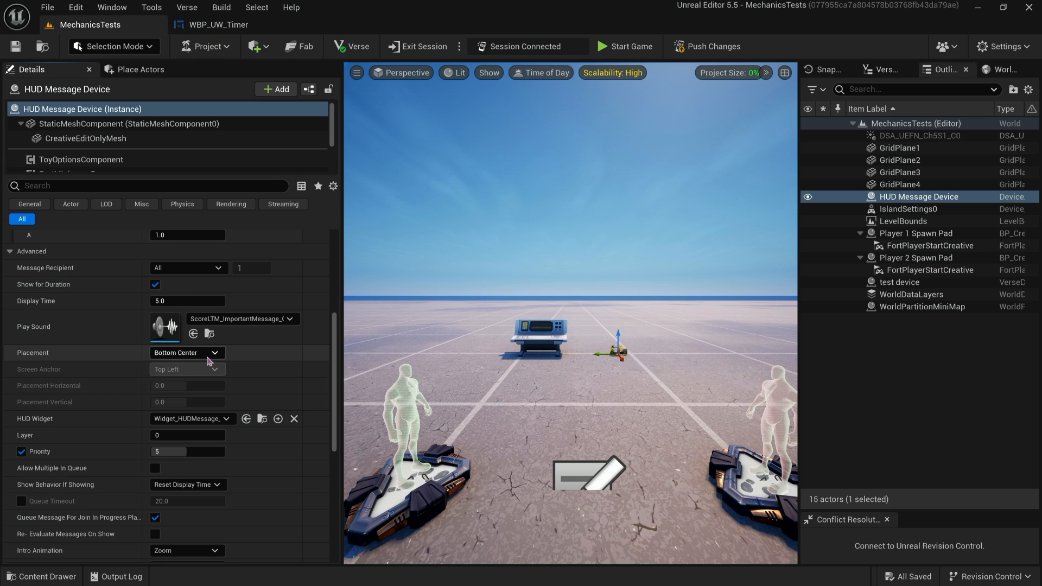
left_click(186, 352)
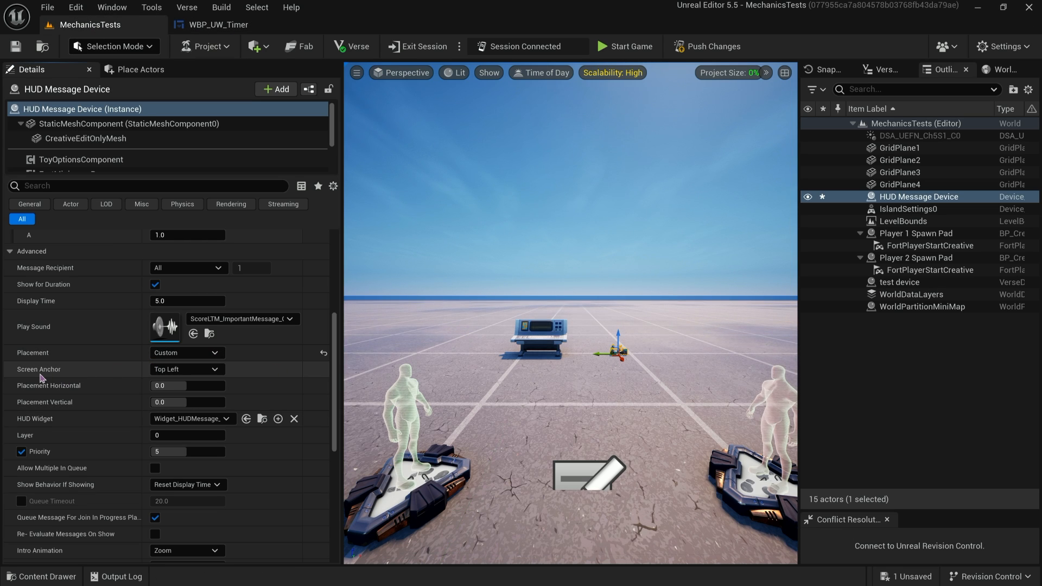
left_click(187, 369)
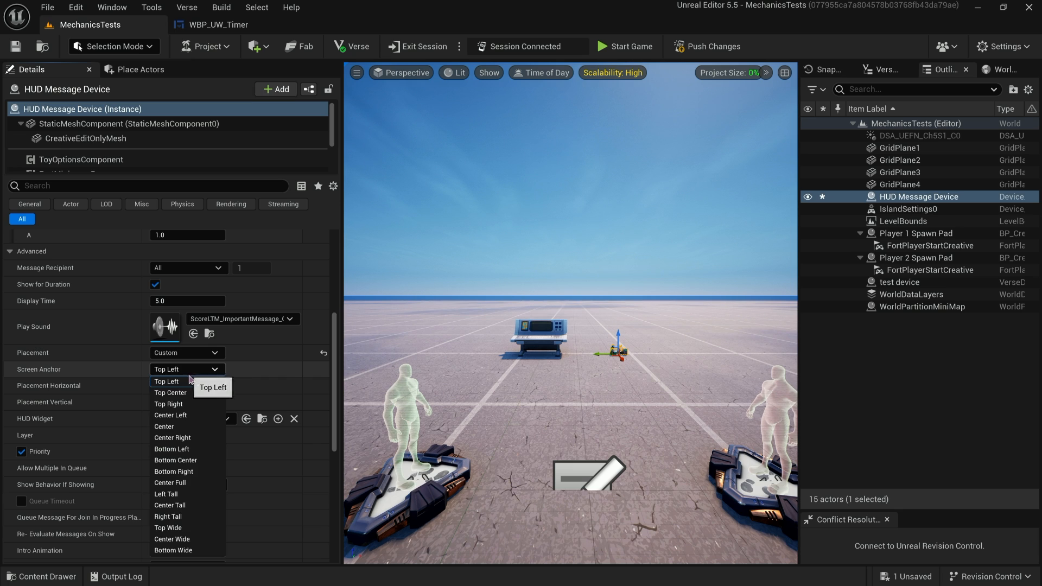
mouse_move(188, 550)
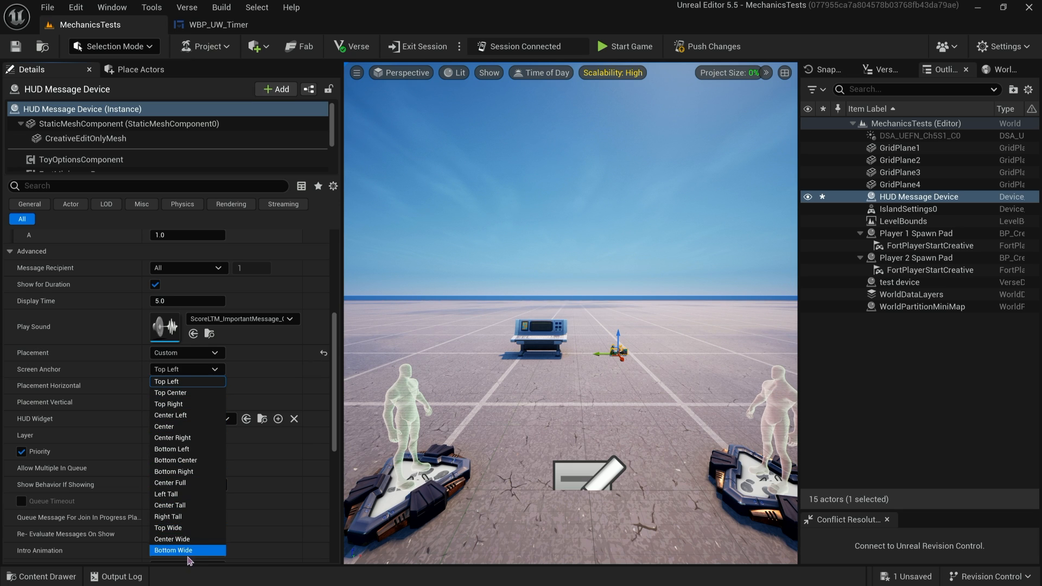
mouse_move(189, 538)
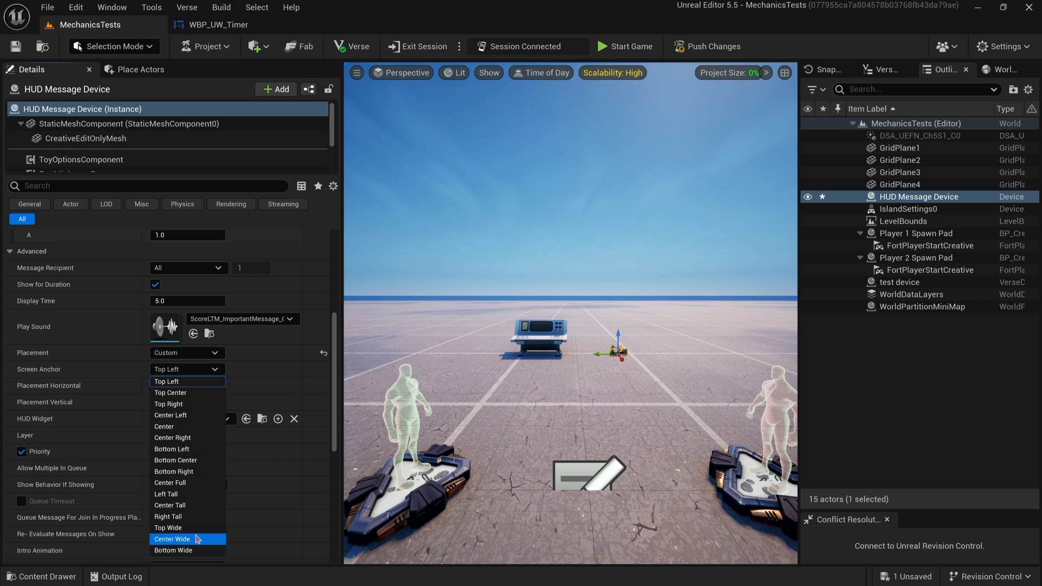
mouse_move(201, 482)
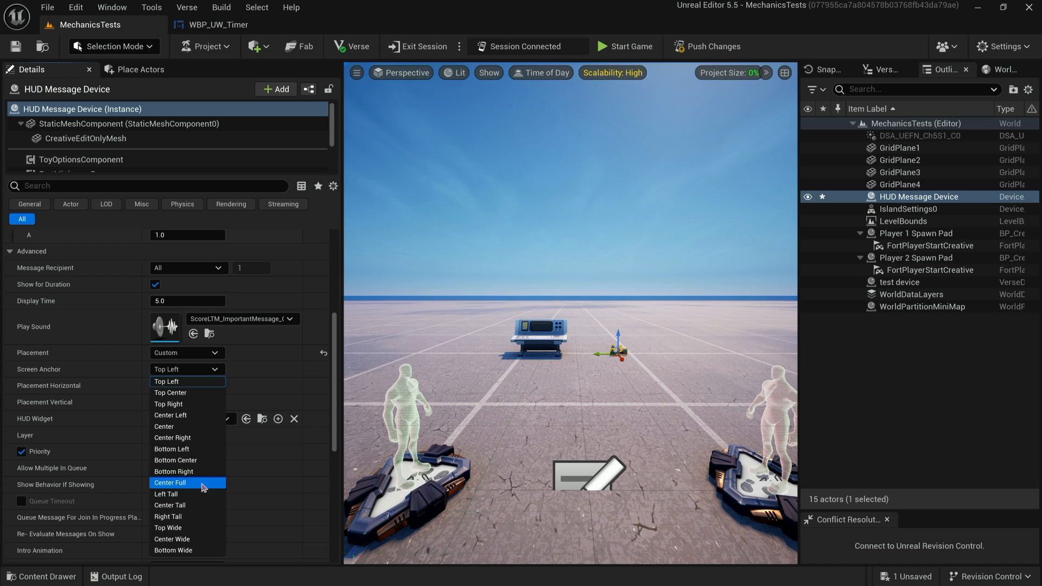
left_click(170, 482)
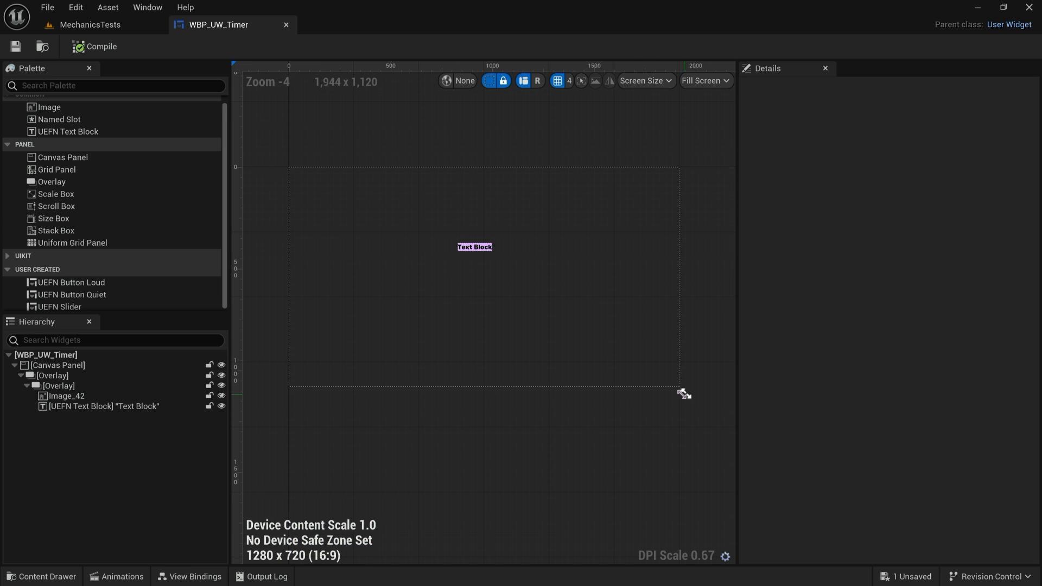
Inspect the text block's bindings in WBP_UW_Timer, then return to the MechanicsTests level.
left_click(89, 24)
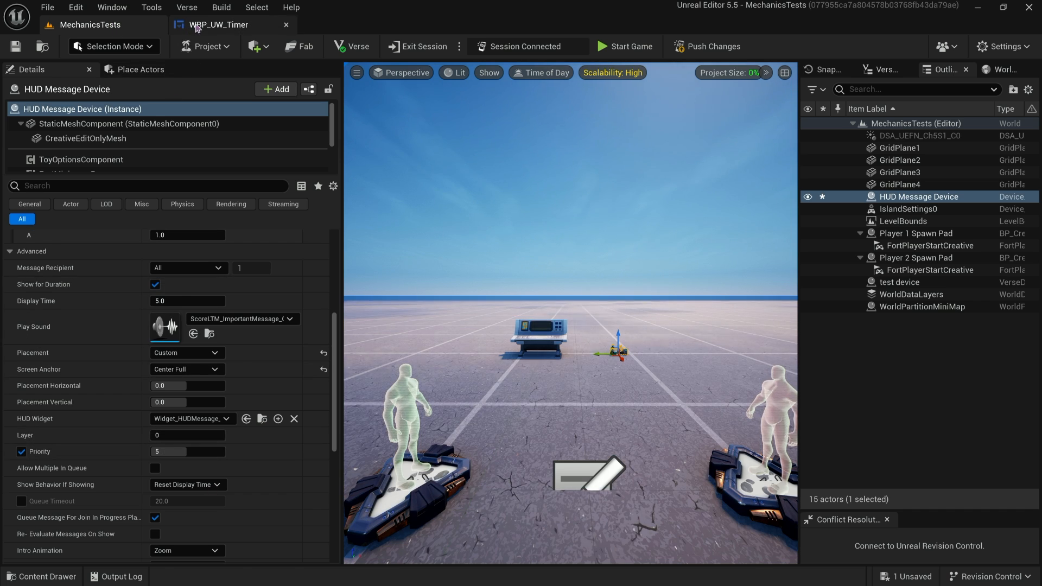
left_click(218, 25)
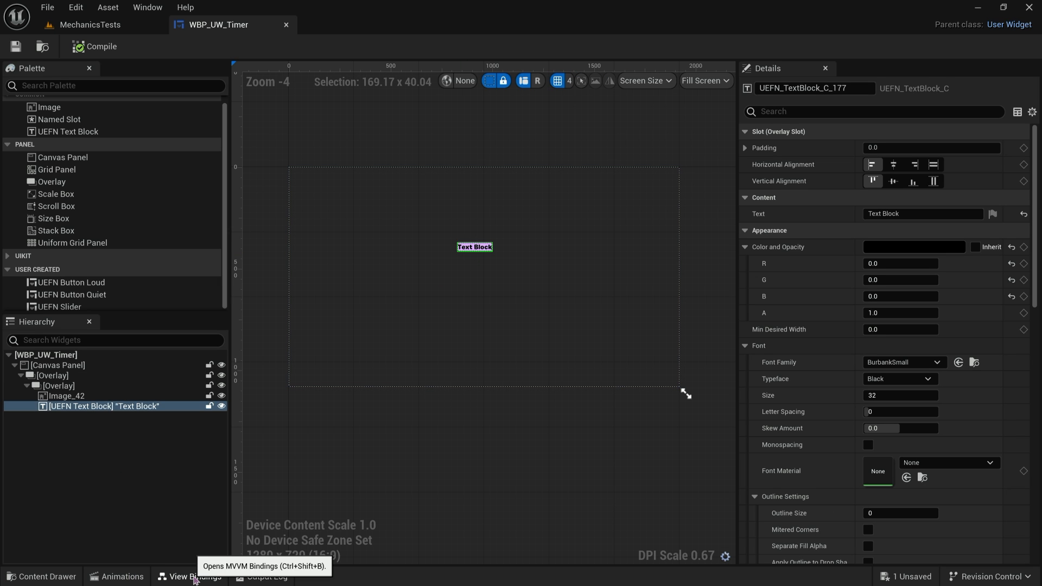
left_click(190, 576)
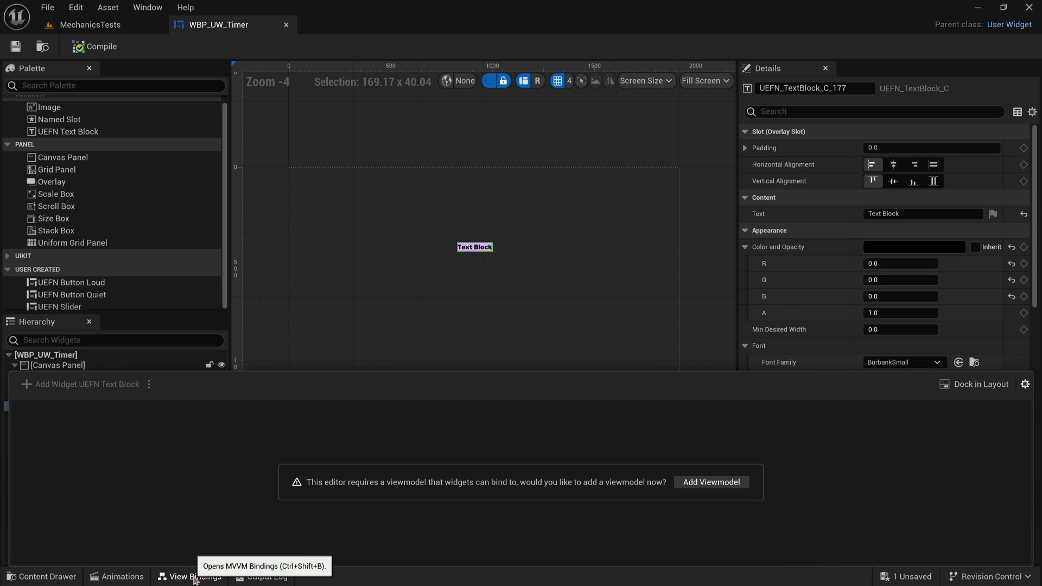
left_click(90, 25)
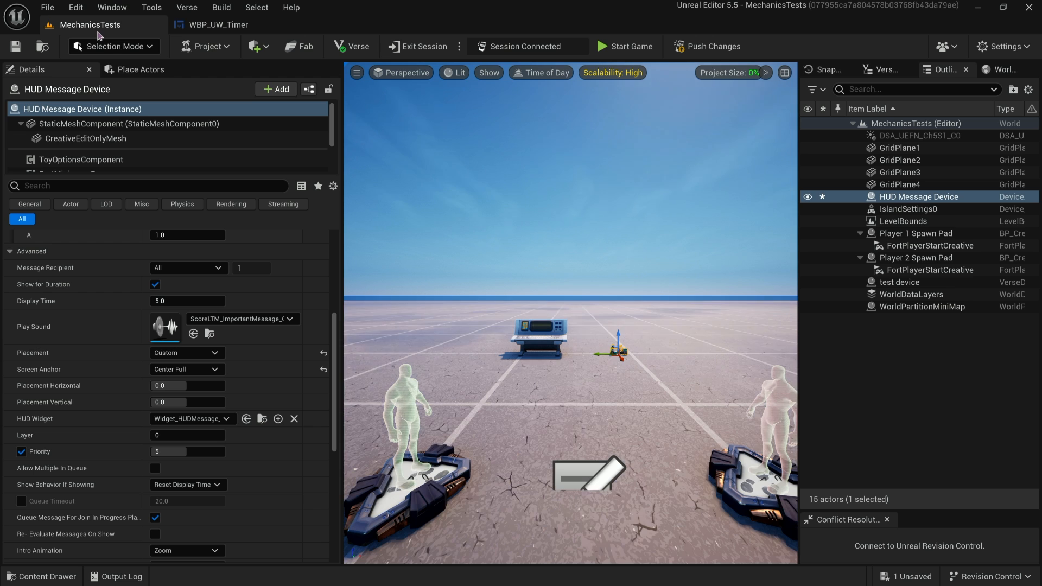
left_click(899, 282)
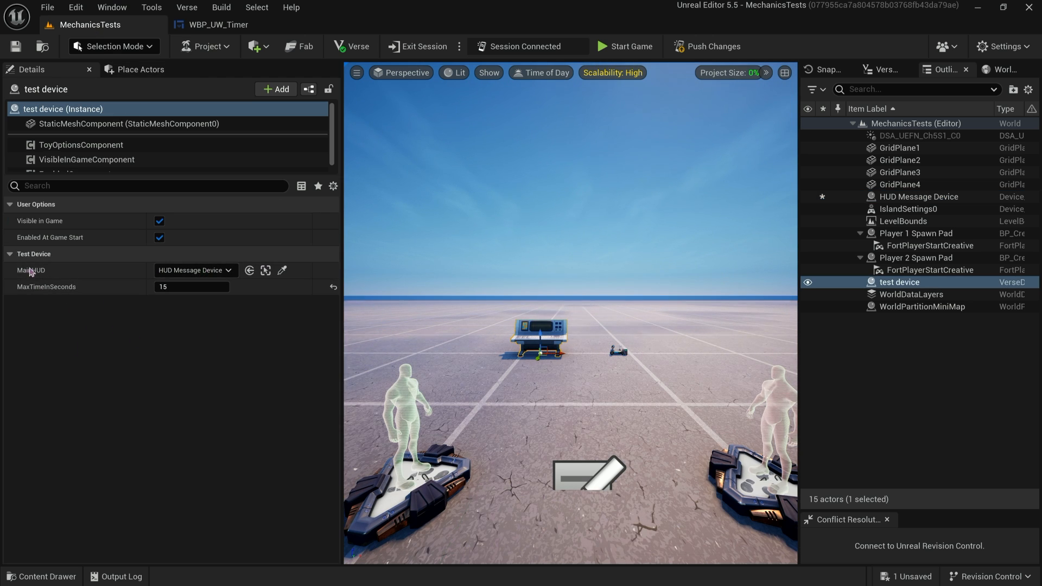
Select the HUD Message Device and set its HUD Widget to WBP_UW_Timer.
left_click(920, 196)
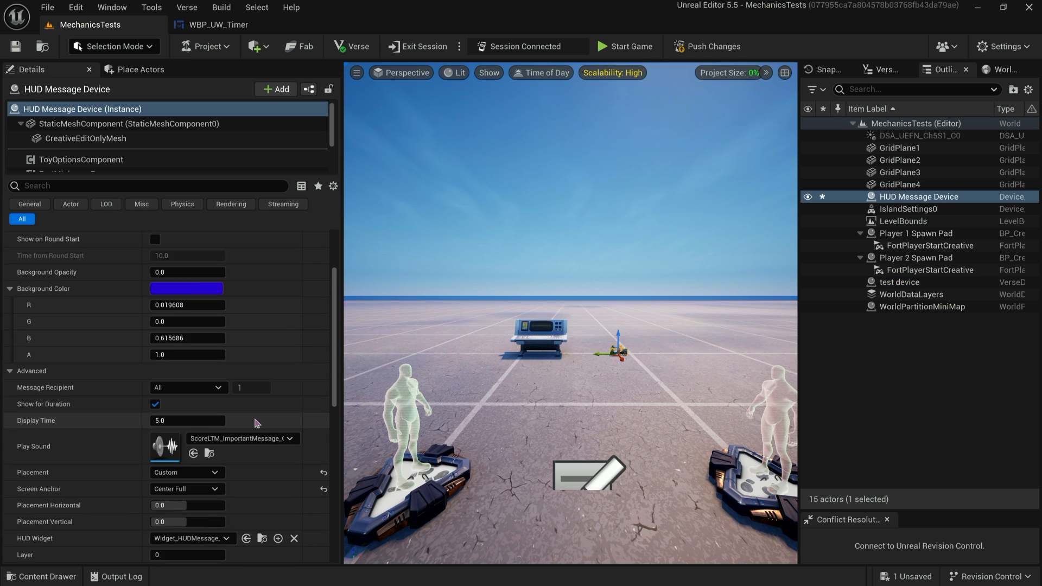
scroll("down", 3)
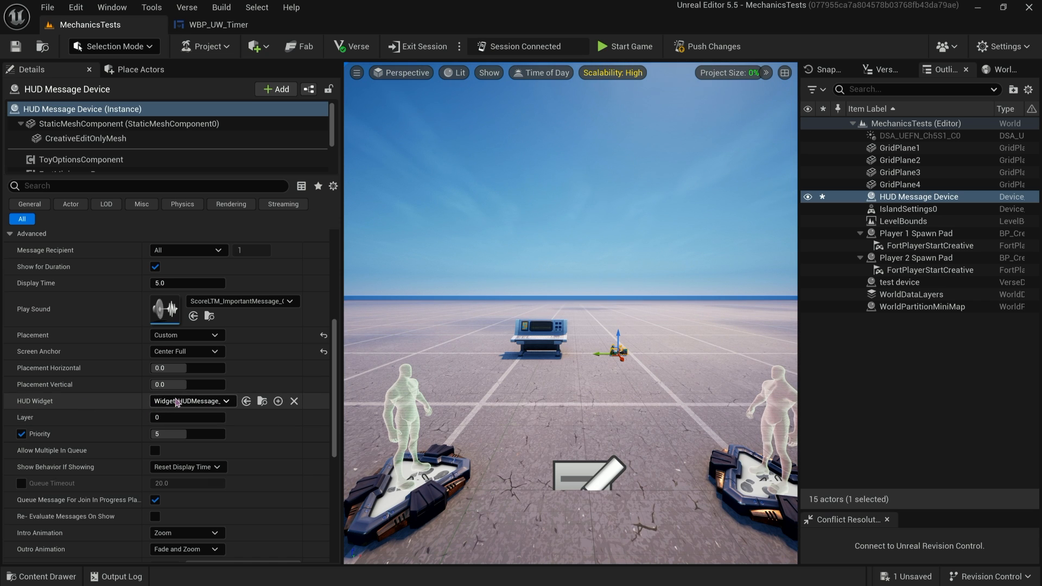
left_click(192, 401)
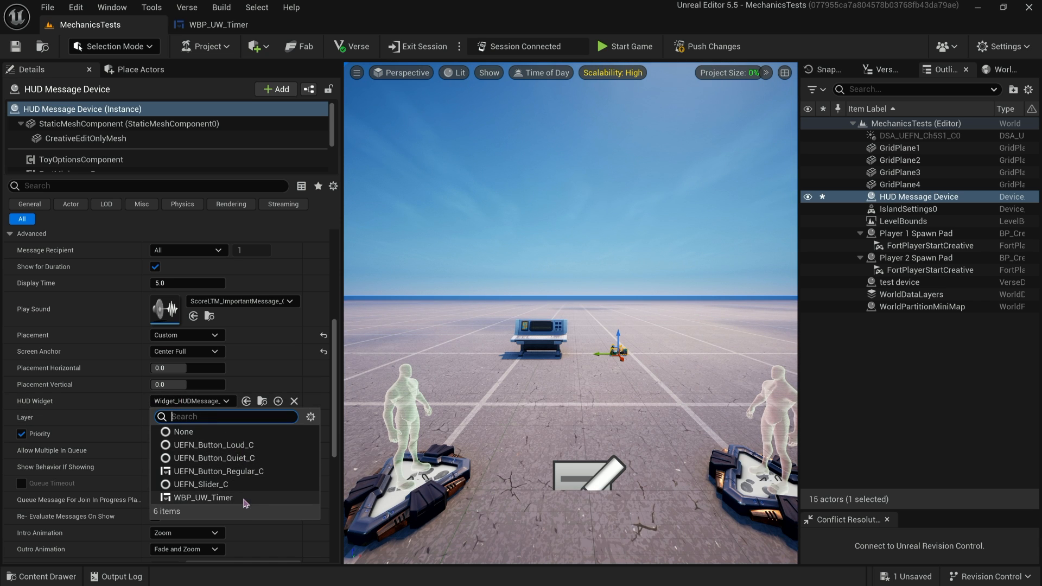
left_click(203, 498)
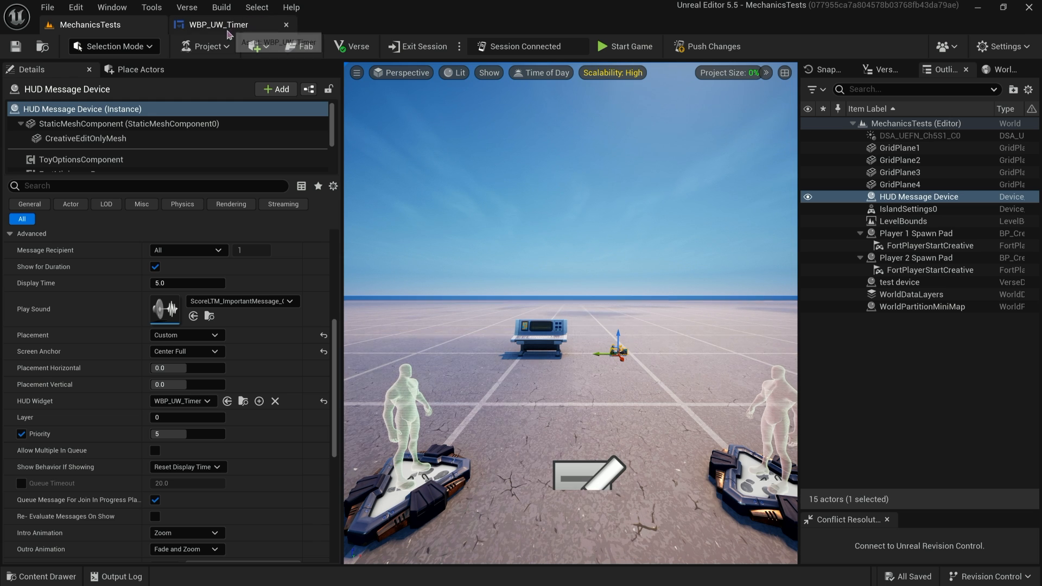
left_click(217, 24)
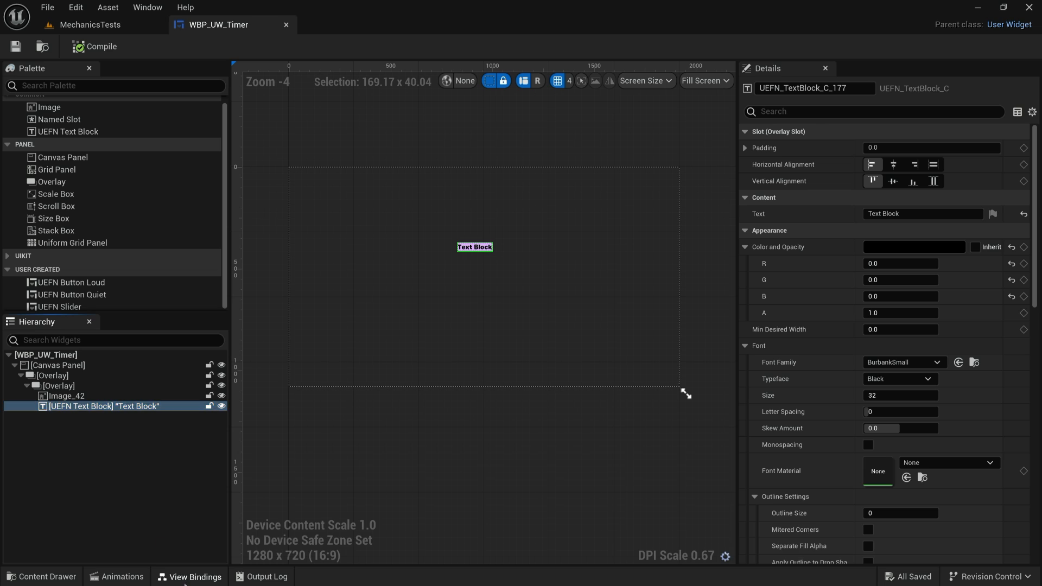
Add Device - Message View Model as WBP_UW_Timer's viewmodel from View Bindings.
left_click(195, 576)
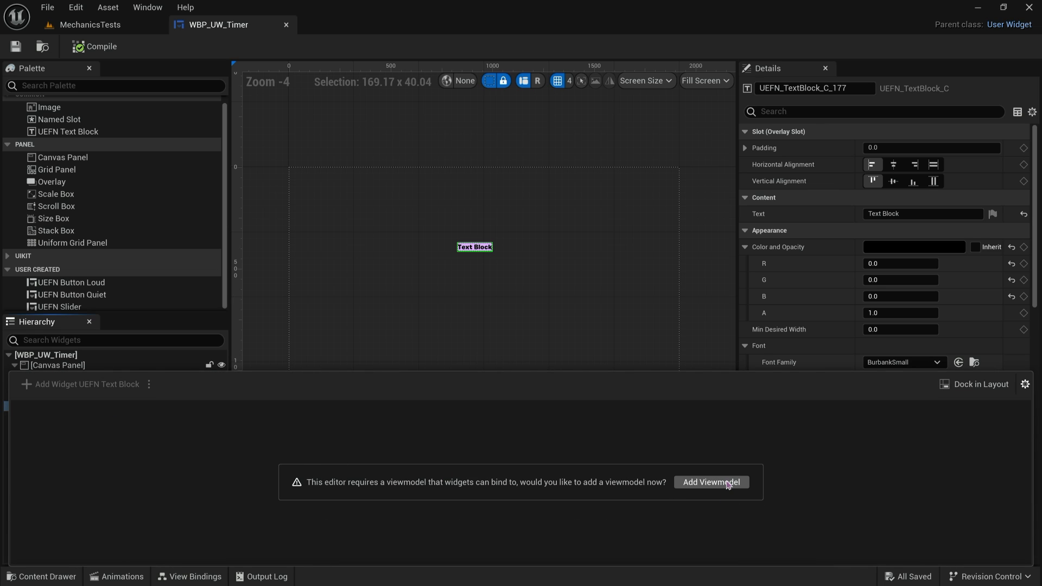
mouse_move(586, 503)
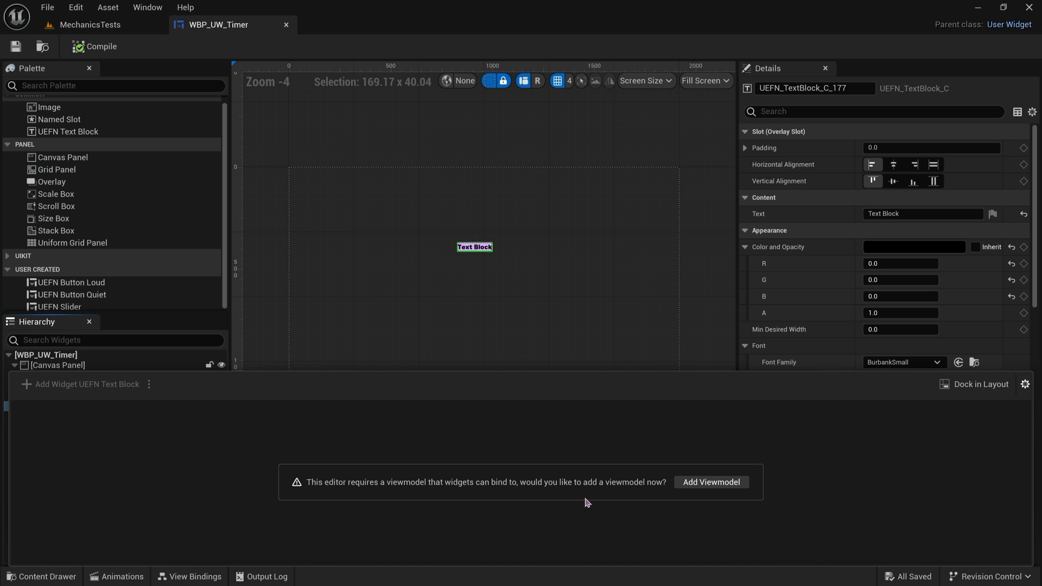
mouse_move(710, 482)
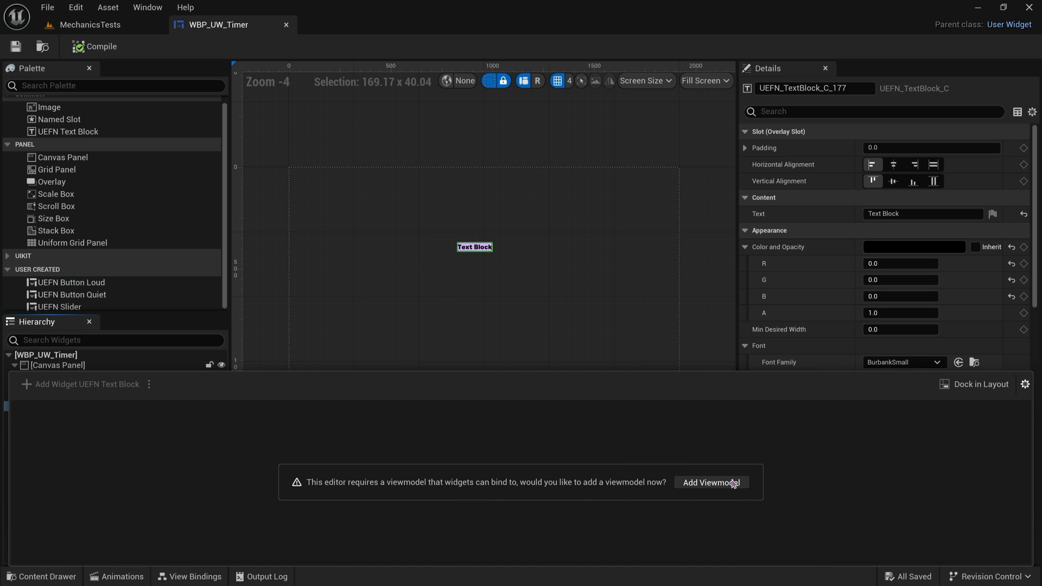
left_click(710, 482)
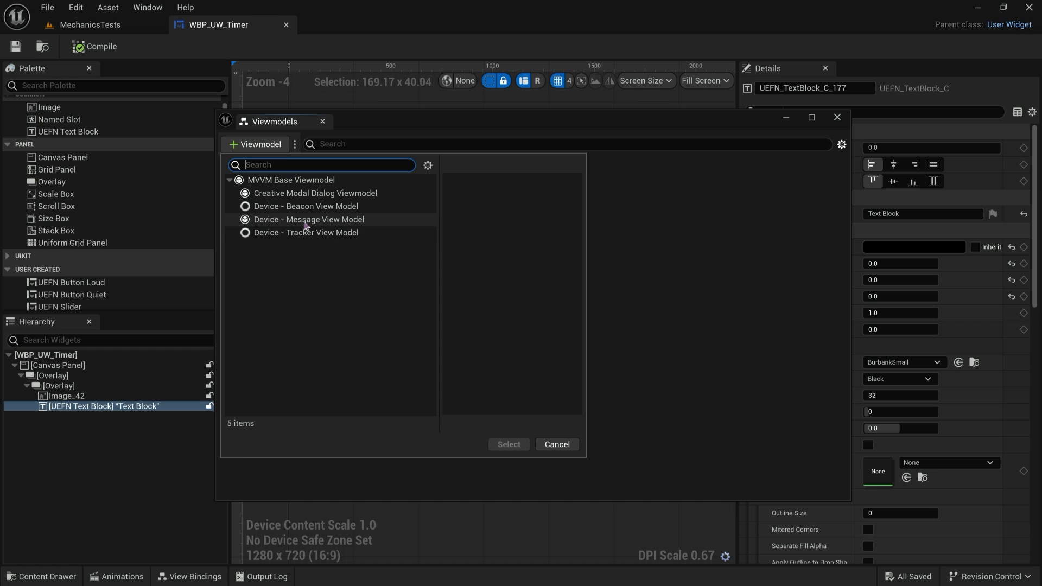
left_click(309, 219)
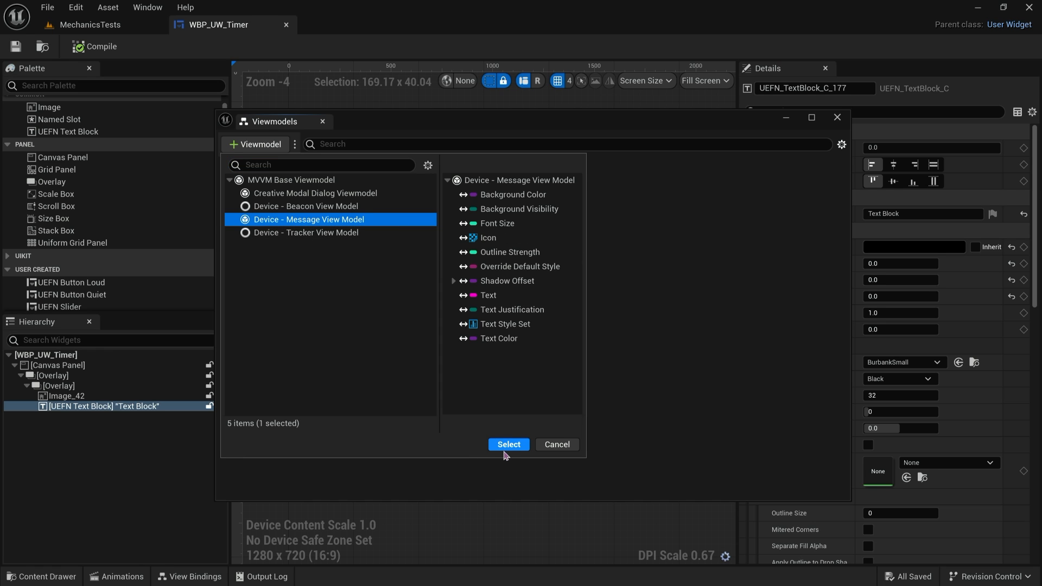
mouse_move(506, 452)
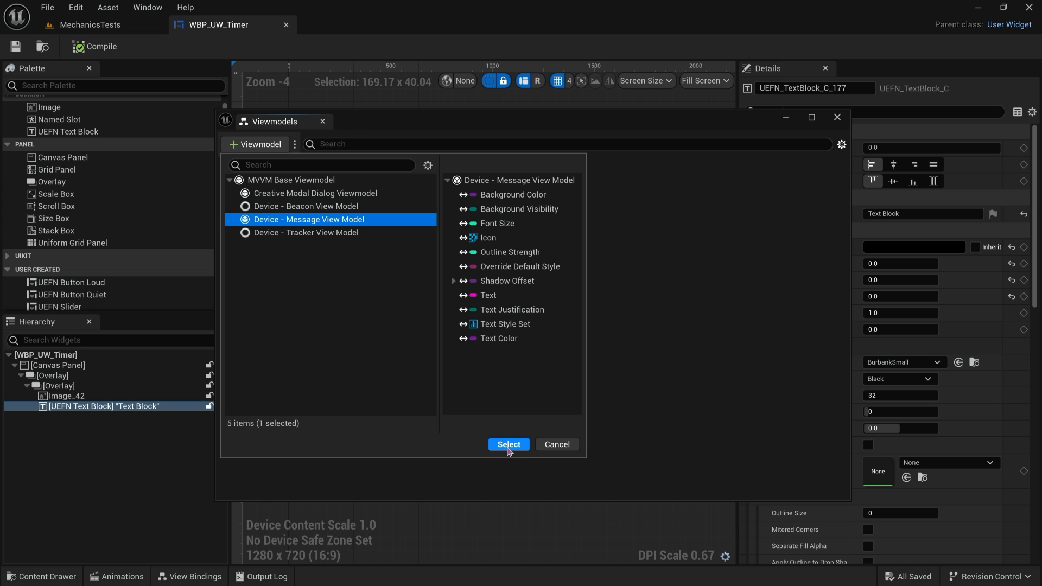
left_click(508, 444)
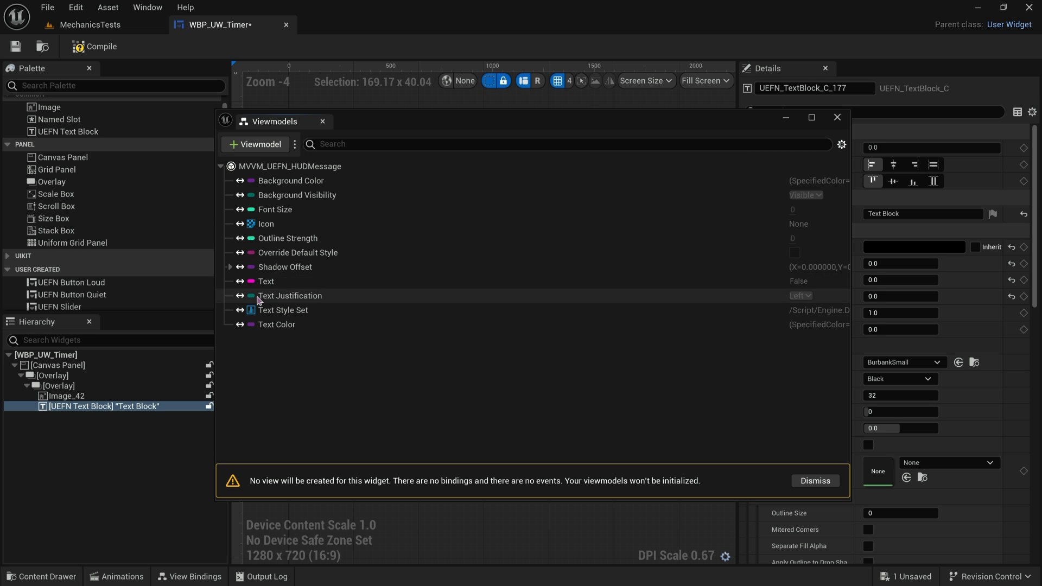
left_click(837, 118)
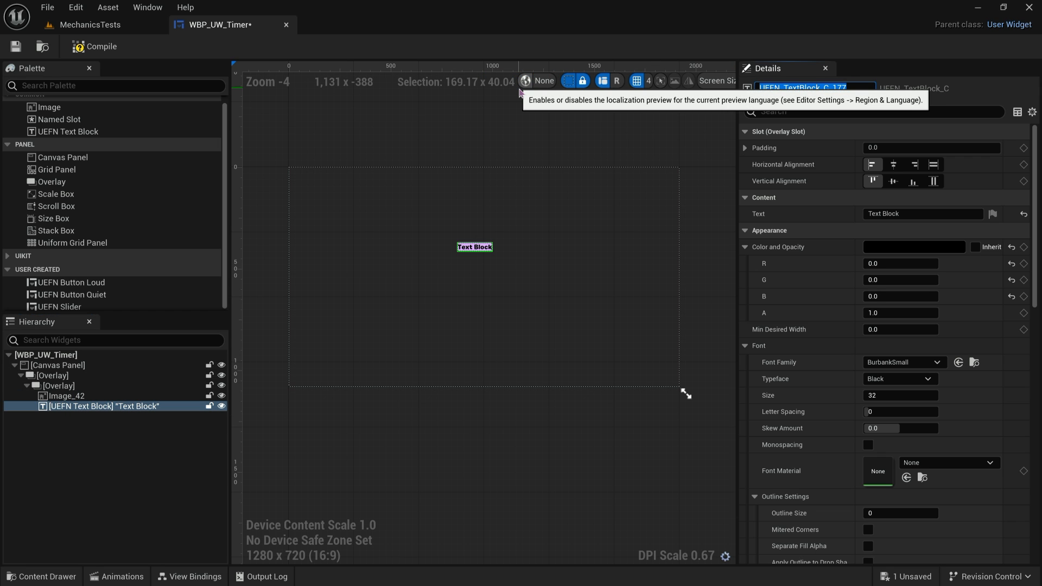
Bind the TEXT WE WANT block's Text property and browse the HUD message viewmodel's fields.
type("TEXT WE WANT")
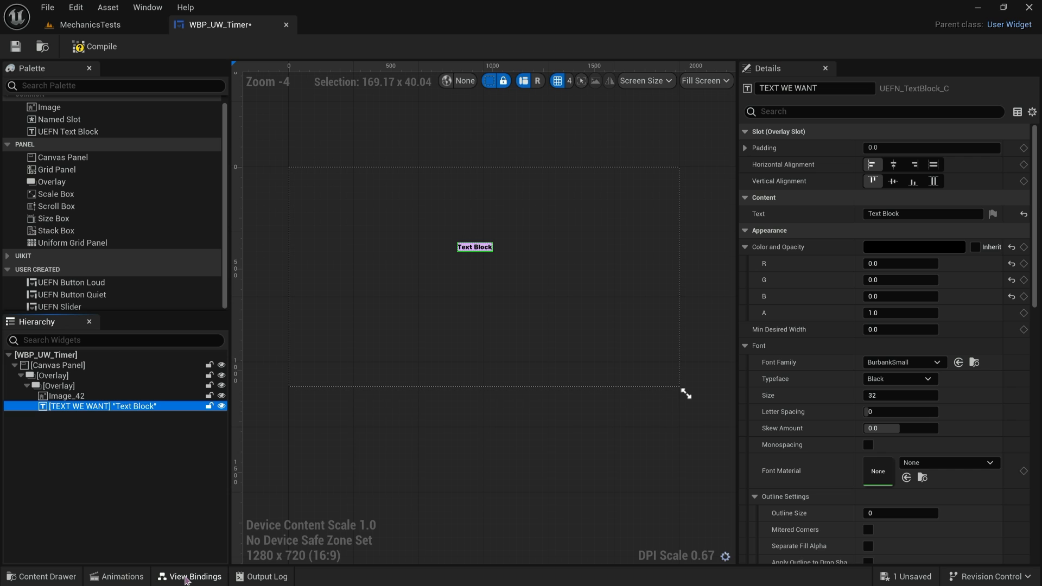
left_click(194, 576)
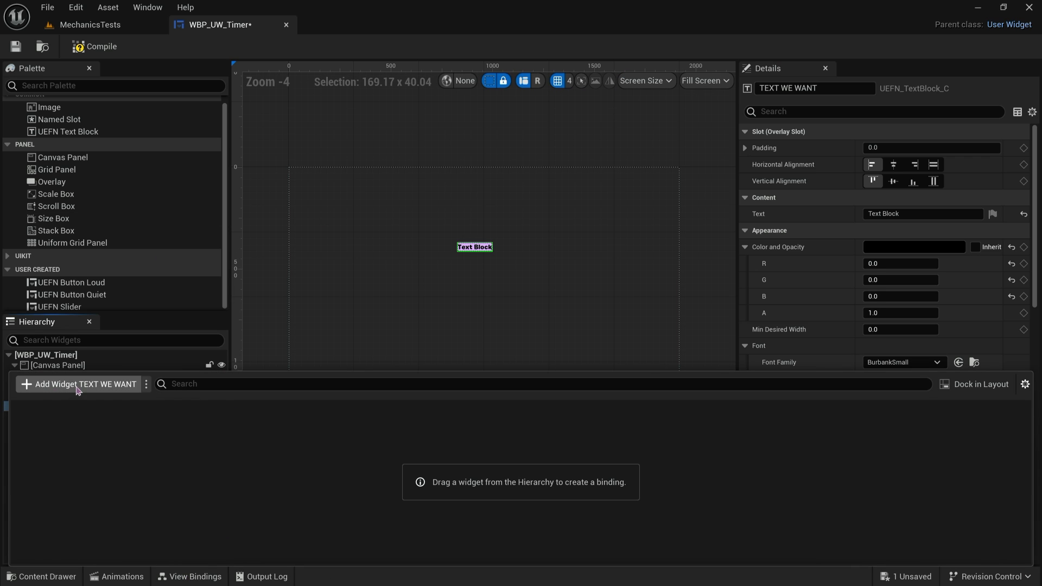
mouse_move(75, 391)
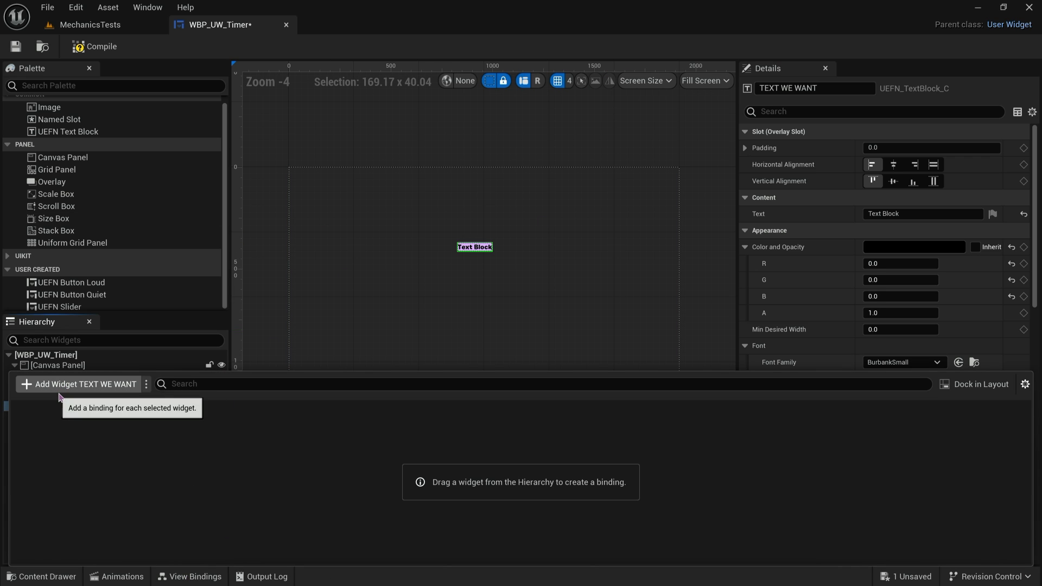
mouse_move(44, 391)
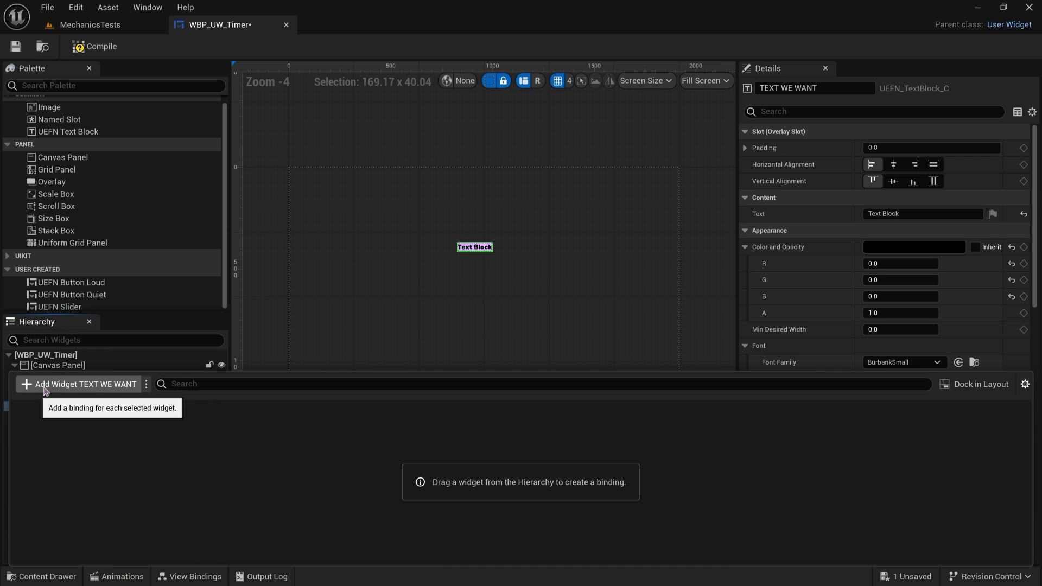
left_click(78, 384)
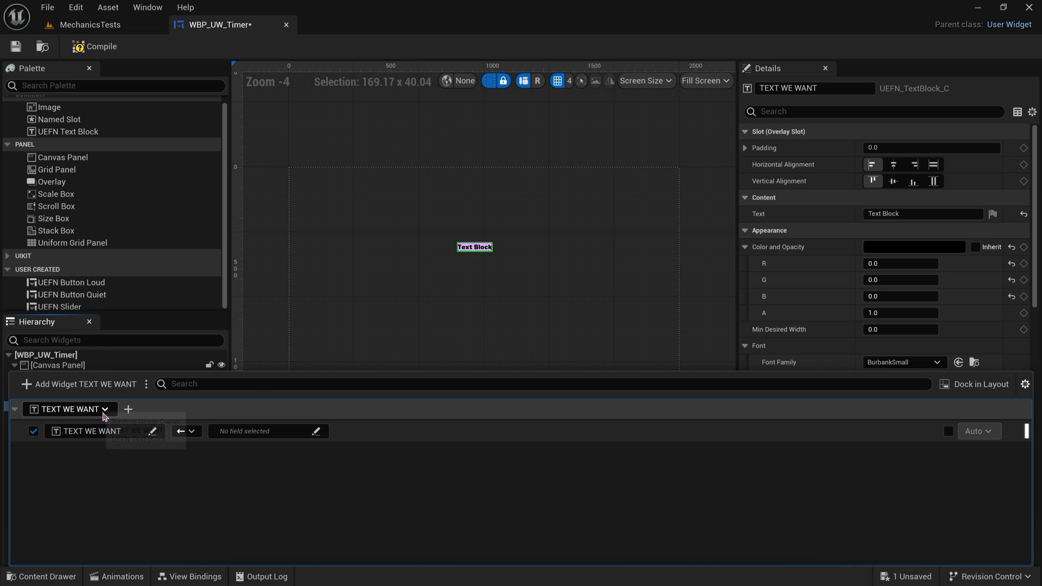
mouse_move(59, 424)
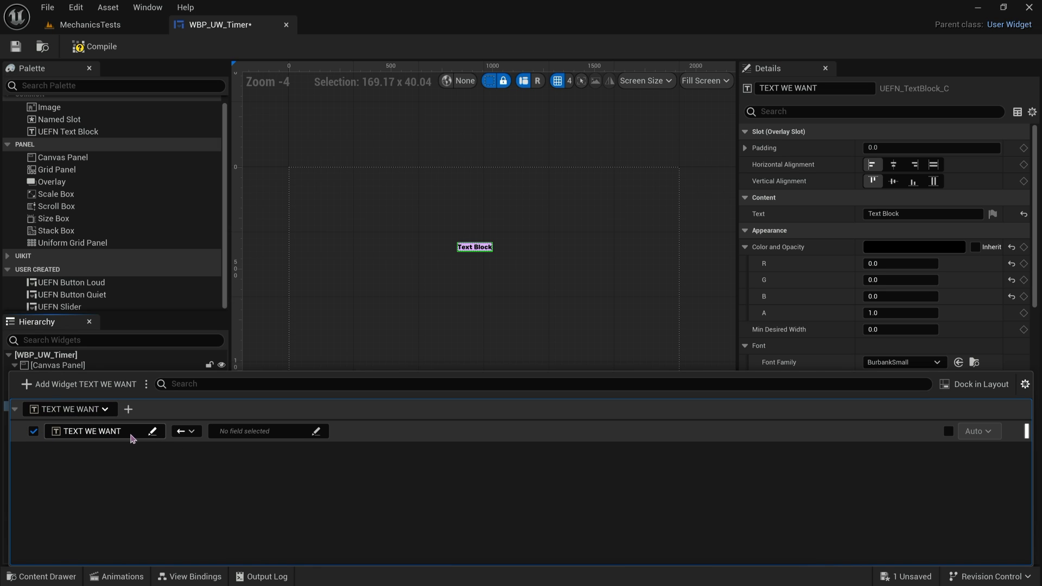
mouse_move(143, 440)
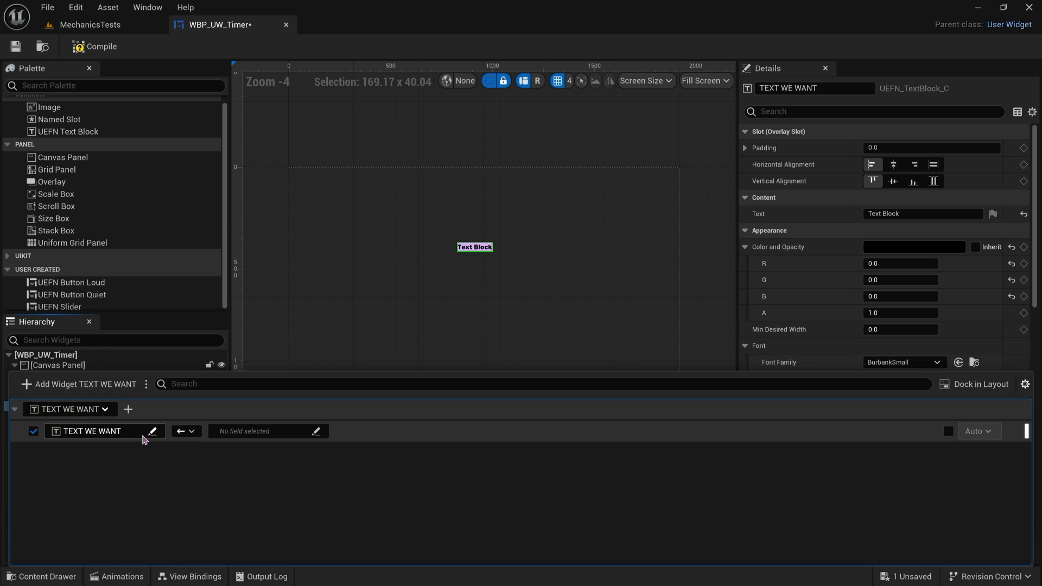
left_click(180, 430)
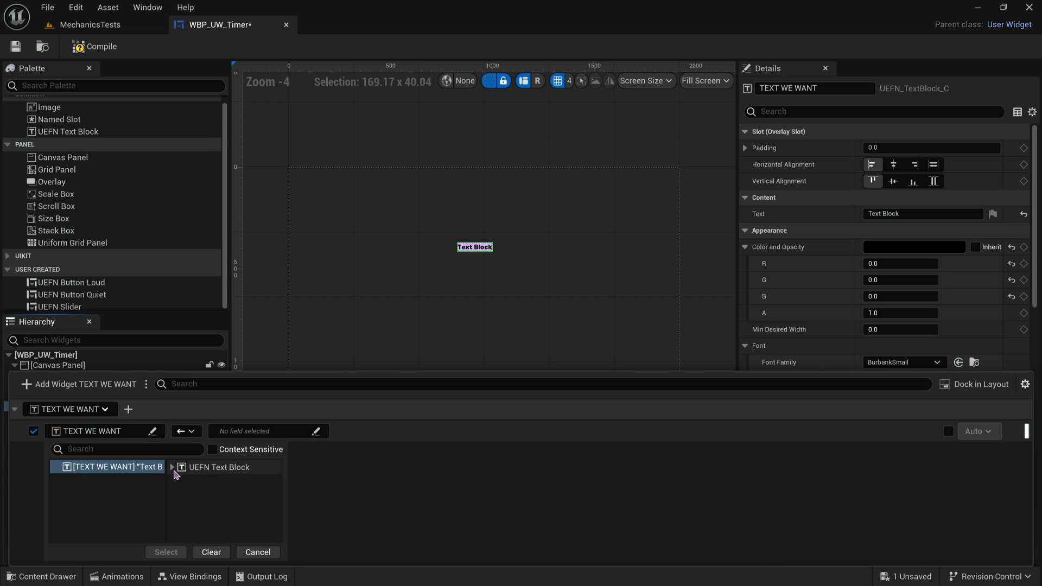
left_click(173, 467)
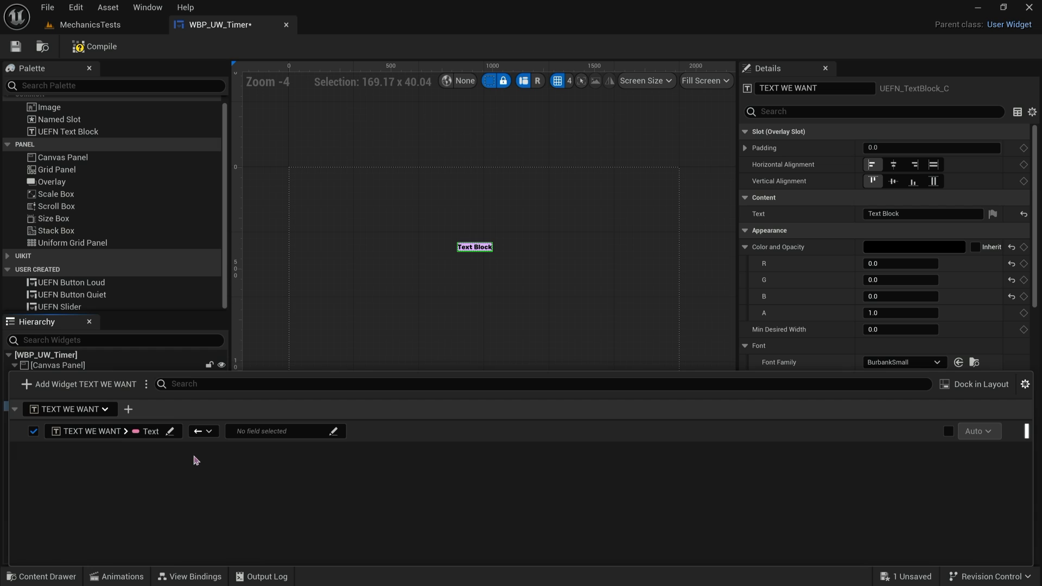
mouse_move(265, 430)
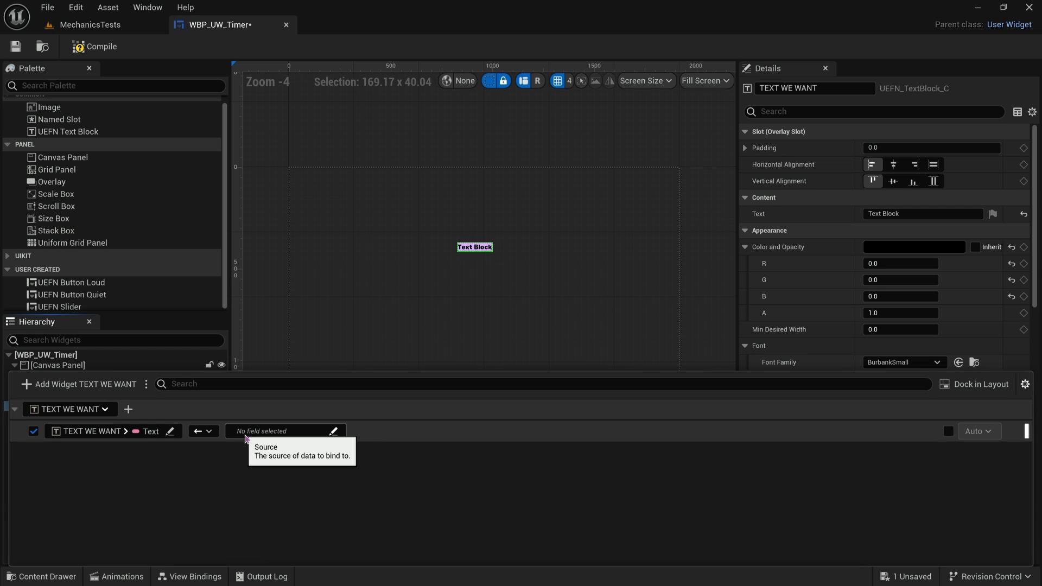
mouse_move(275, 426)
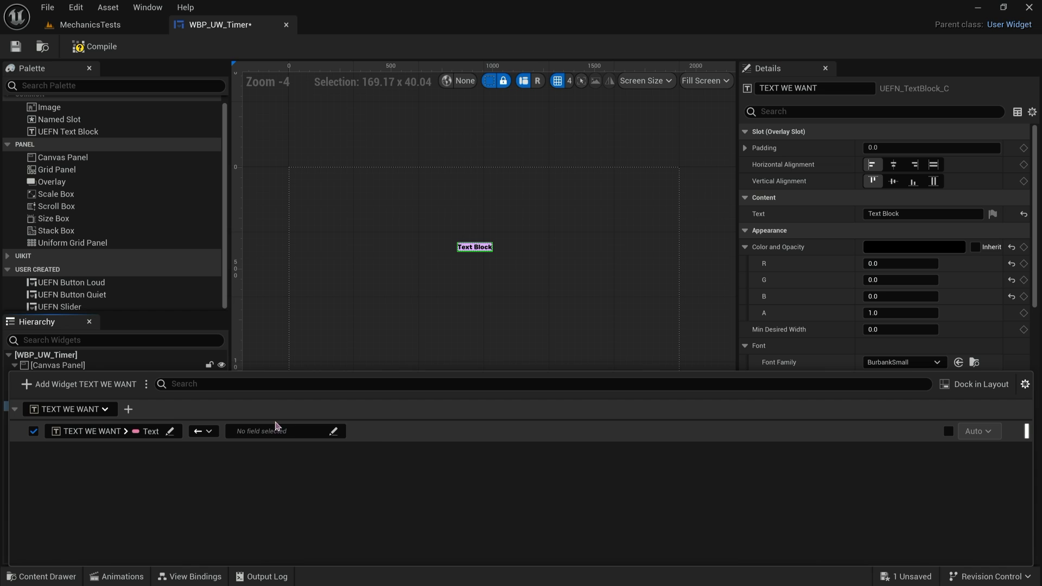
mouse_move(334, 433)
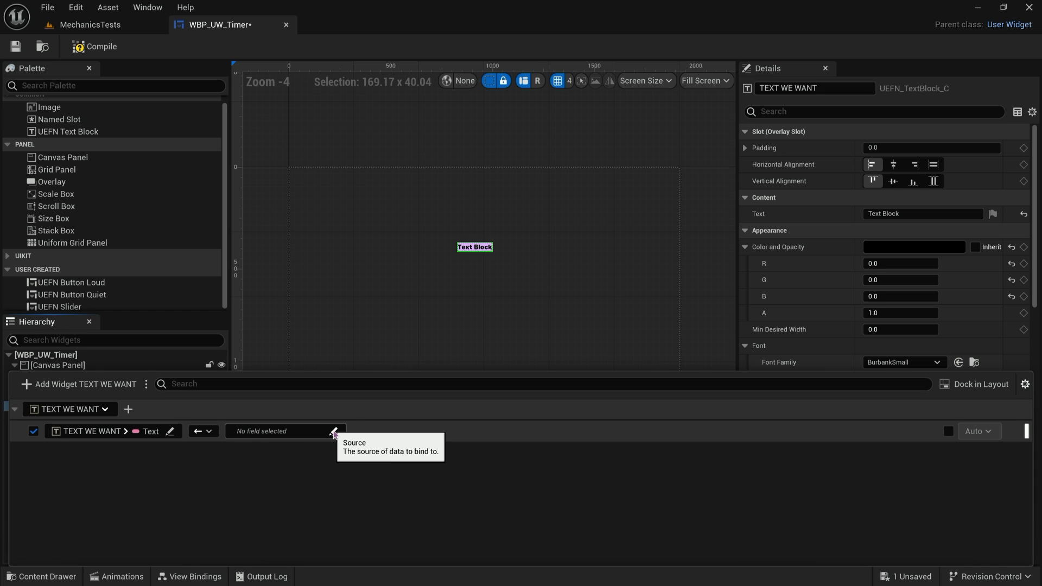
mouse_move(148, 427)
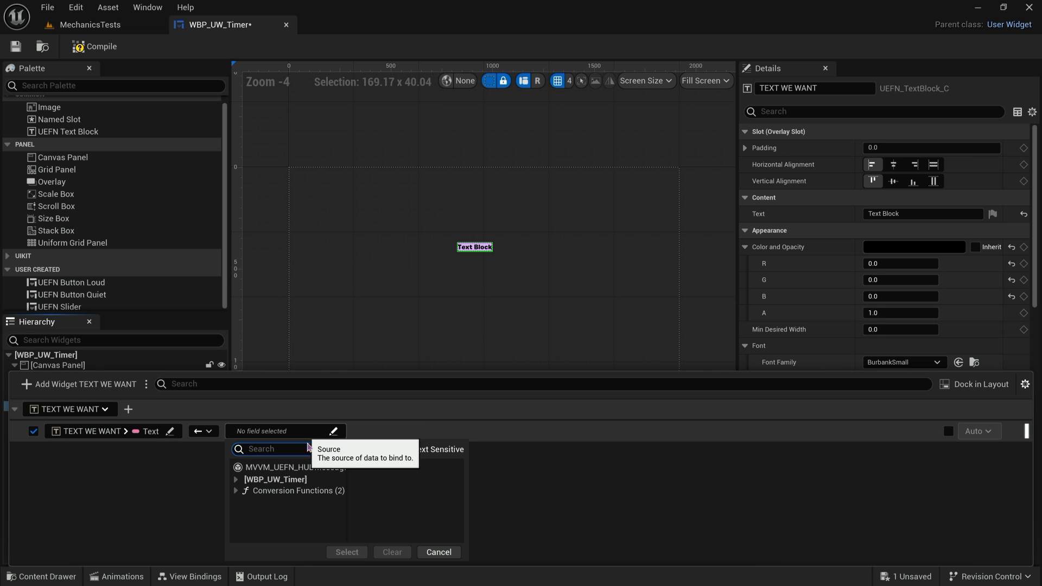
mouse_move(310, 472)
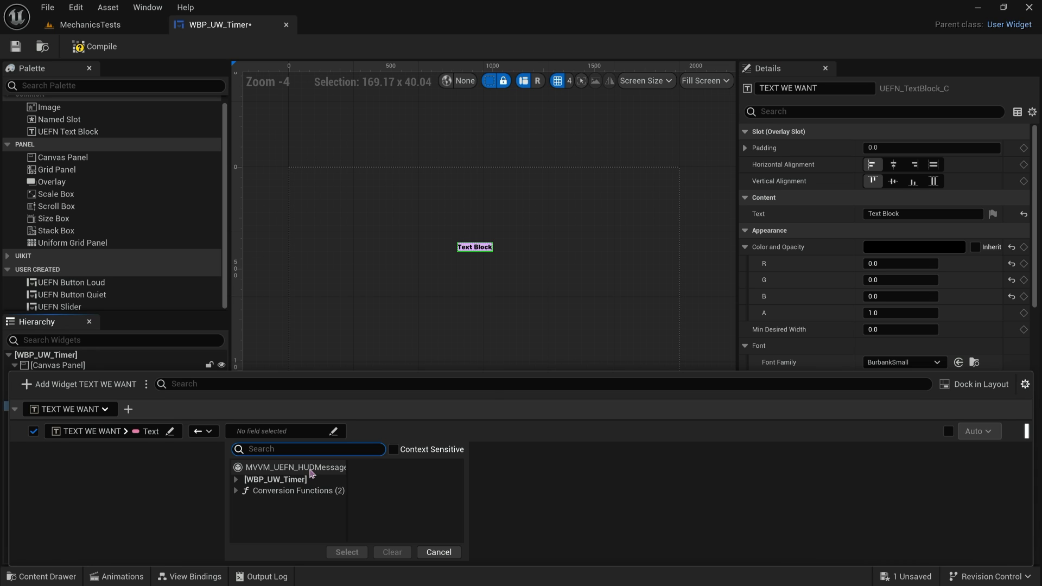
left_click(295, 466)
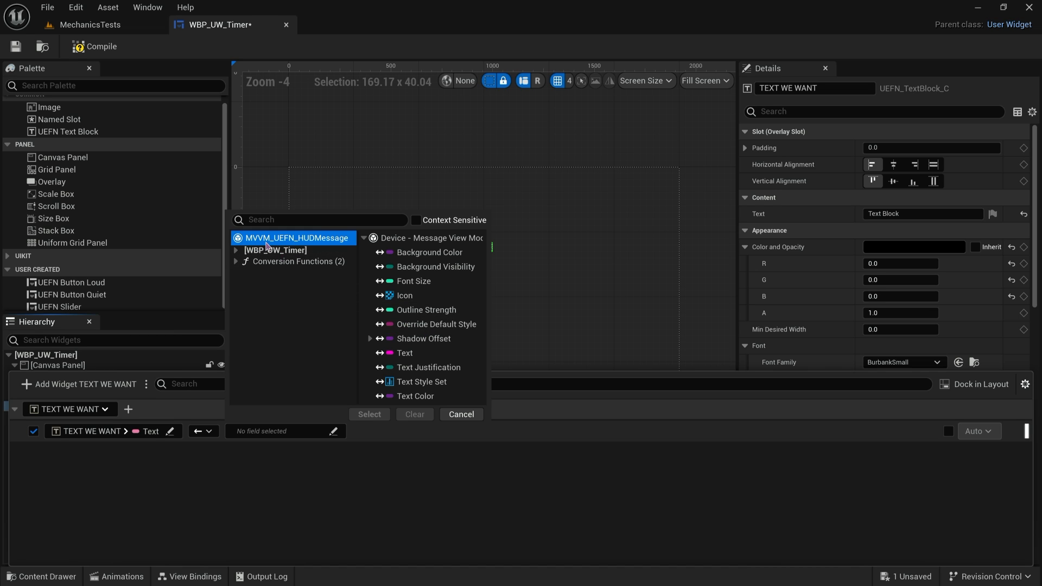
mouse_move(302, 246)
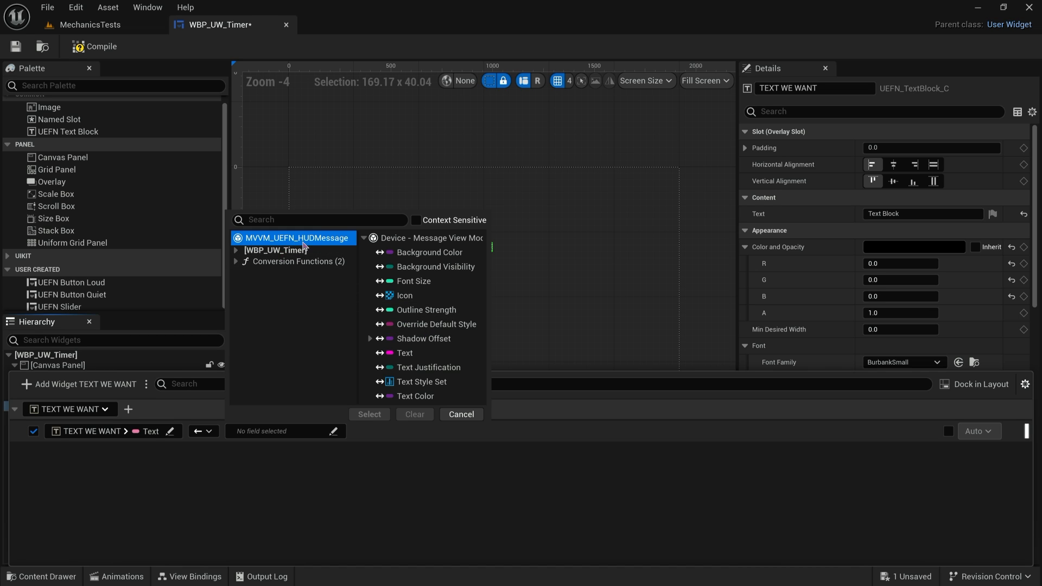
mouse_move(404, 352)
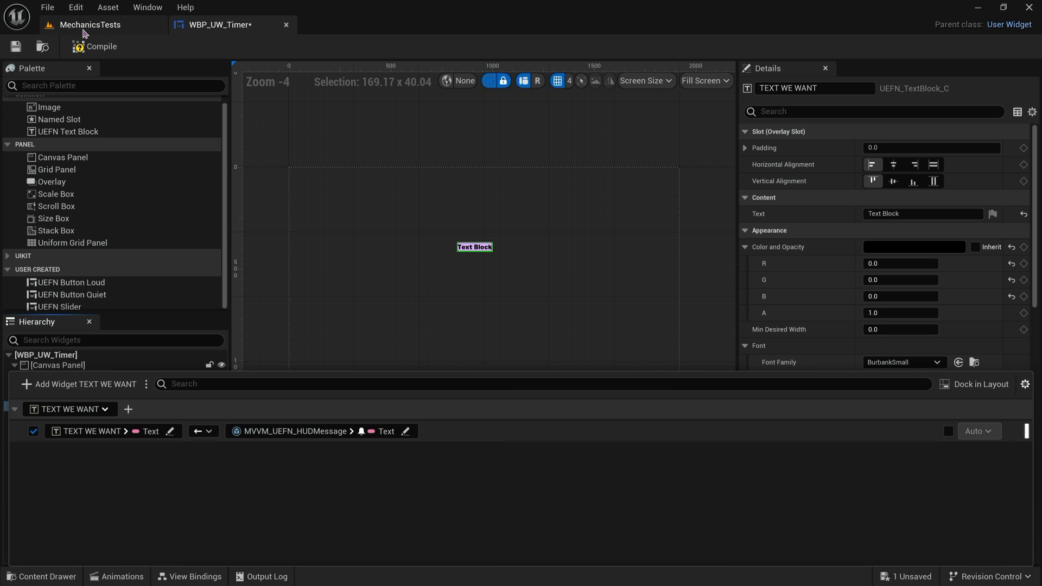
Compile WBP_UW_Timer, then select the HUD Message Device in MechanicsTests and edit its message.
left_click(100, 47)
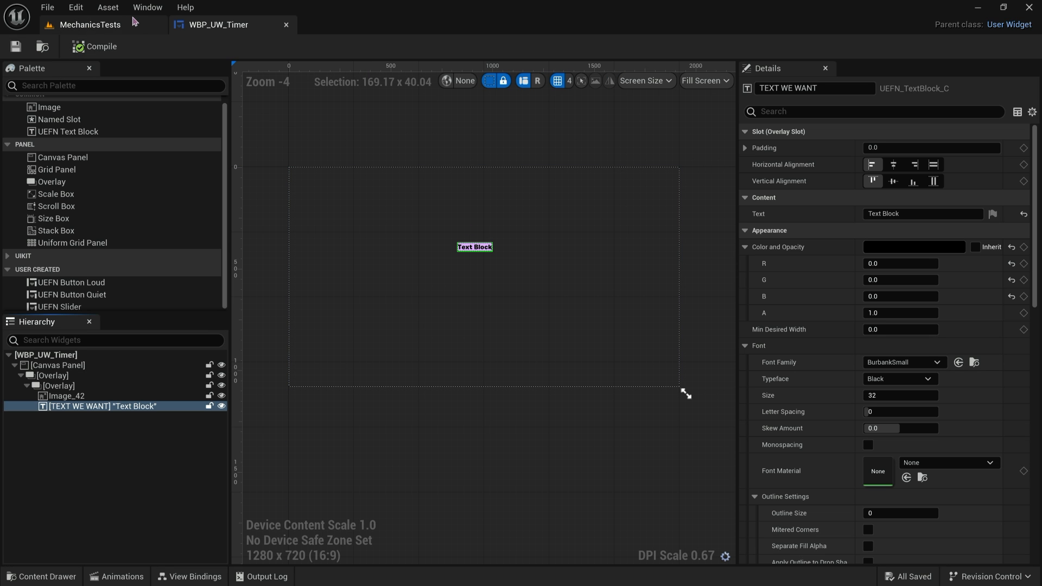
left_click(88, 25)
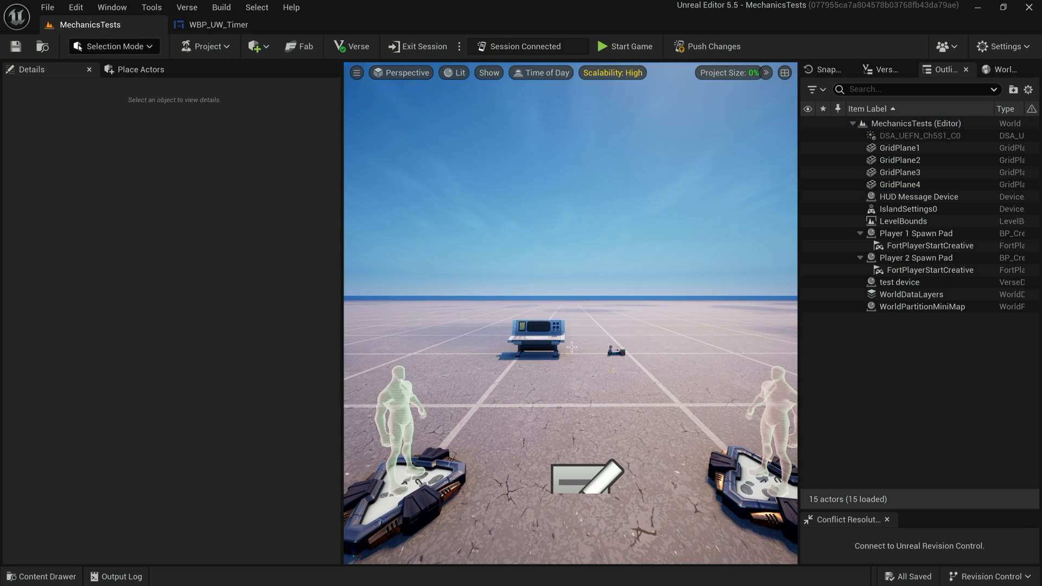
left_click(918, 197)
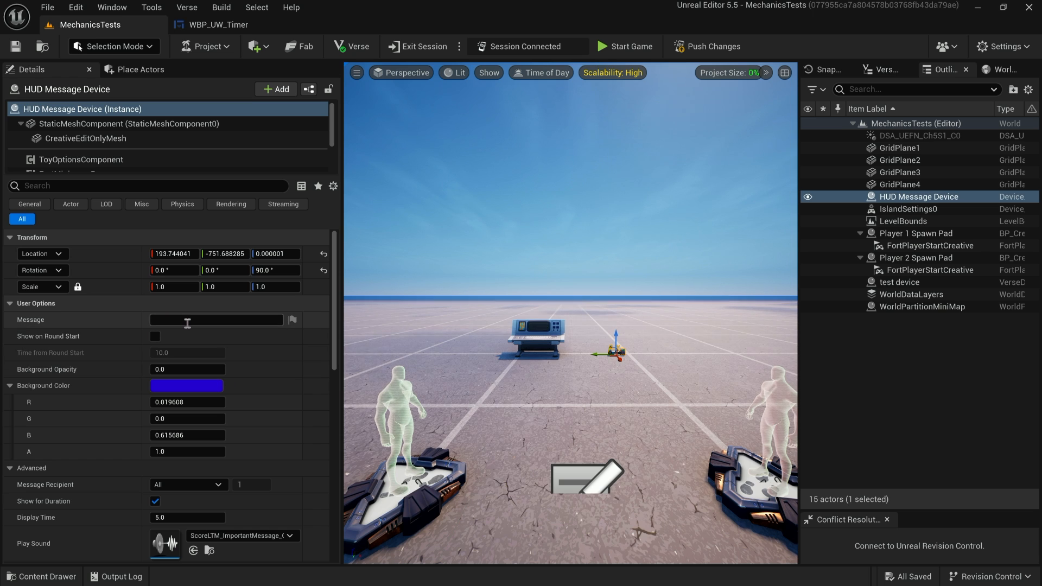
left_click(216, 320)
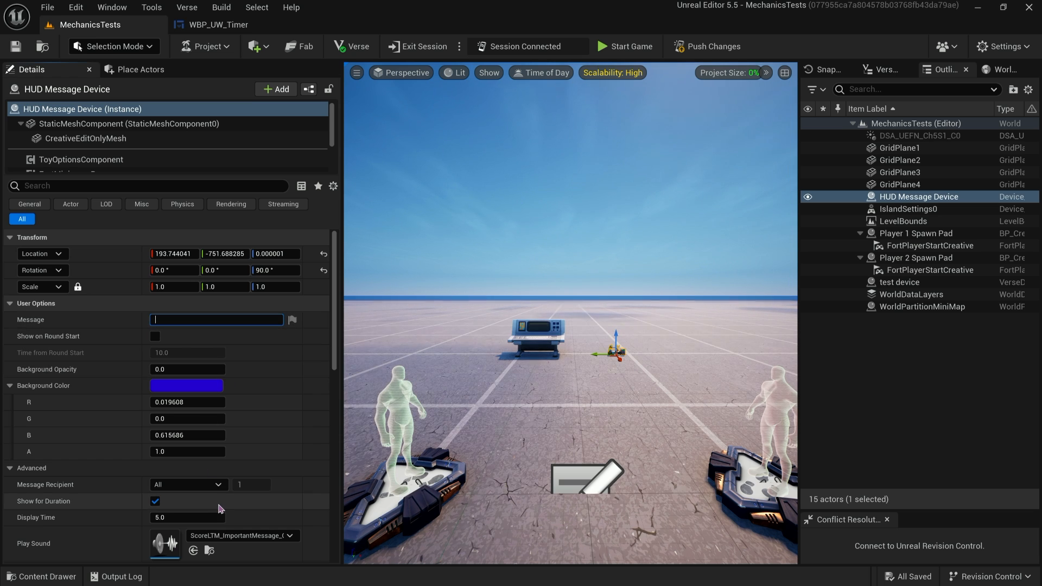
Toggle between the WBP_UW_Timer widget and the MechanicsTests level, ending in the level.
left_click(219, 25)
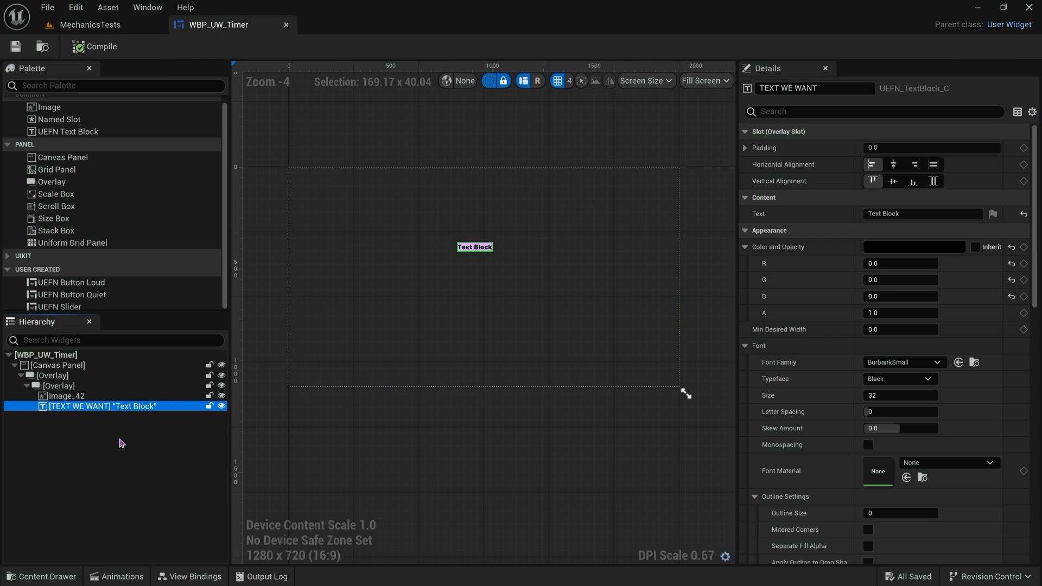
mouse_move(136, 131)
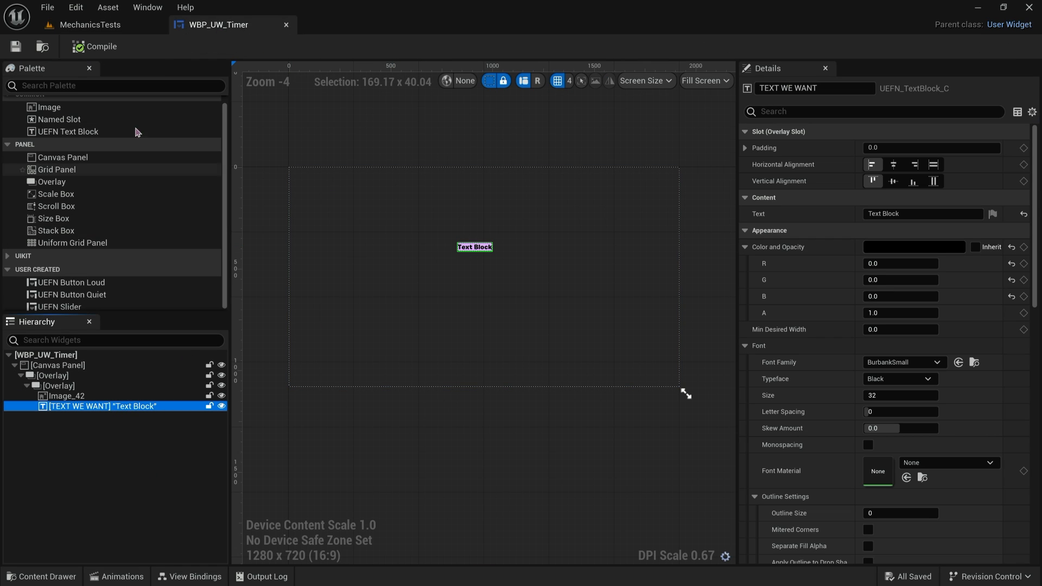
left_click(89, 25)
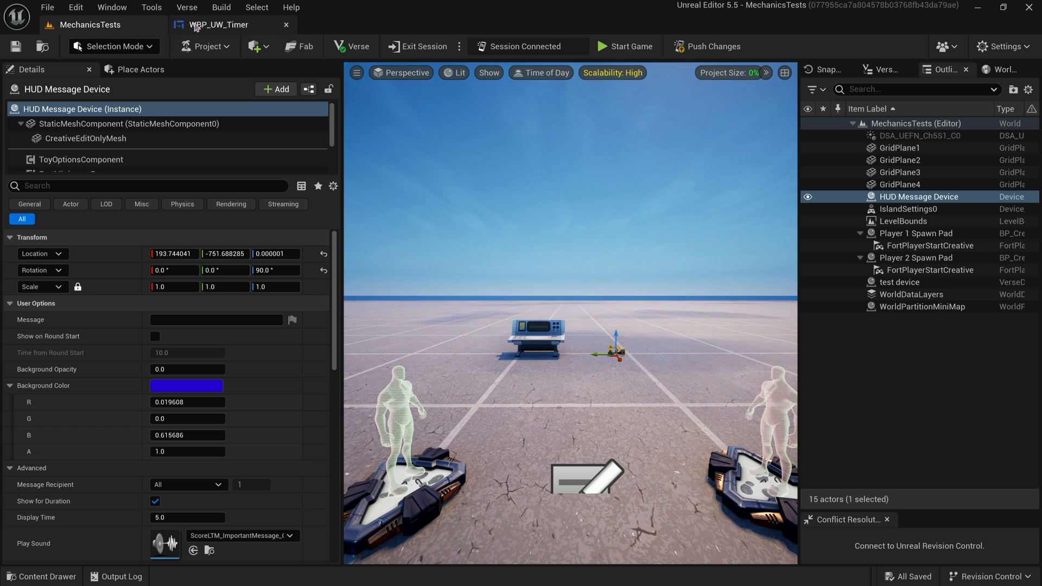
left_click(219, 25)
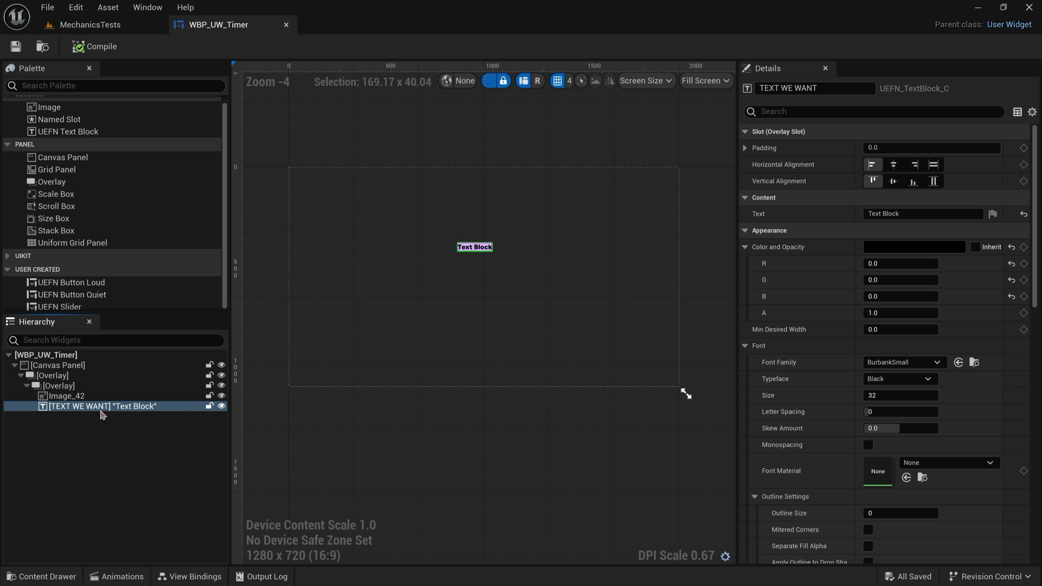
left_click(89, 25)
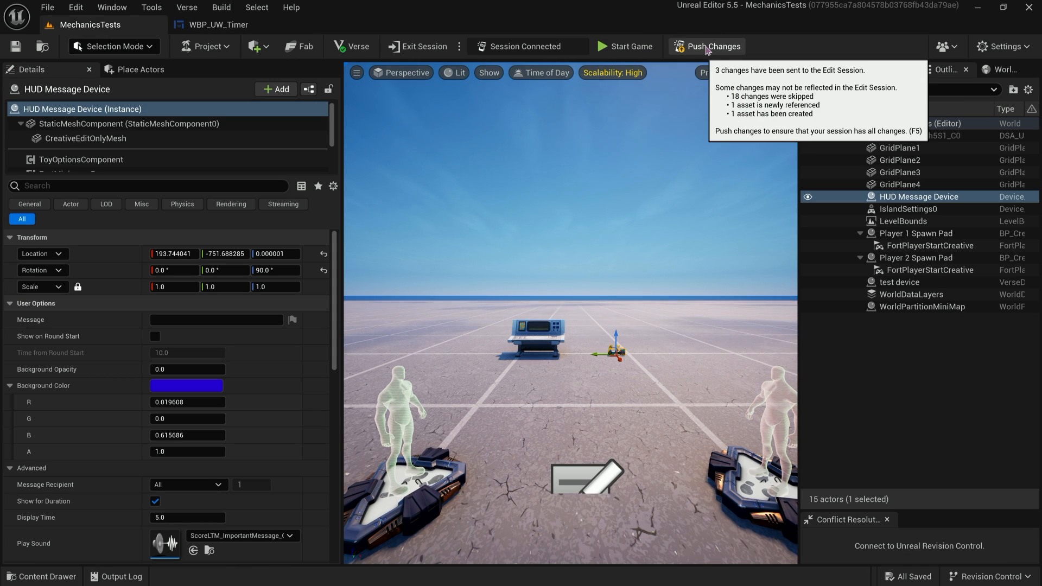
Push changes to the edit session and start a game to test the WBP_UW_Timer HUD message.
left_click(708, 47)
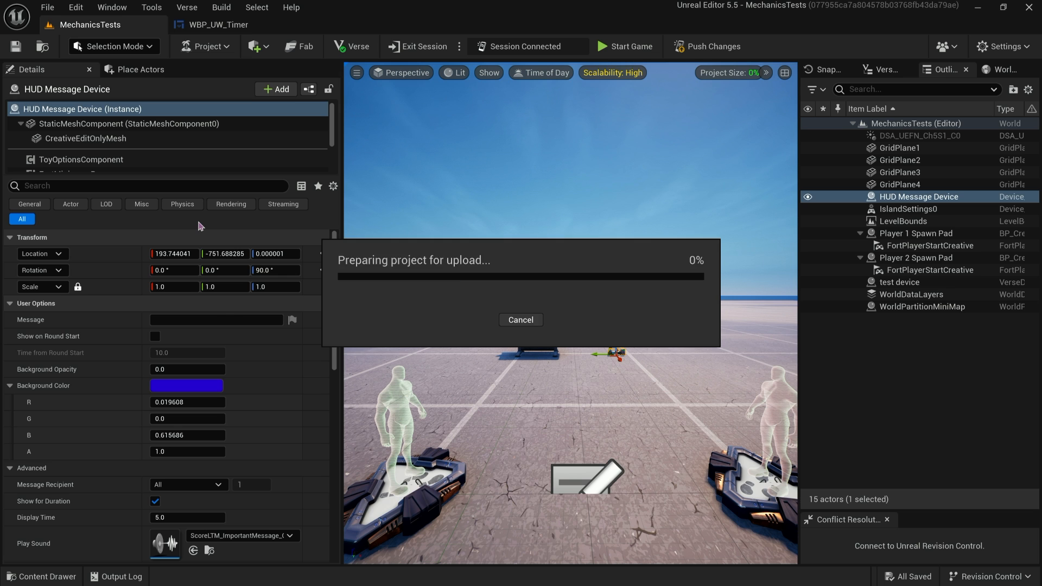
left_click(520, 319)
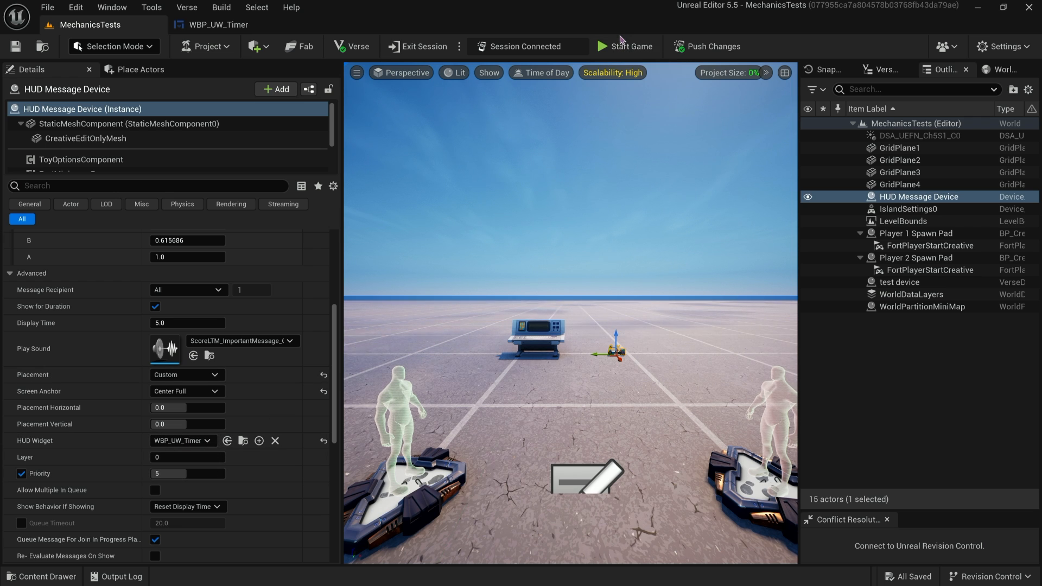
left_click(624, 47)
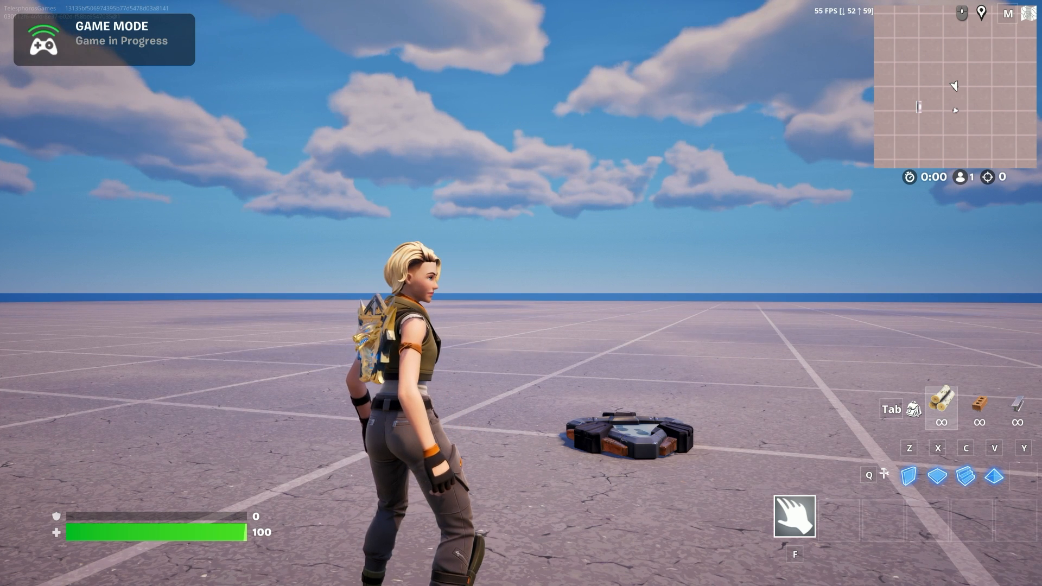
mouse_move(521, 293)
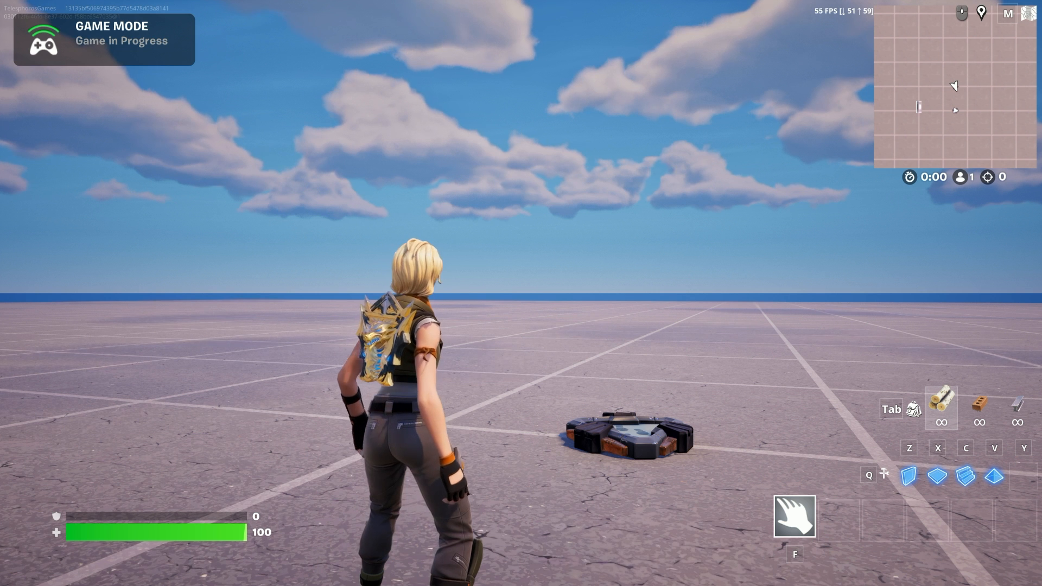